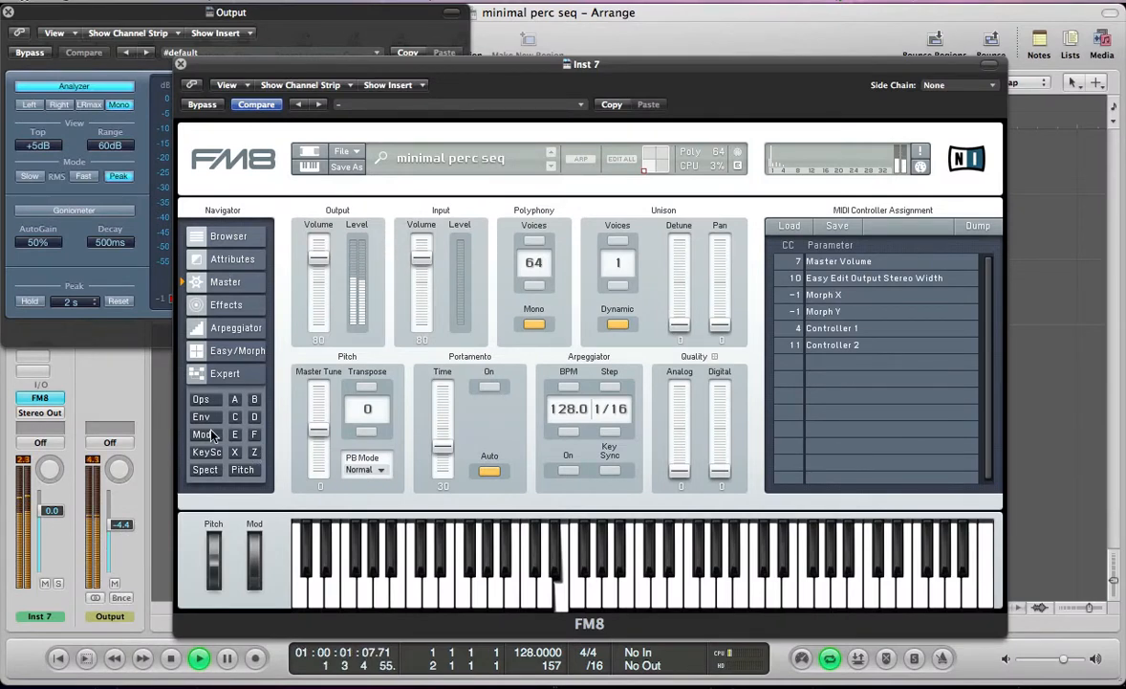
# Review the minimal perc seq patch in Expert view, then return to the arrangement
pyautogui.click(203, 417)
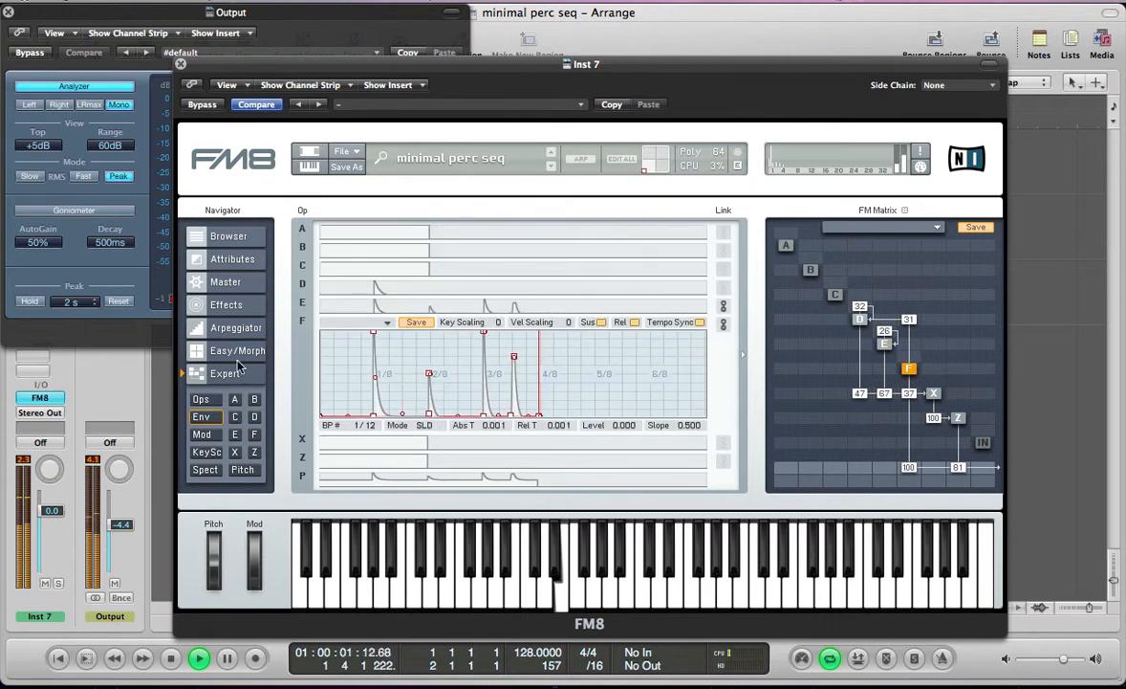
pyautogui.click(226, 282)
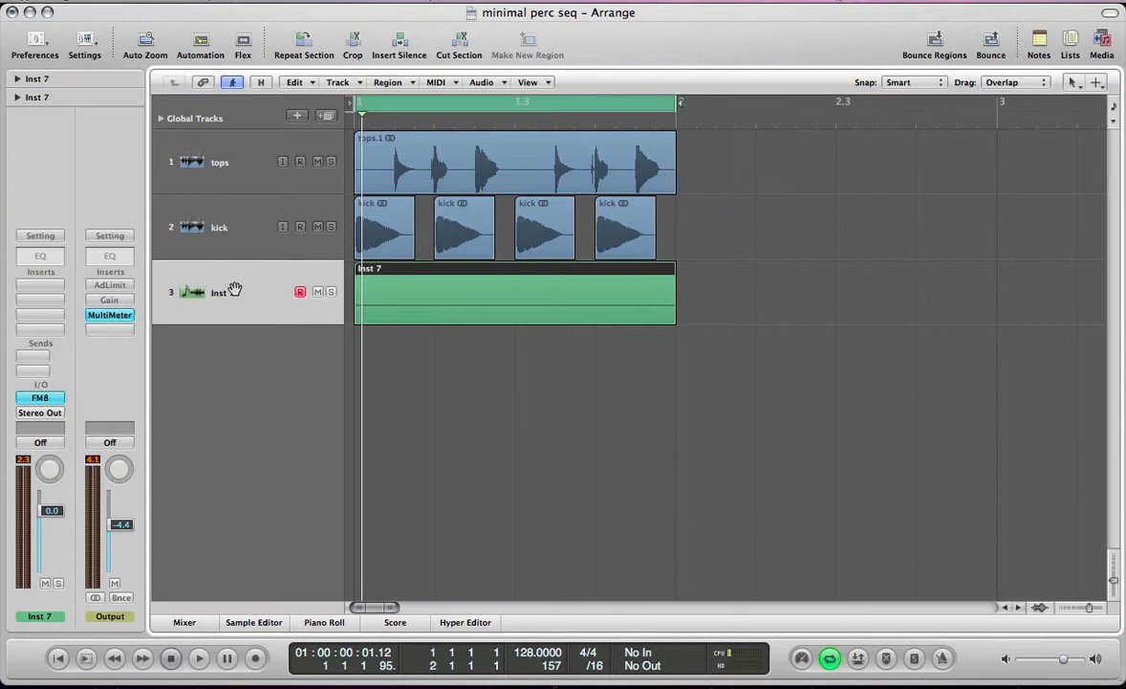
# Audition the Inst 7 region's sequence and reopen the FM8 instrument window
pyautogui.click(514, 291)
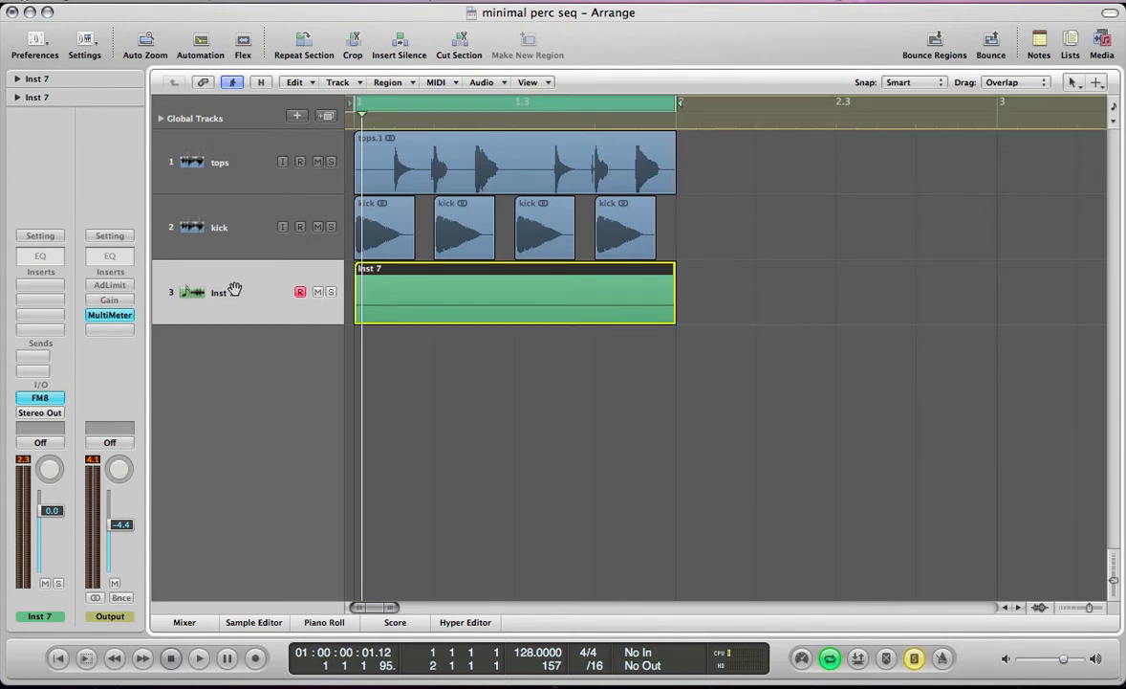
pyautogui.click(199, 657)
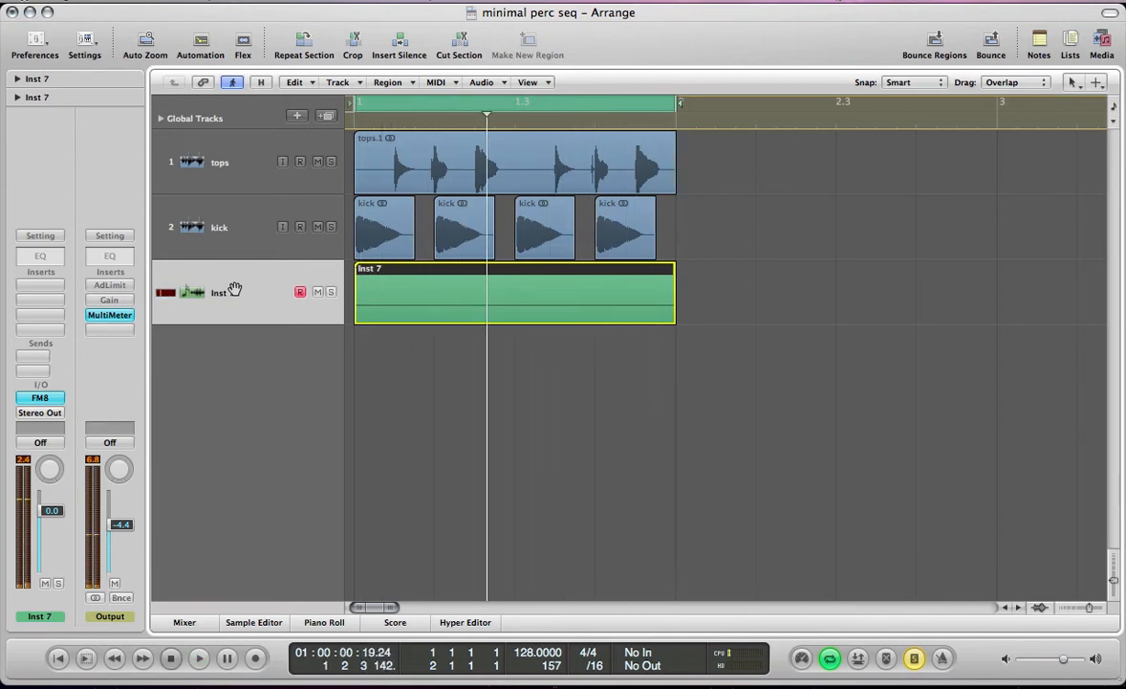
pyautogui.doubleClick(515, 290)
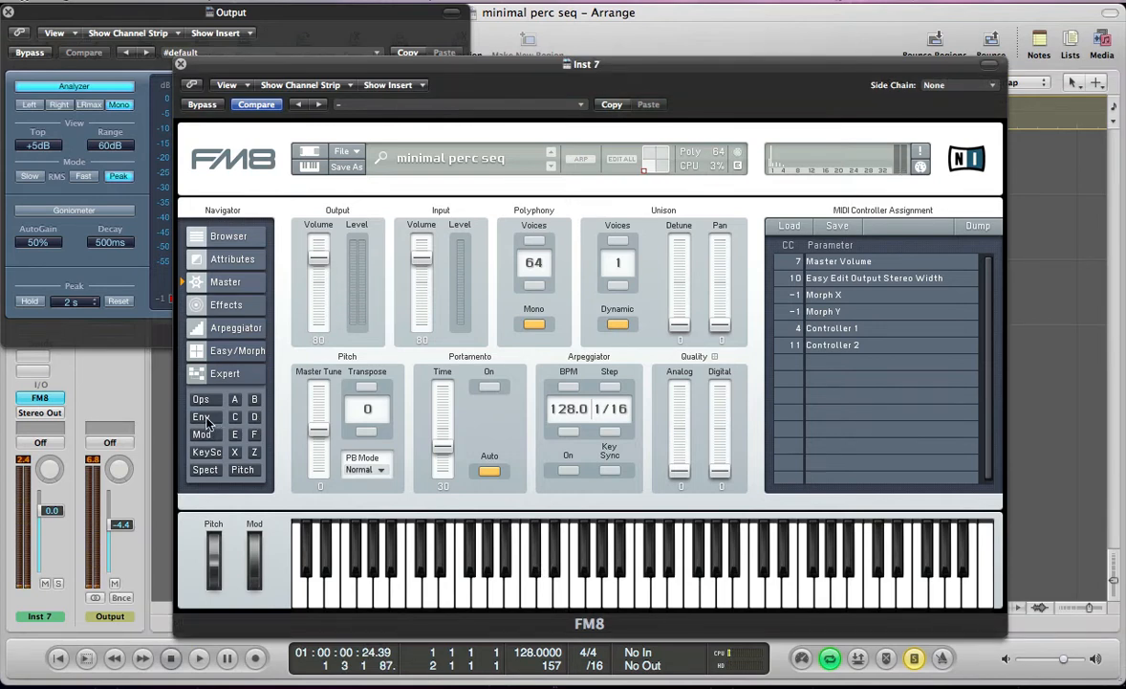
# Replace minimal perc seq with a blank NewSound patch via File > New Sound
pyautogui.click(201, 417)
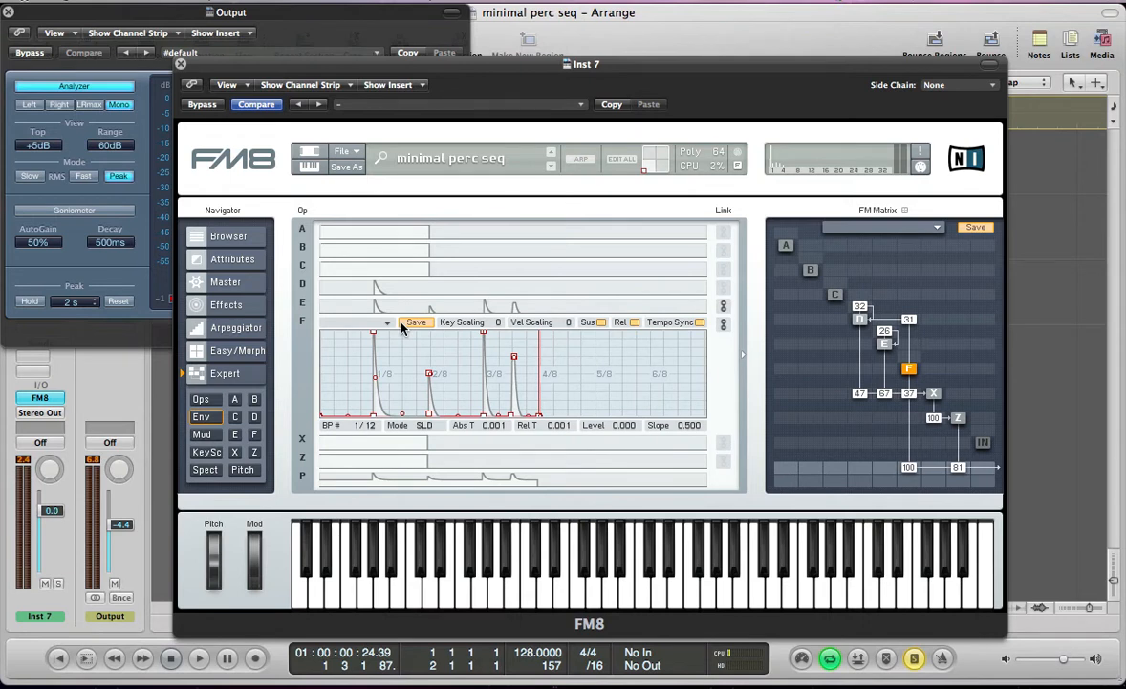
pyautogui.click(341, 151)
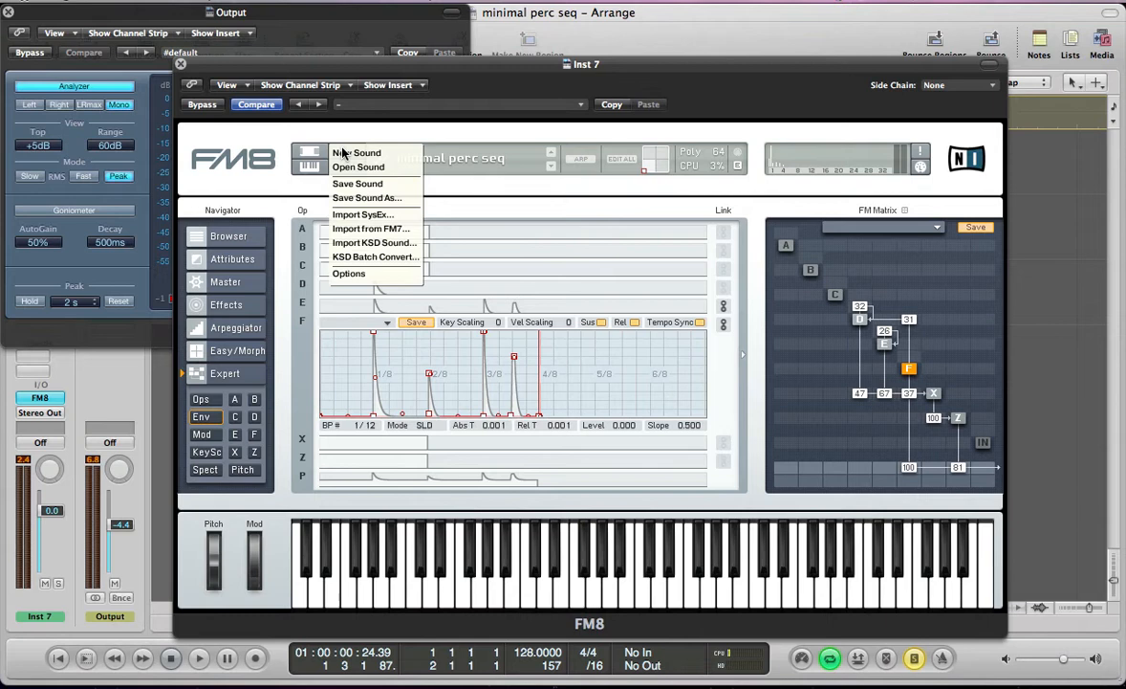
pyautogui.click(356, 153)
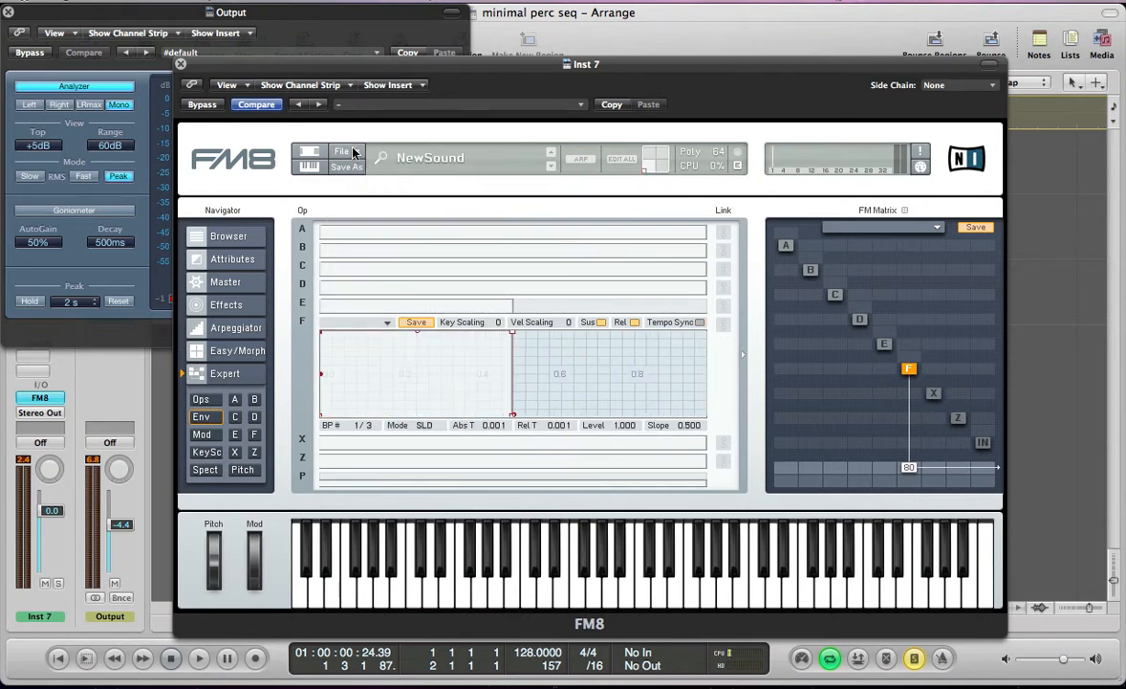
pyautogui.moveTo(856, 396)
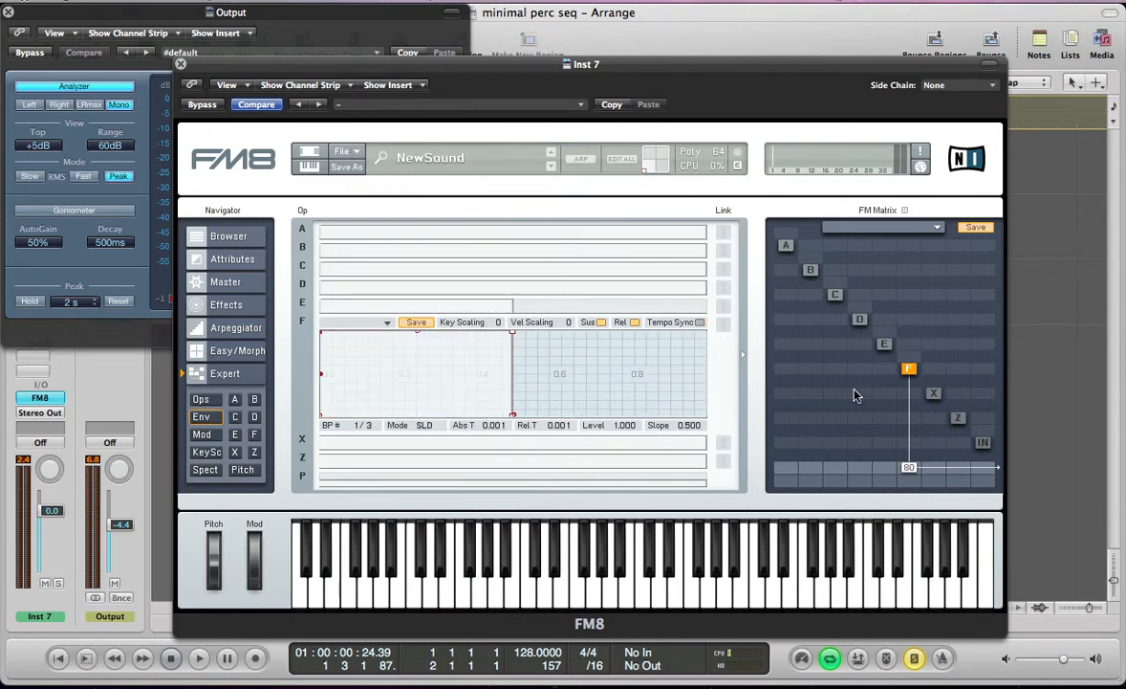
# Show the Ops page with each operator's ratio and waveform settings
pyautogui.click(201, 399)
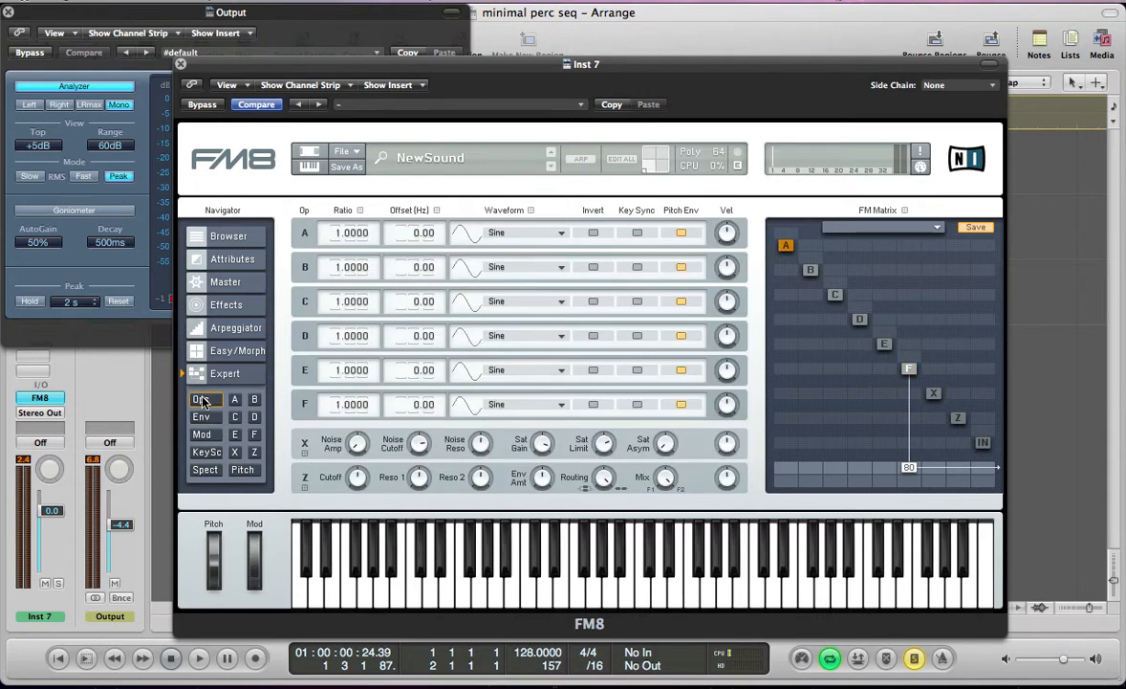
pyautogui.moveTo(359, 428)
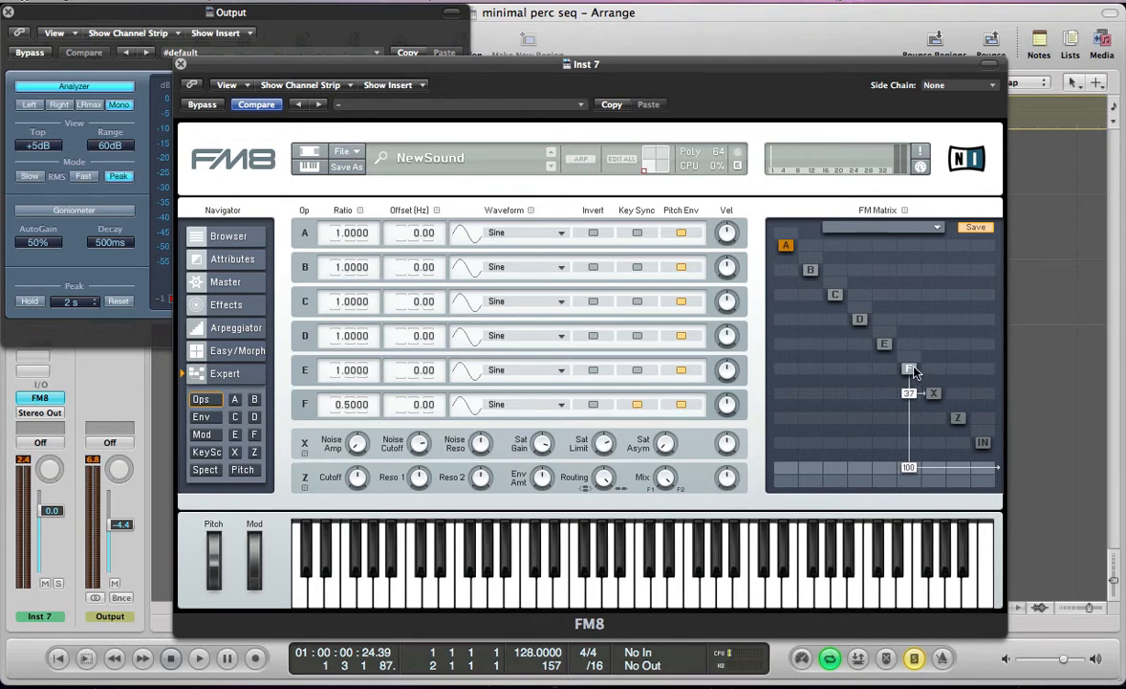
pyautogui.moveTo(933, 400)
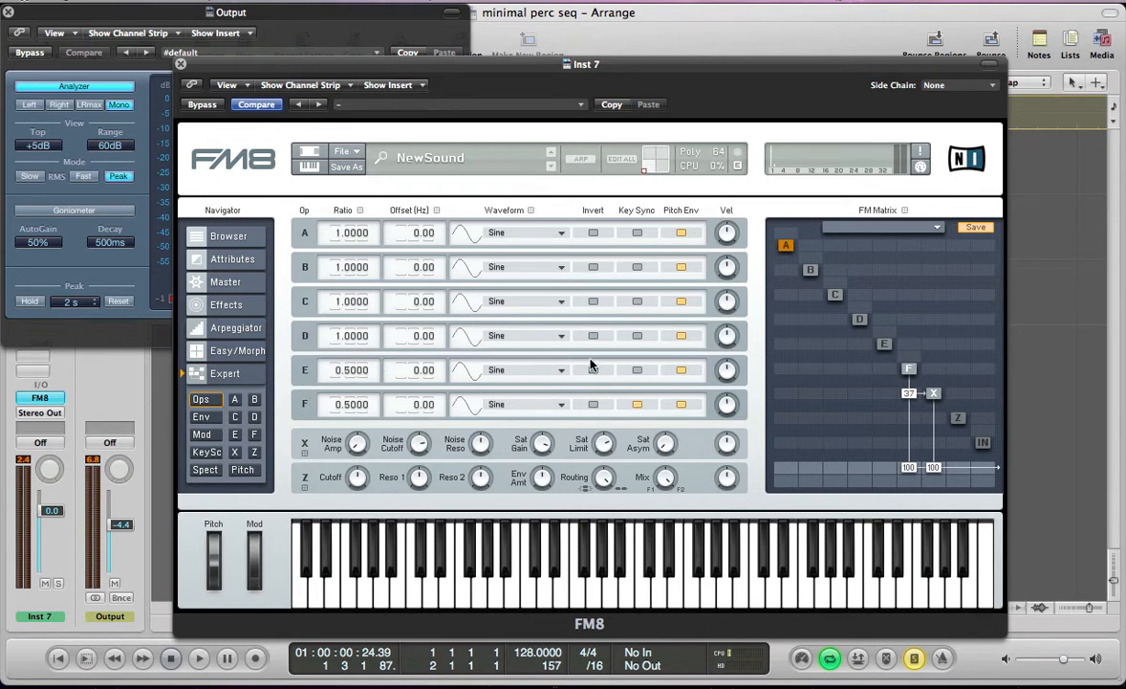
pyautogui.moveTo(639, 371)
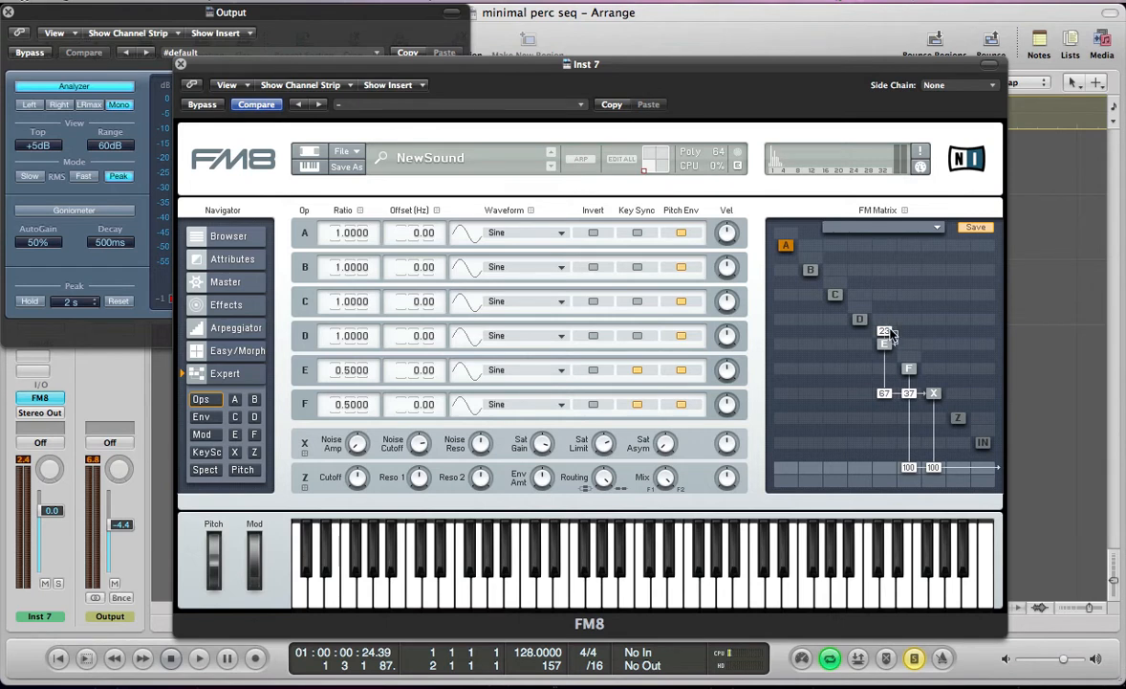
pyautogui.moveTo(893, 333)
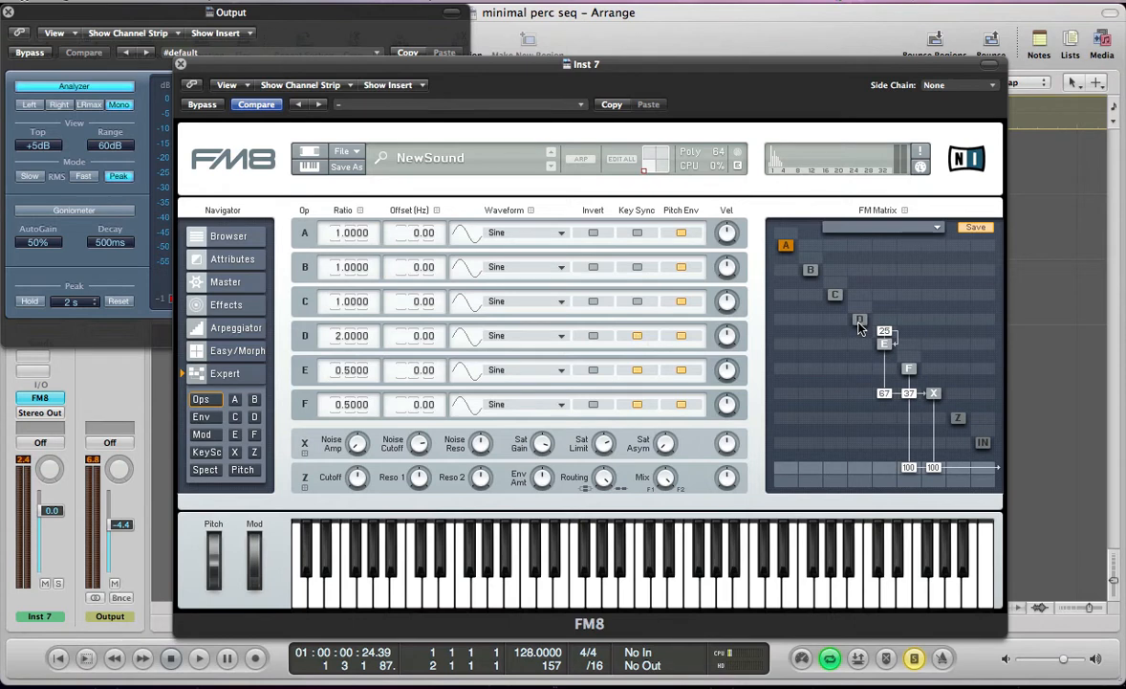
# Add a modulation amount between operators in the FM Matrix and audition the result
pyautogui.moveTo(861, 322); pyautogui.dragTo(861, 306)
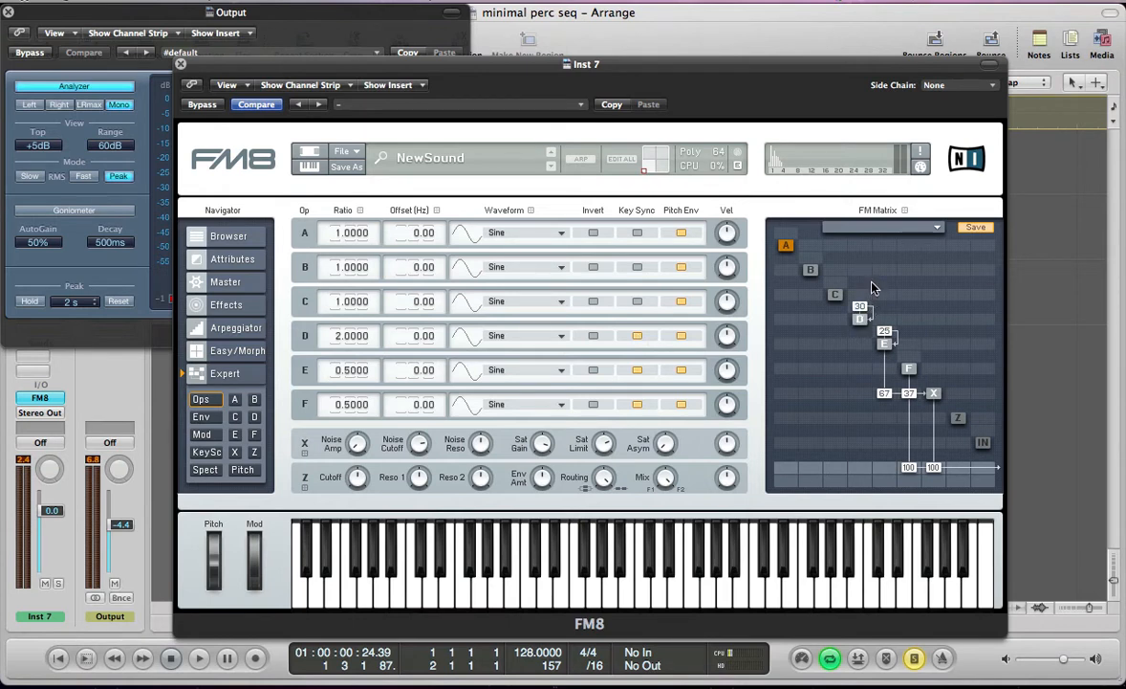
pyautogui.moveTo(861, 404)
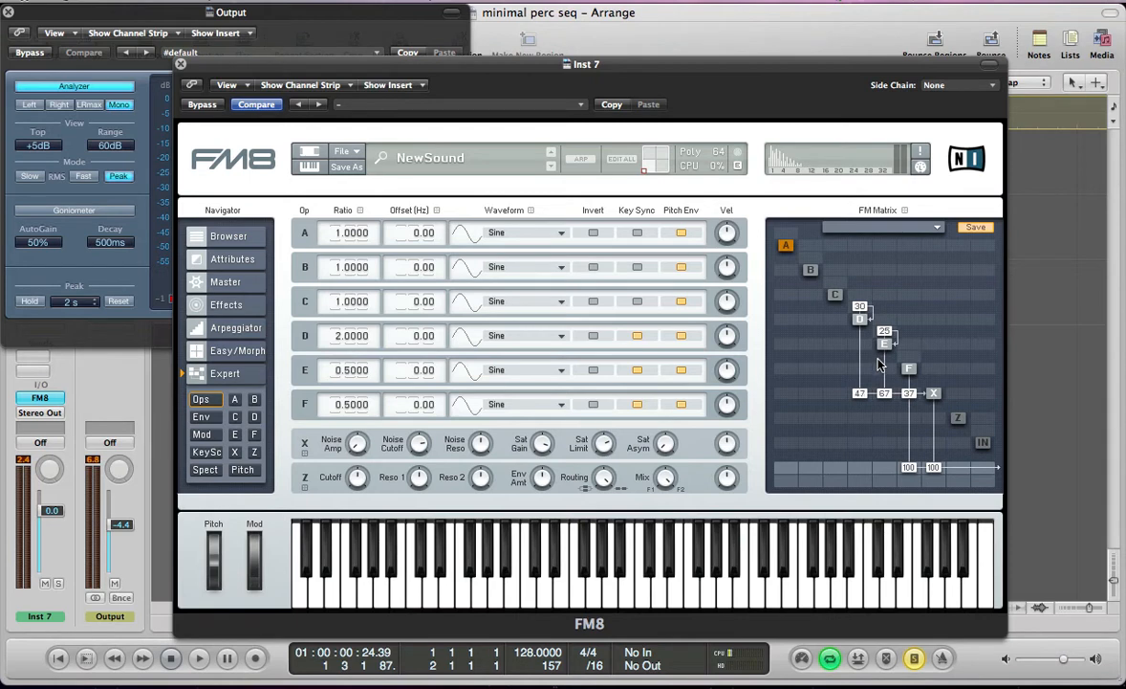
pyautogui.moveTo(909, 325)
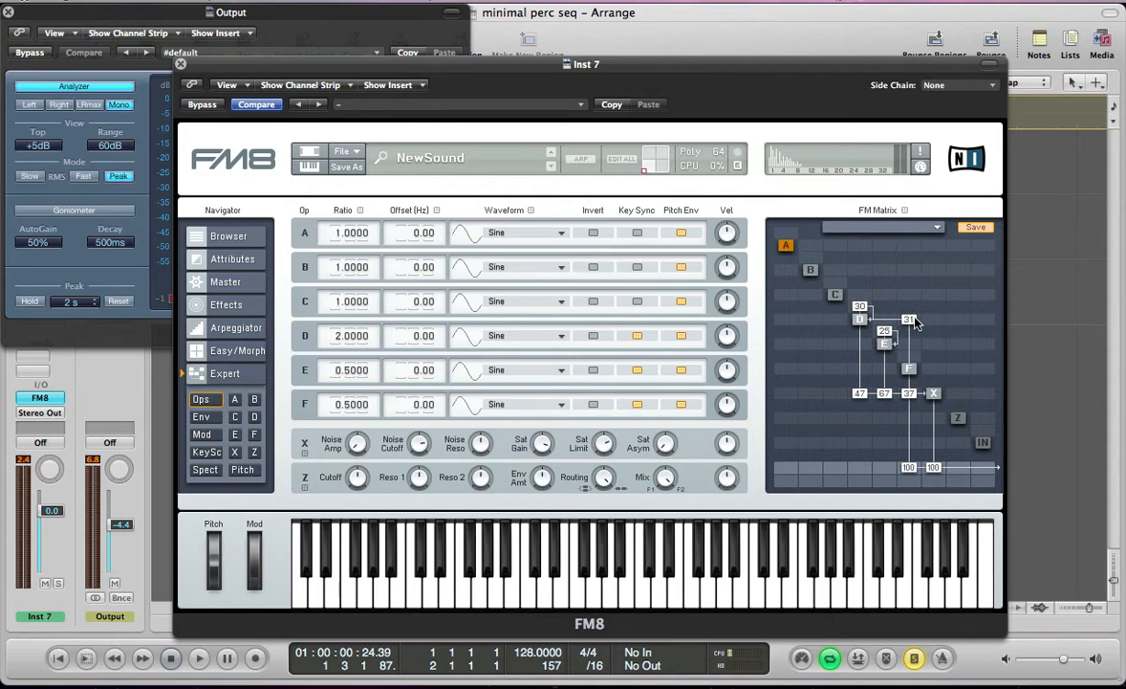
pyautogui.click(199, 658)
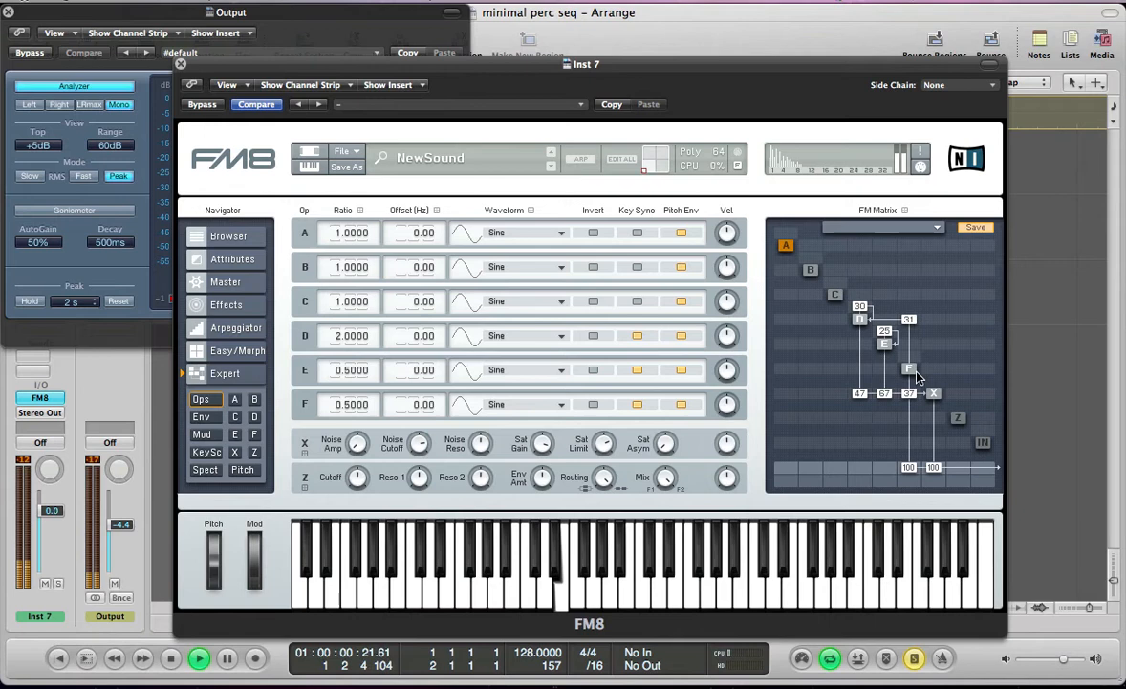
pyautogui.click(199, 658)
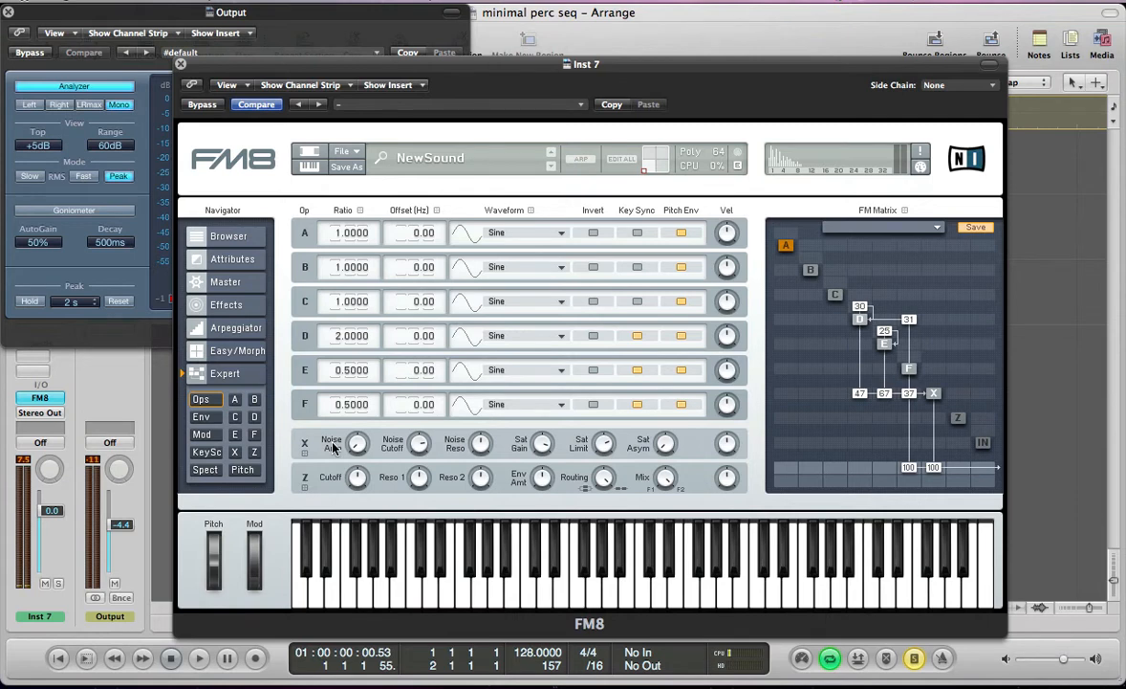
# Set the patch to Mono polyphony on the Master page and return to the operator envelope editor
pyautogui.click(226, 281)
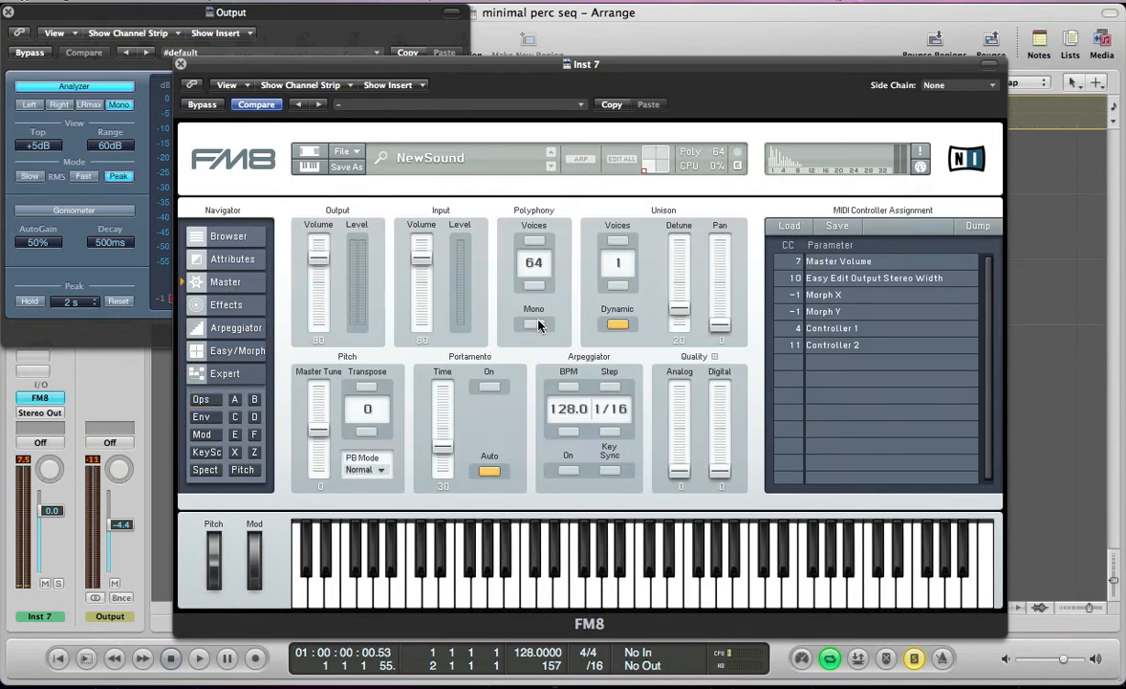
pyautogui.click(534, 323)
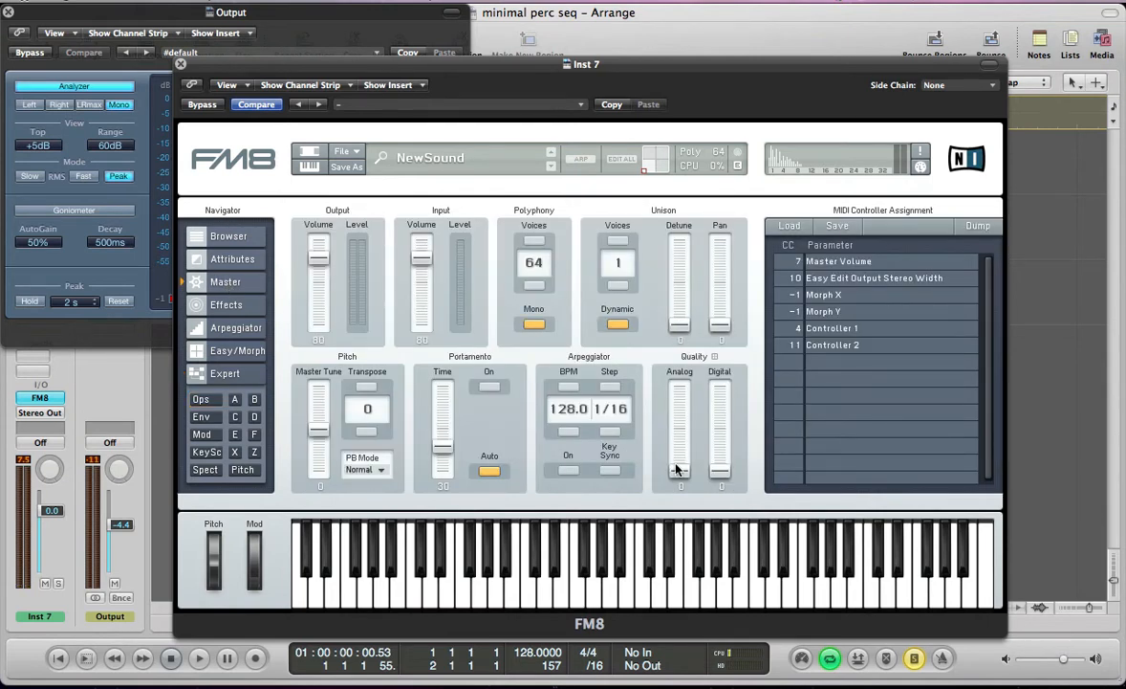
pyautogui.moveTo(612, 239)
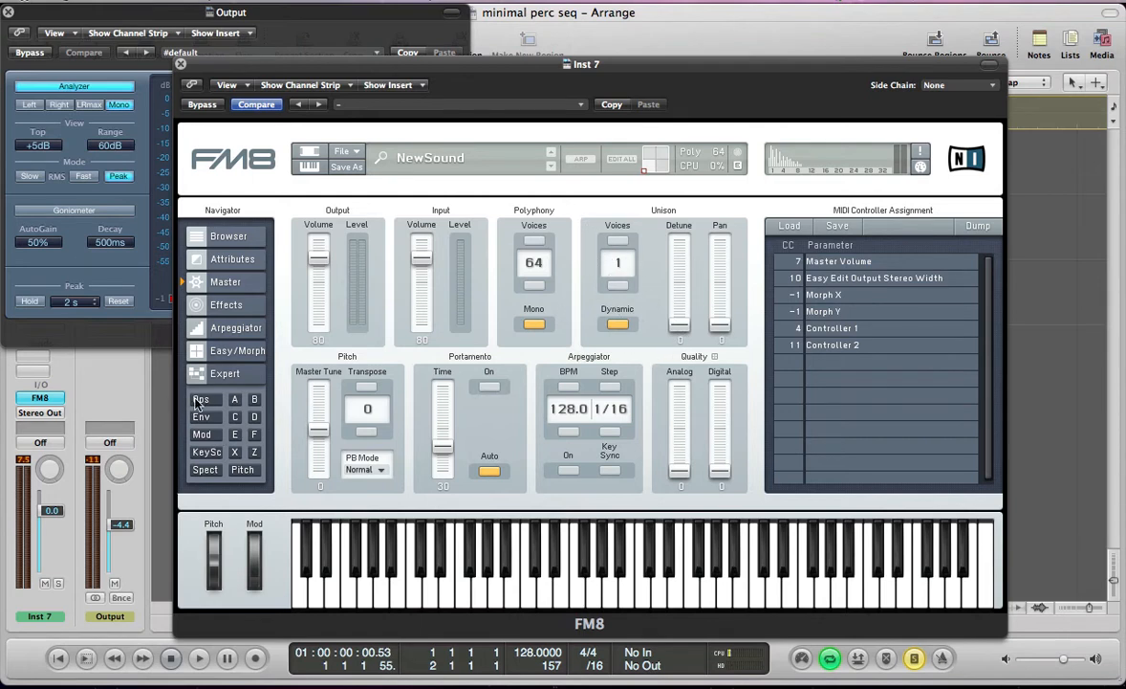
pyautogui.click(201, 400)
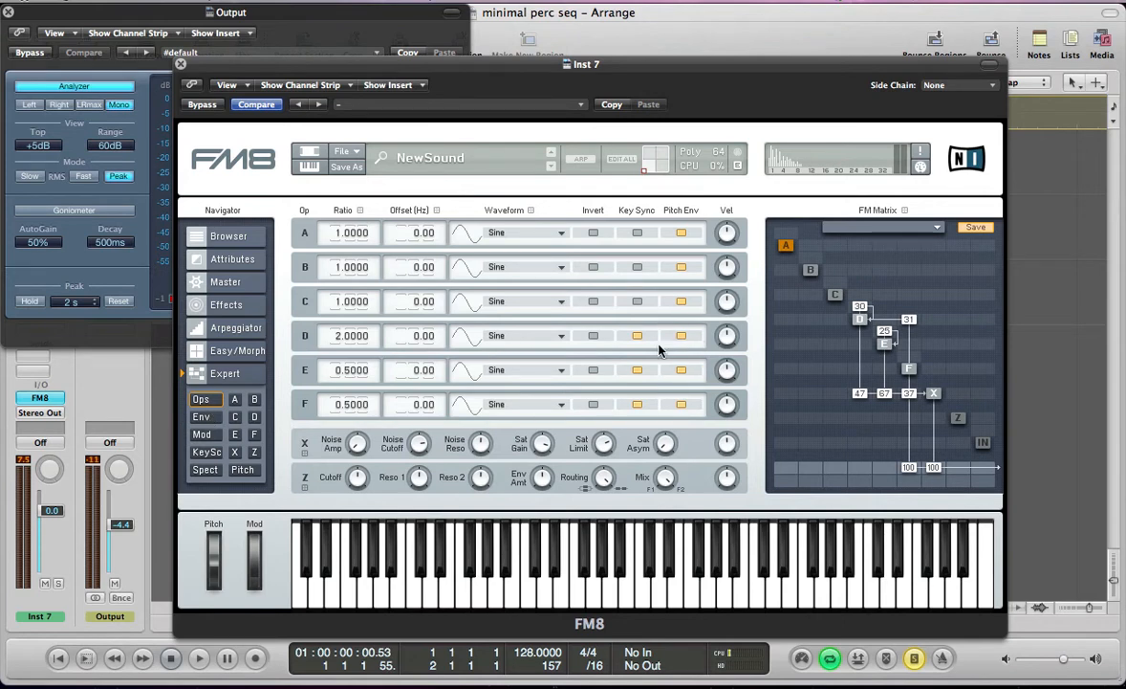
pyautogui.moveTo(515, 340)
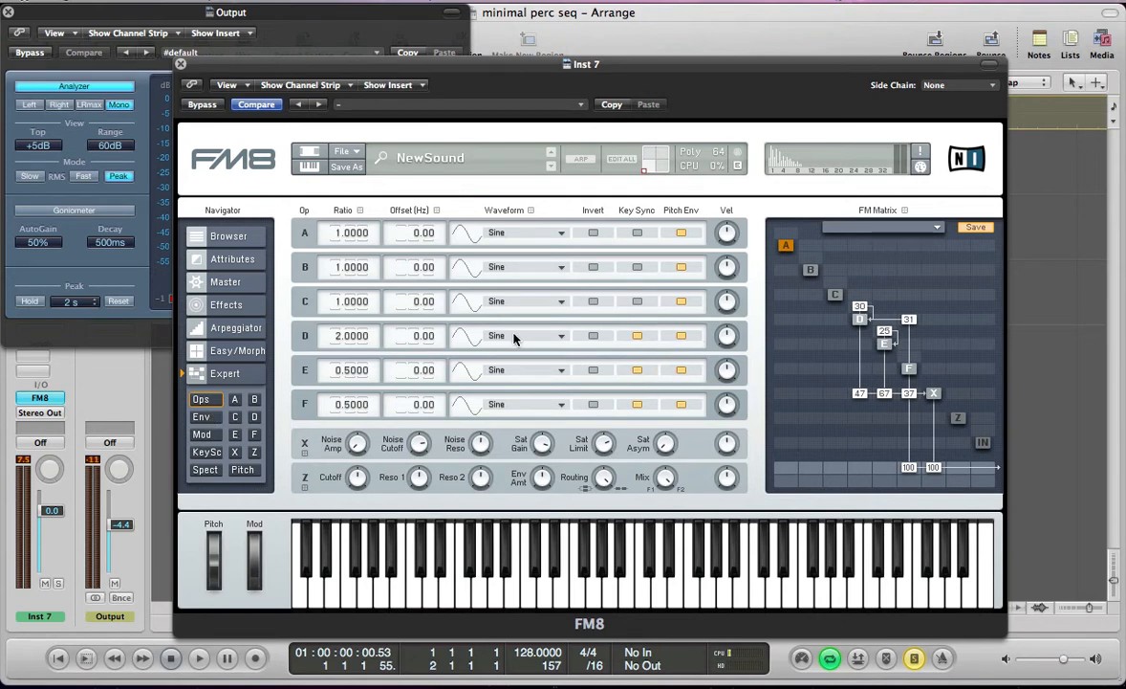
pyautogui.click(202, 417)
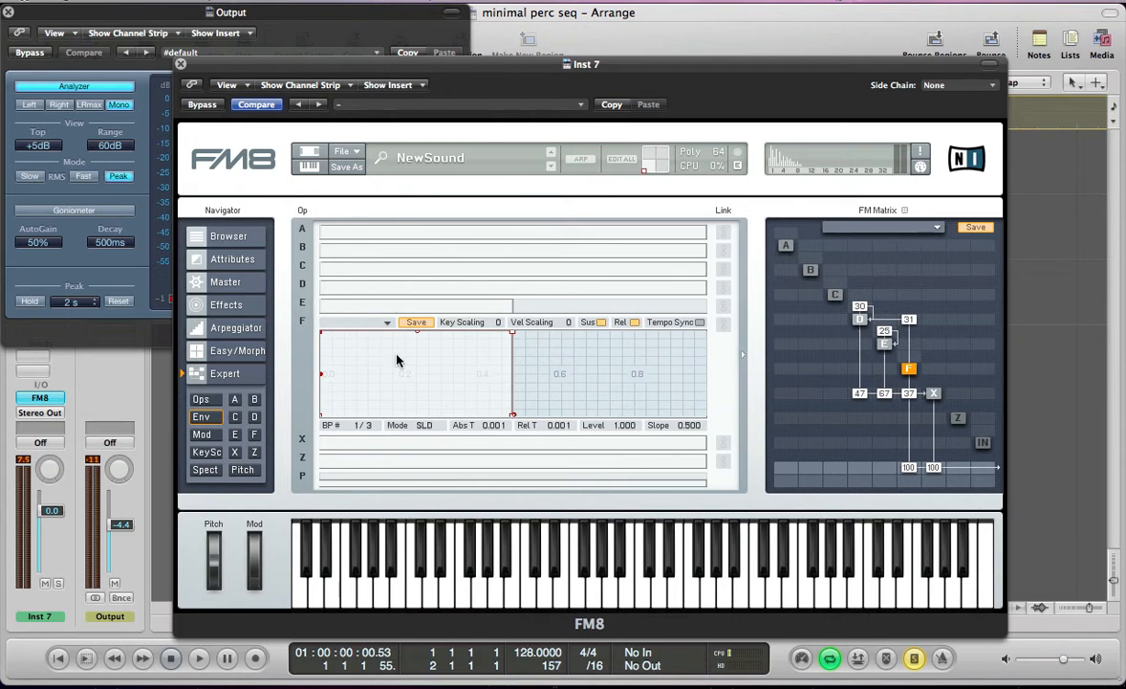
pyautogui.moveTo(725, 306)
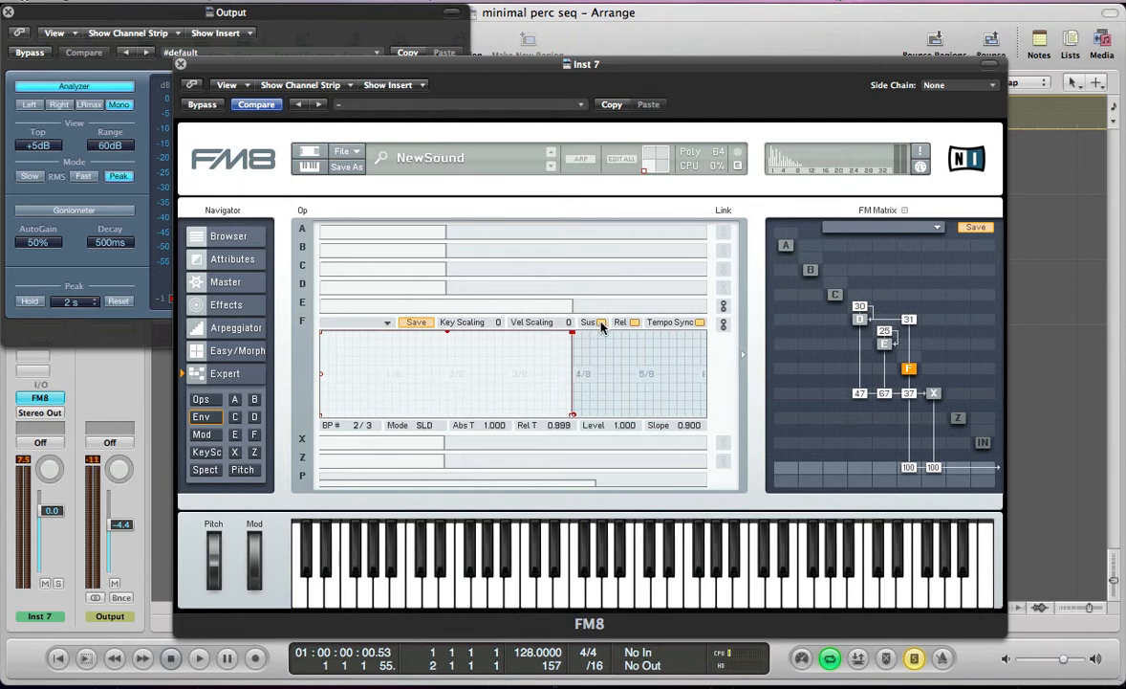
pyautogui.moveTo(520, 352)
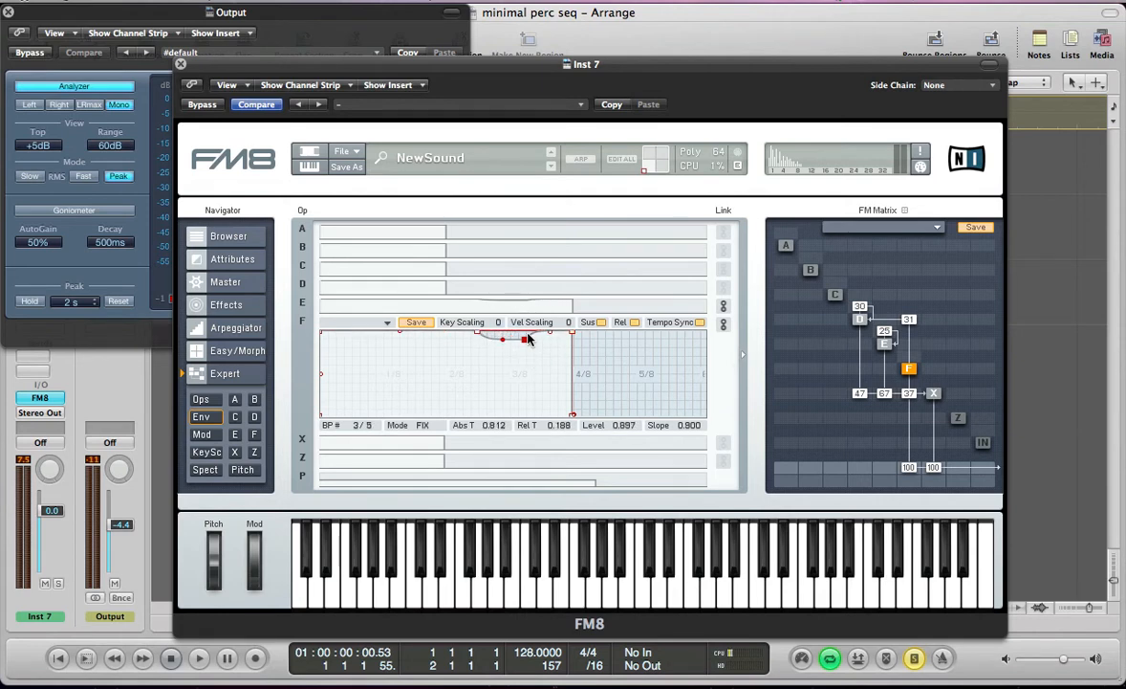
# Adjust a breakpoint level in operator F's looped envelope
pyautogui.moveTo(532, 340); pyautogui.dragTo(574, 402)
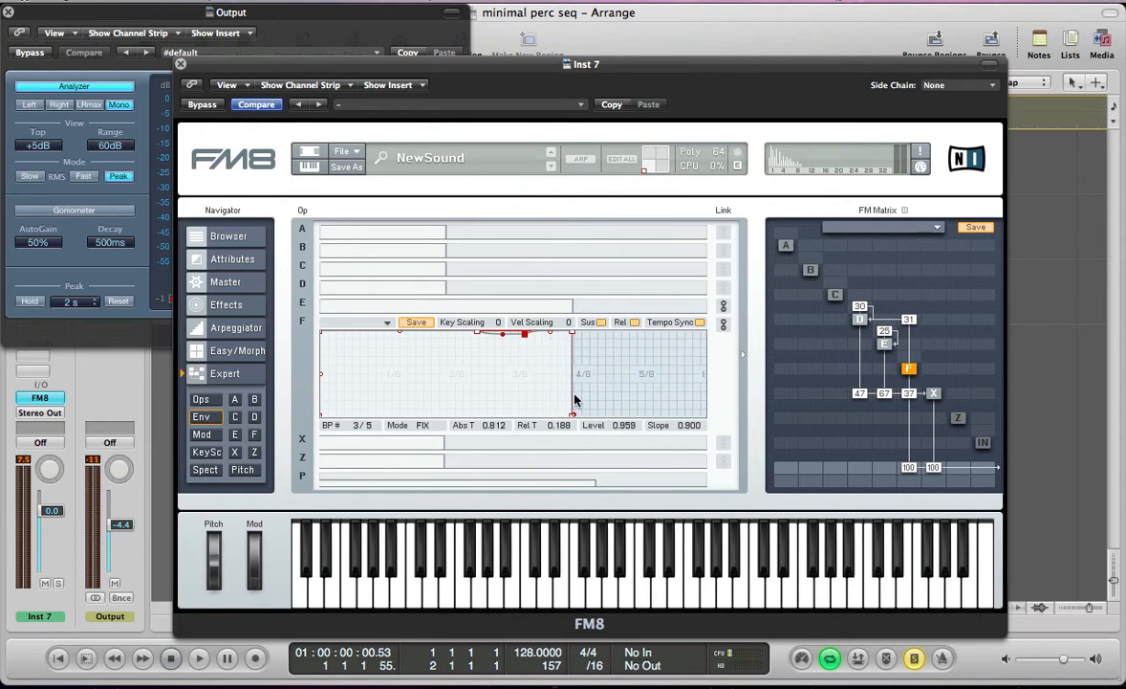
pyautogui.moveTo(572, 335)
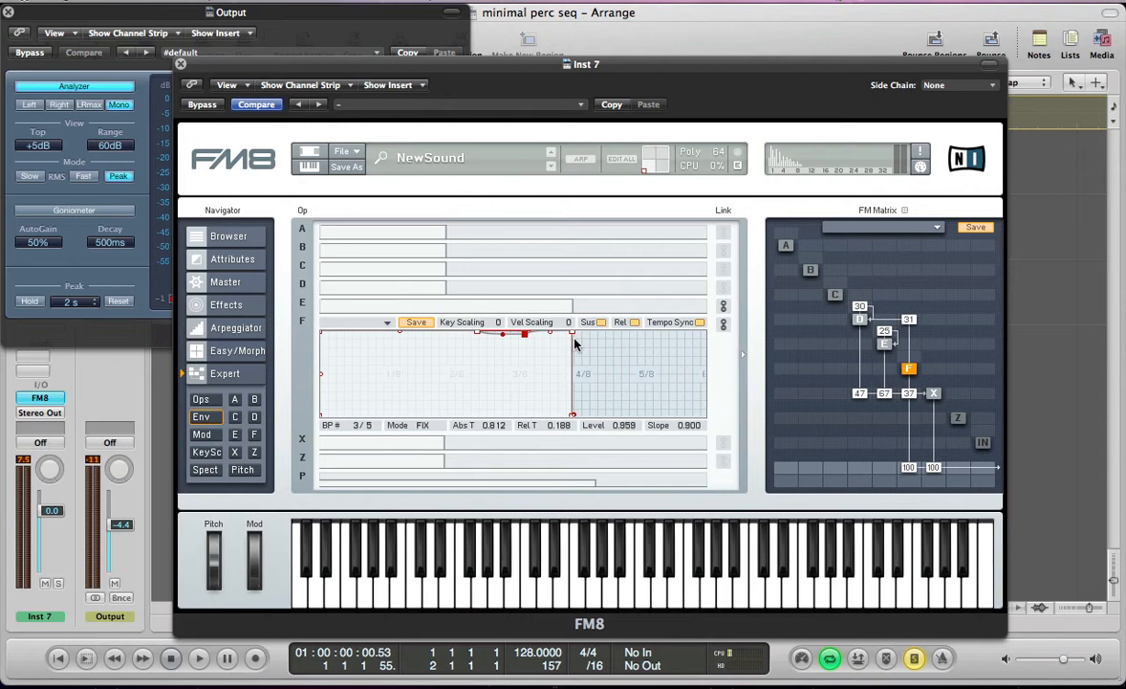
pyautogui.moveTo(553, 346)
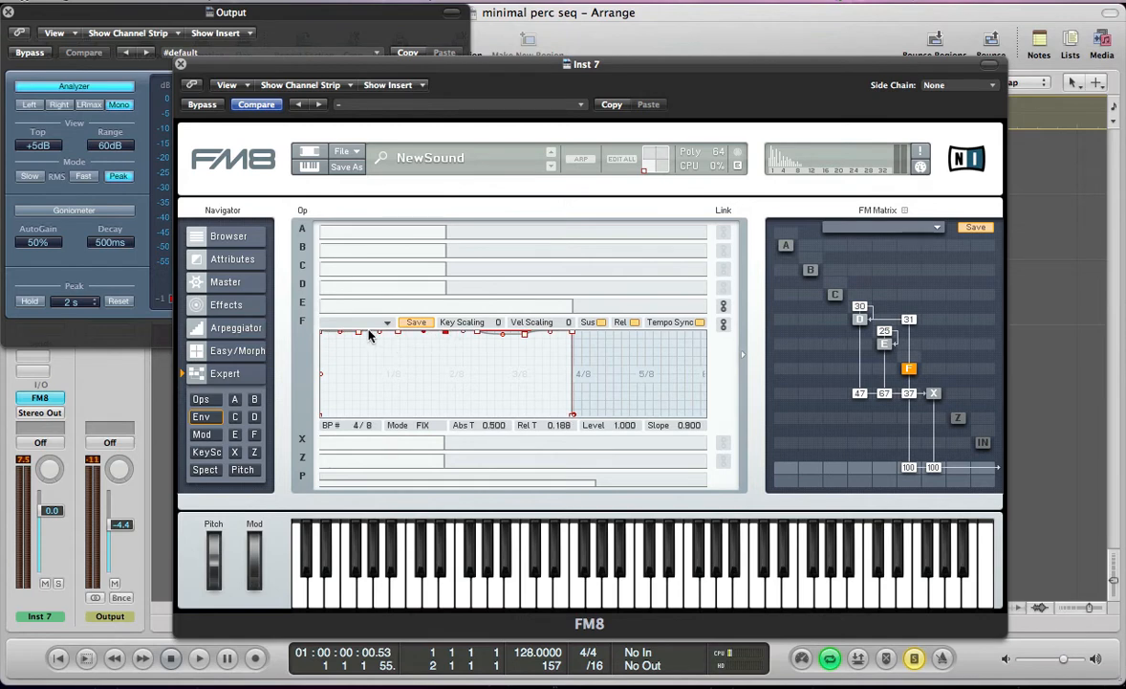
# Shape operator F's envelope into a sharp opening decay followed by a second mid-level spike
pyautogui.moveTo(379, 333); pyautogui.dragTo(350, 400)
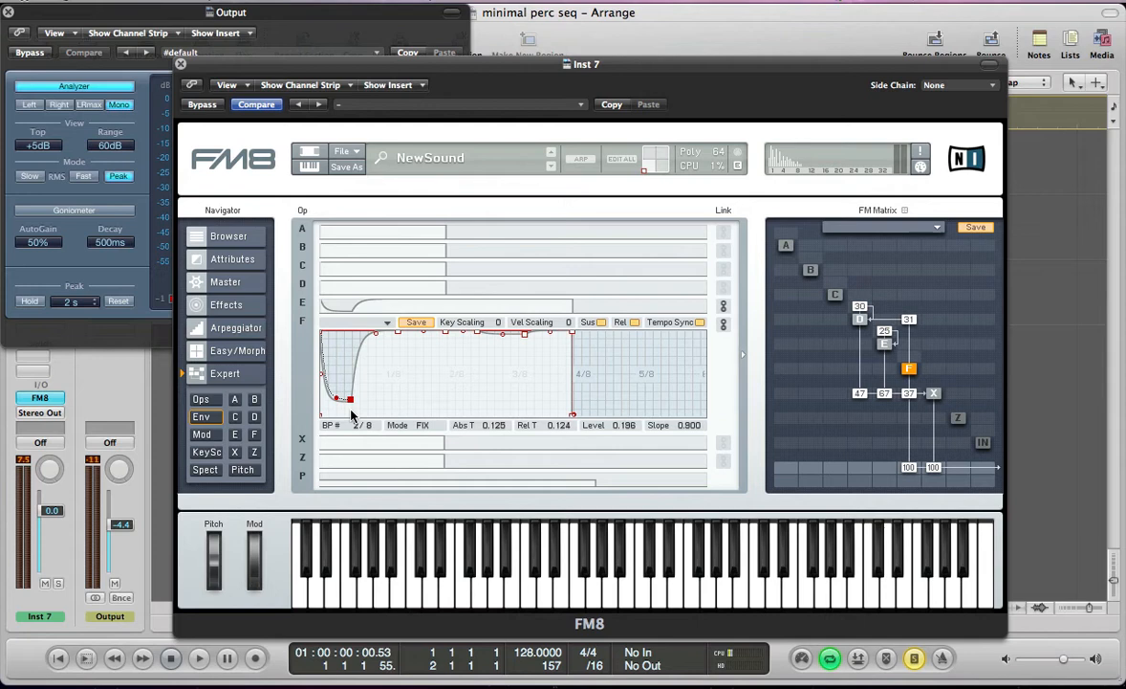
pyautogui.moveTo(348, 400); pyautogui.dragTo(345, 411)
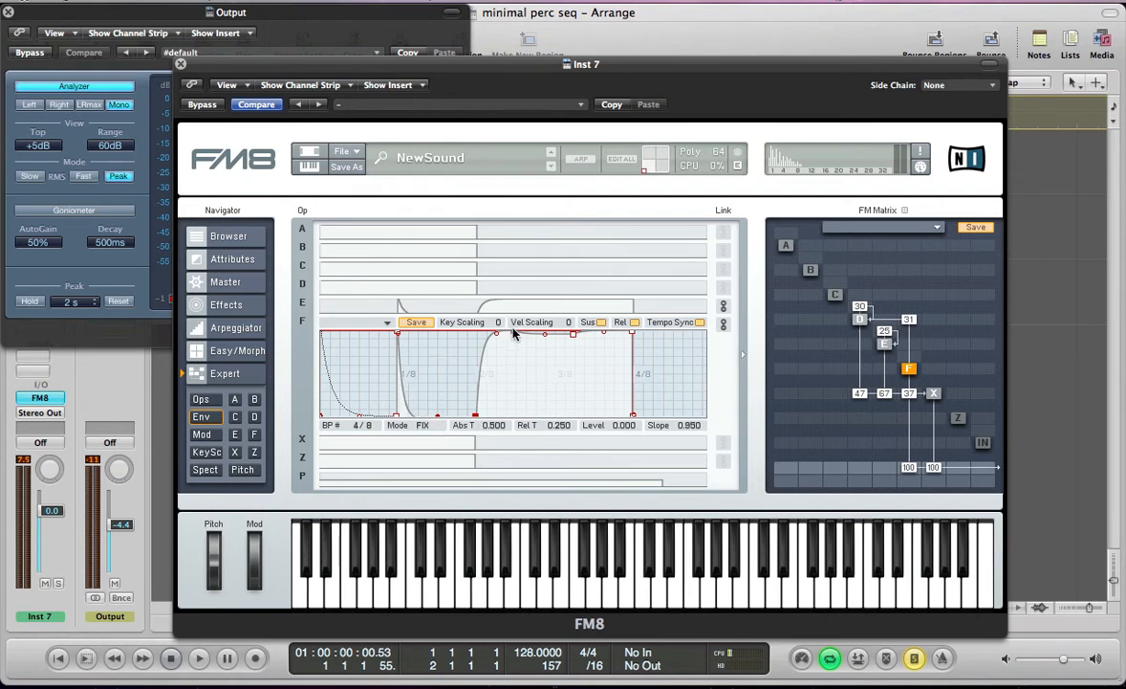
pyautogui.moveTo(497, 333); pyautogui.dragTo(486, 369)
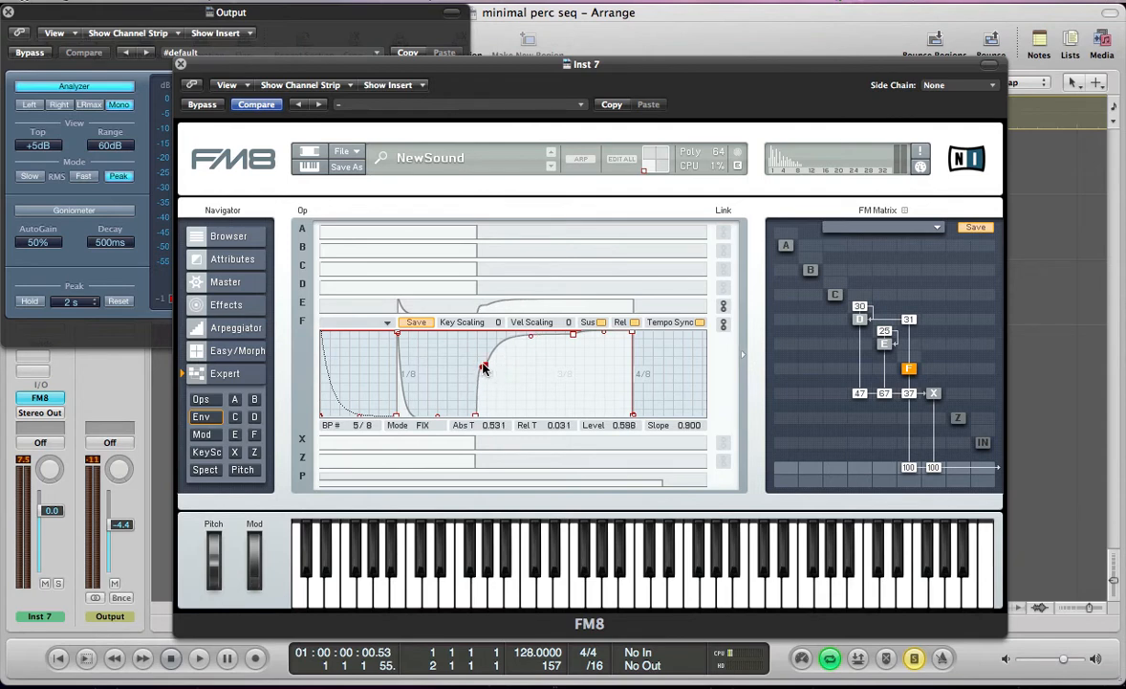
pyautogui.moveTo(482, 368); pyautogui.dragTo(476, 359)
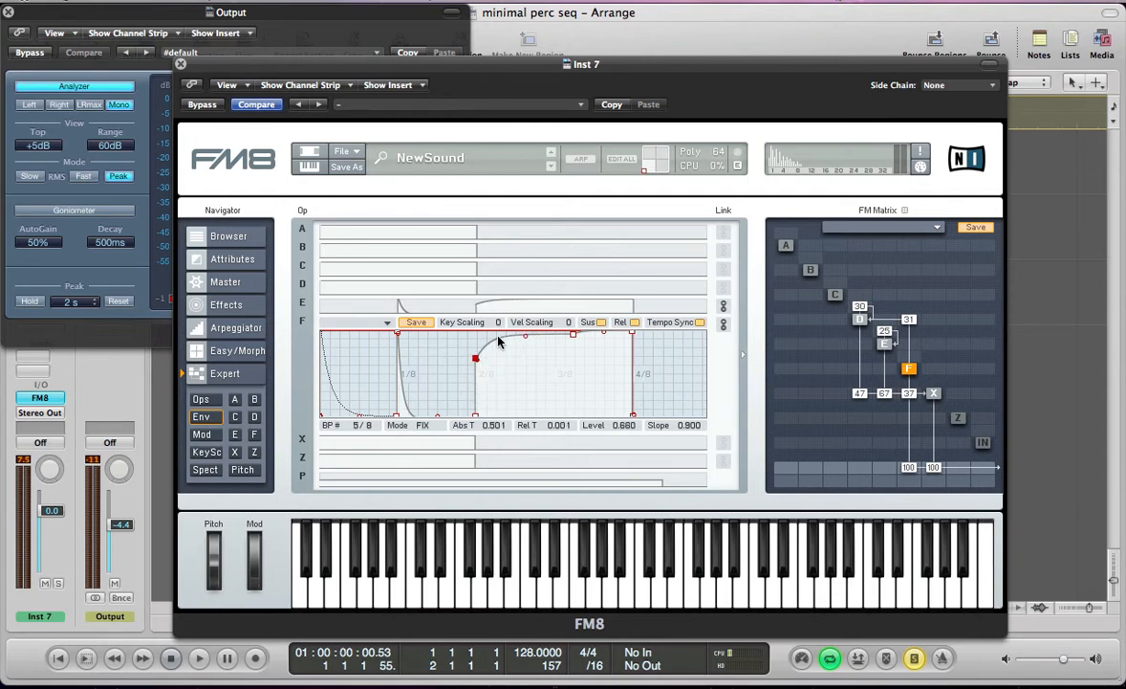
pyautogui.moveTo(476, 360); pyautogui.dragTo(495, 336)
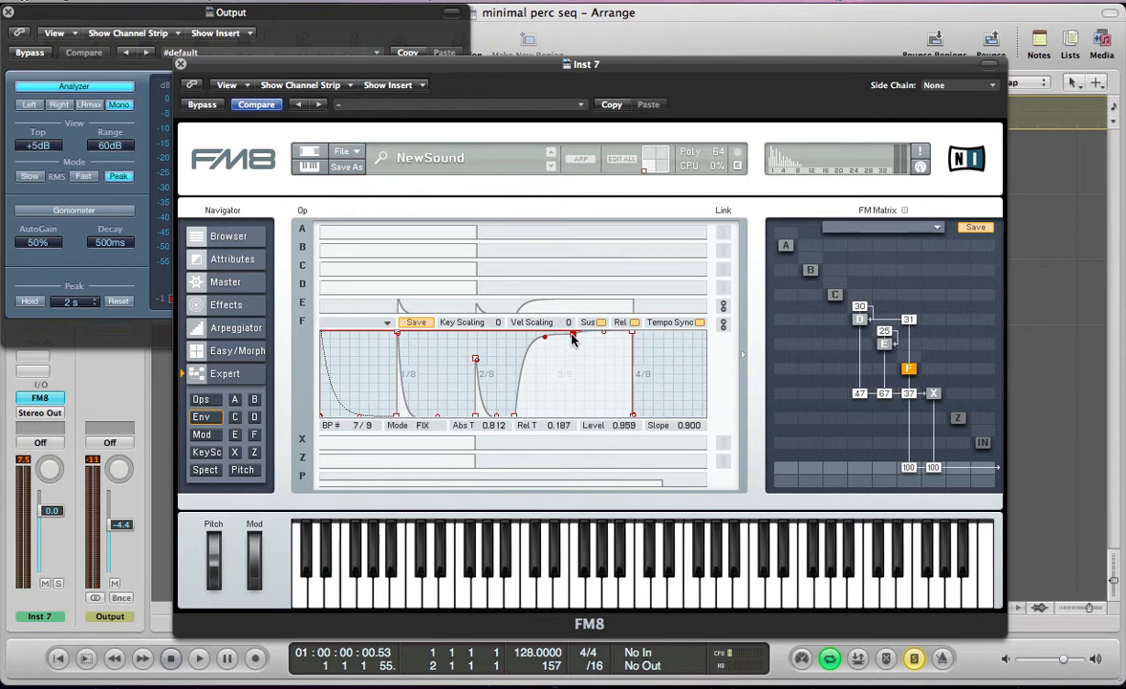
# Add third and fourth percussive spikes inside the loop with steep decay slopes
pyautogui.moveTo(574, 337); pyautogui.dragTo(581, 417)
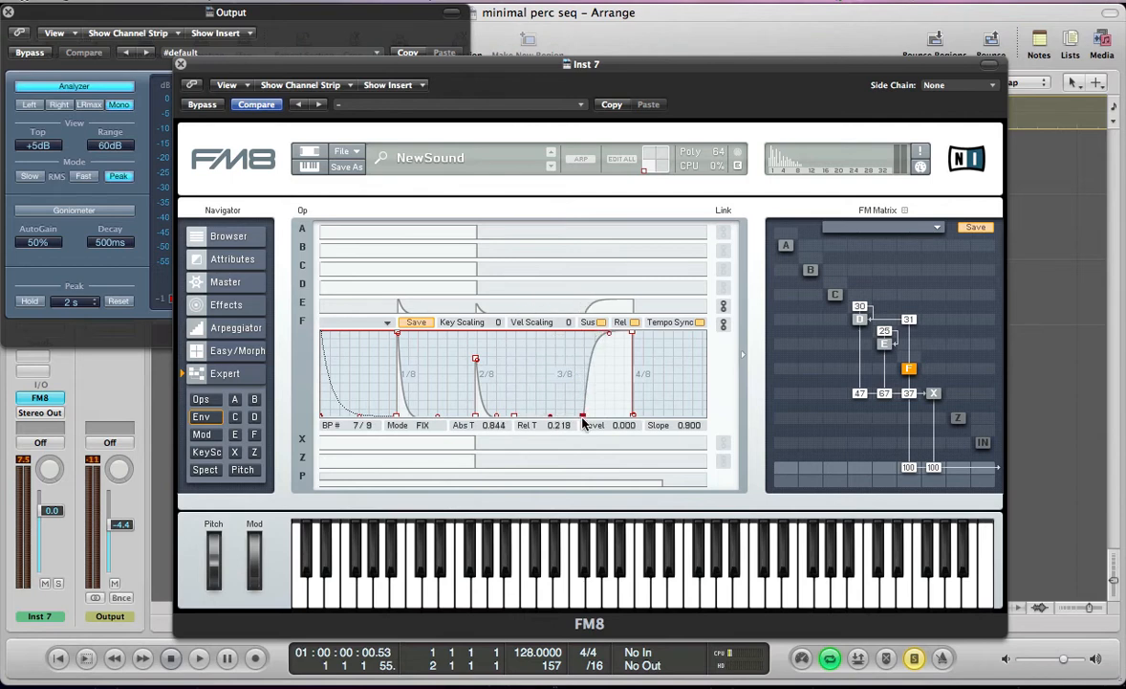
pyautogui.moveTo(583, 417); pyautogui.dragTo(574, 421)
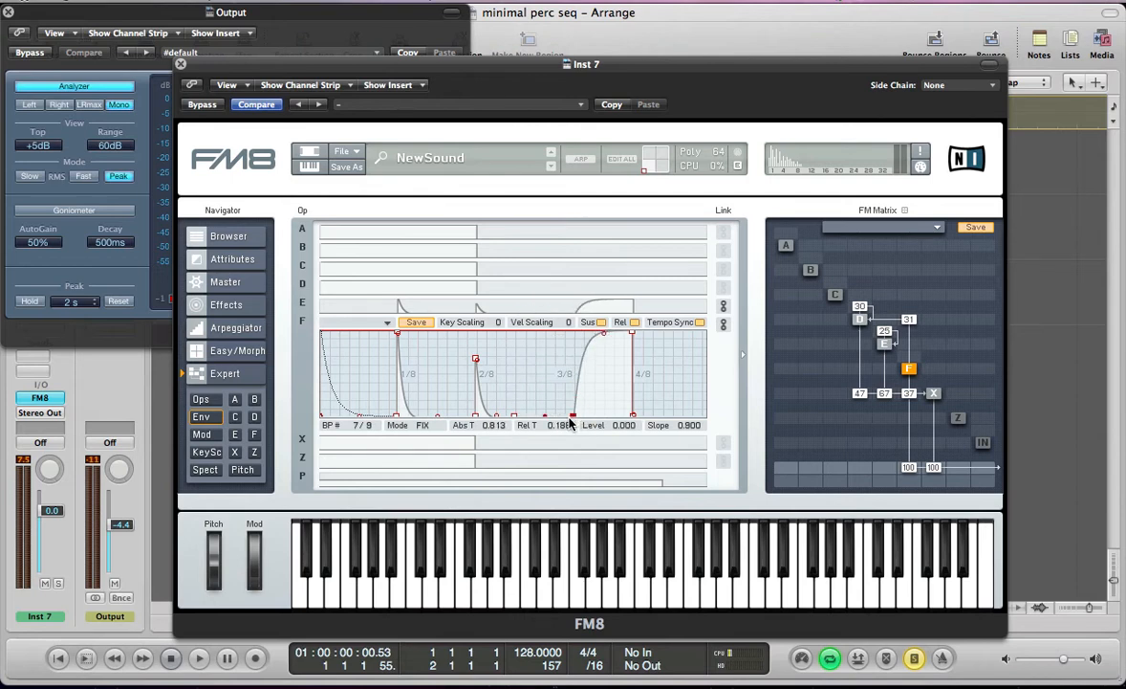
pyautogui.moveTo(572, 417); pyautogui.dragTo(539, 411)
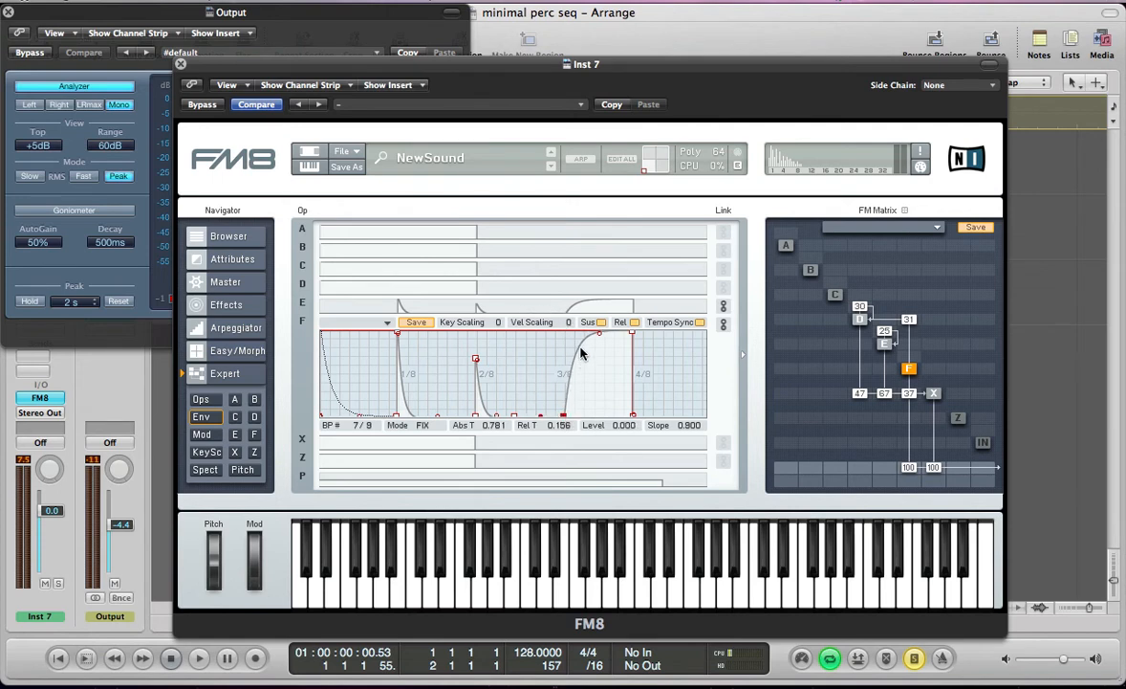
pyautogui.moveTo(601, 335); pyautogui.dragTo(577, 355)
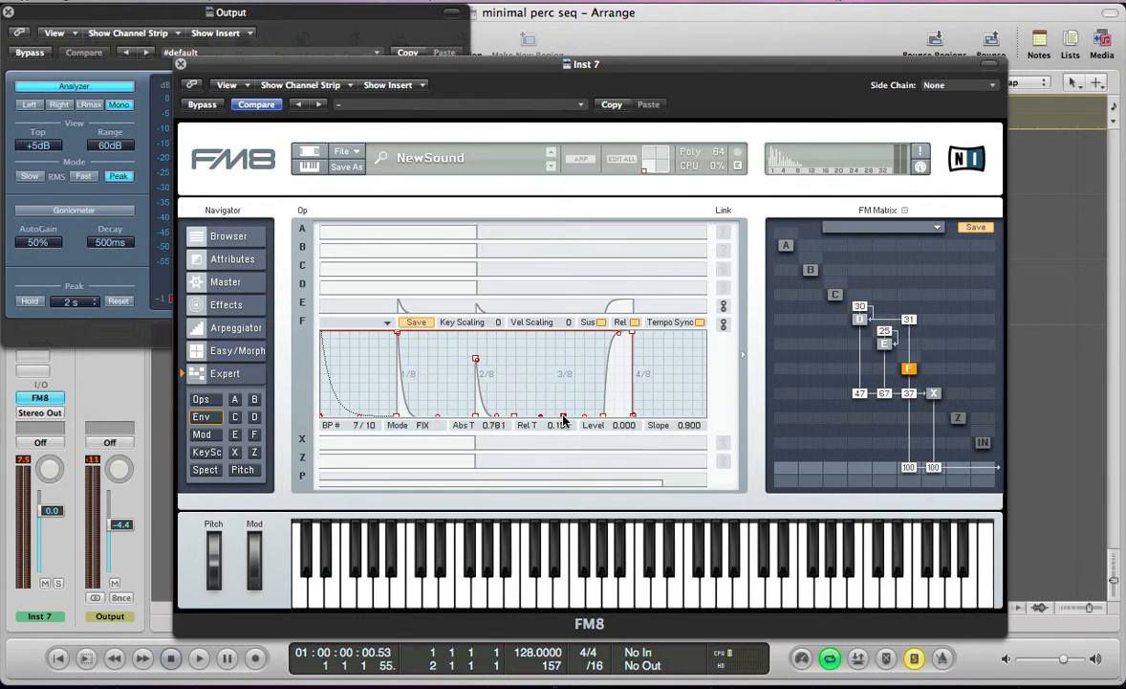
pyautogui.moveTo(564, 417); pyautogui.dragTo(540, 335)
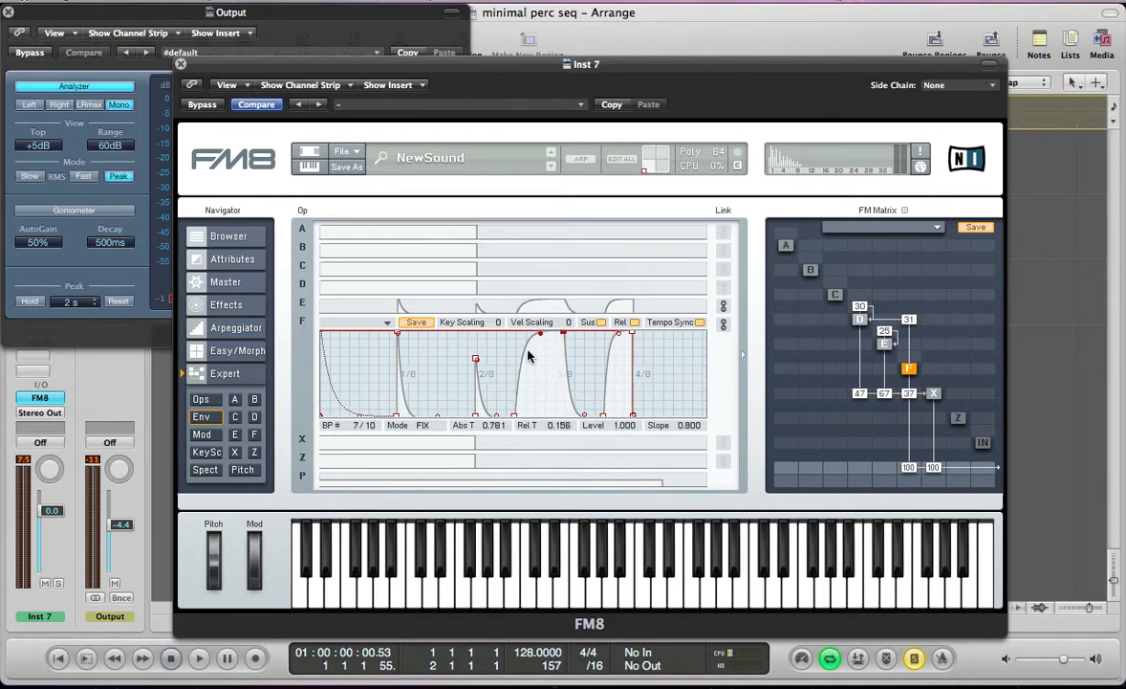
pyautogui.moveTo(540, 333); pyautogui.dragTo(524, 342)
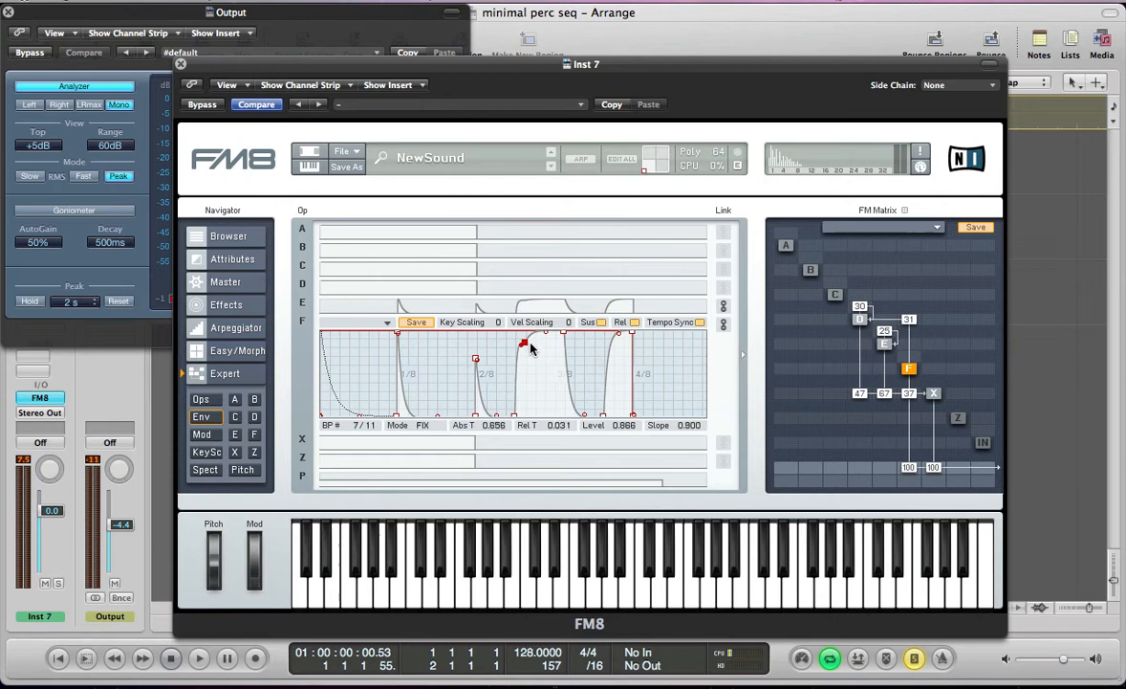
pyautogui.moveTo(524, 341); pyautogui.dragTo(539, 417)
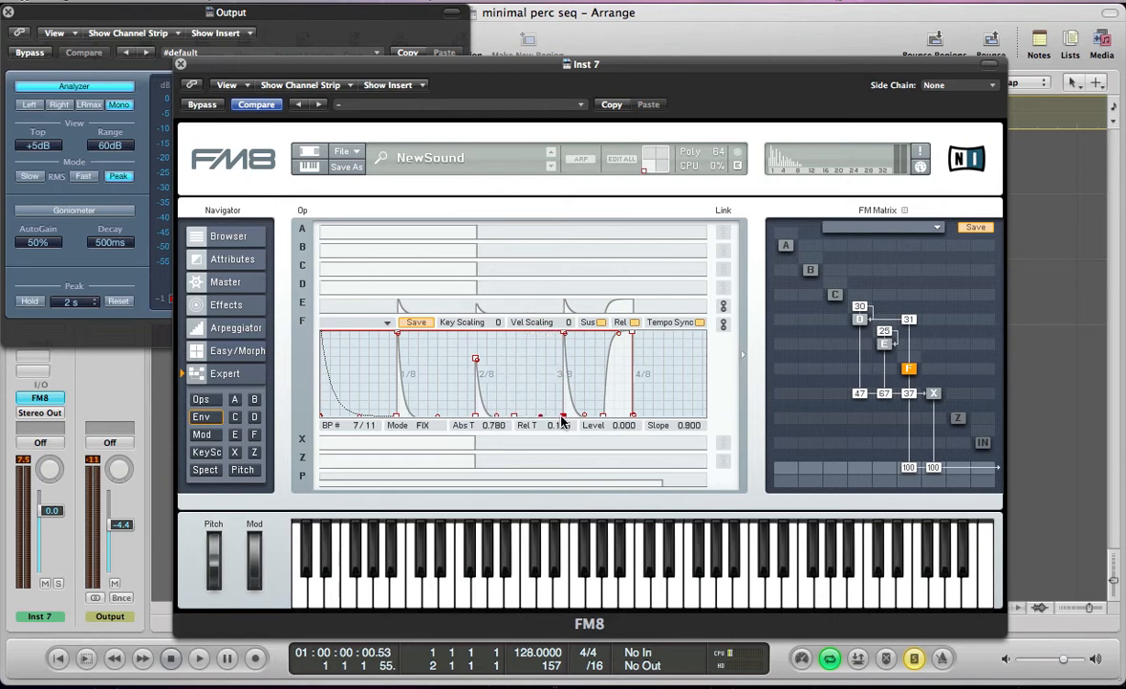
# Add a final spike near the envelope's end and shape its peak and decay
pyautogui.moveTo(564, 421); pyautogui.dragTo(612, 396)
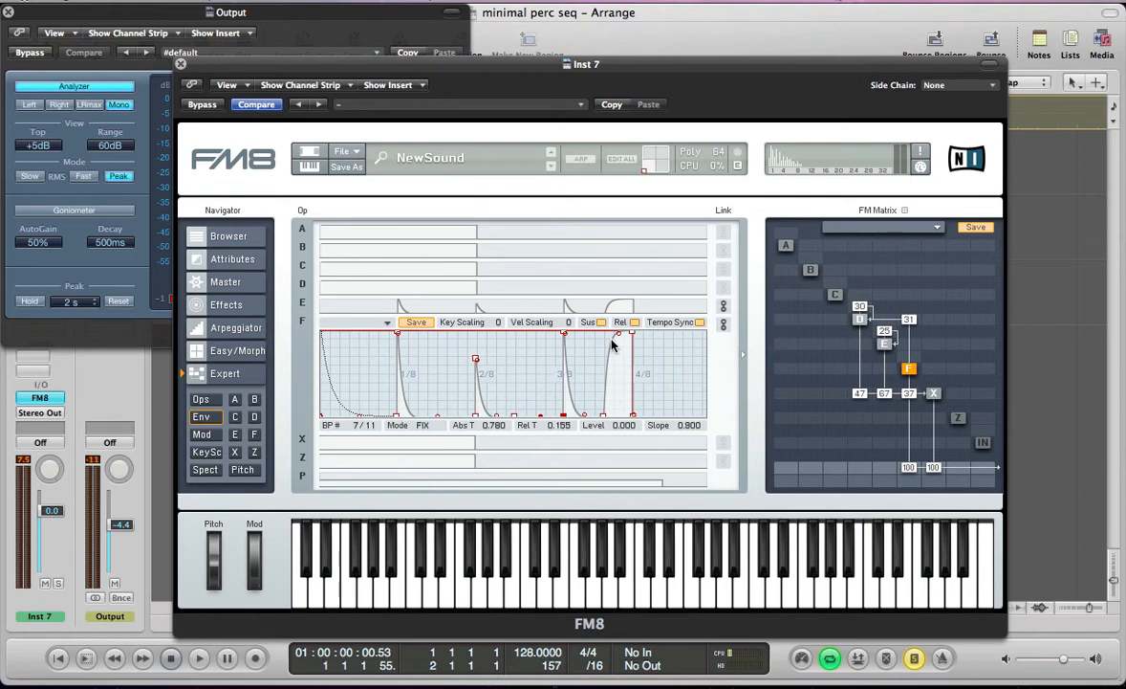
pyautogui.moveTo(620, 333); pyautogui.dragTo(621, 413)
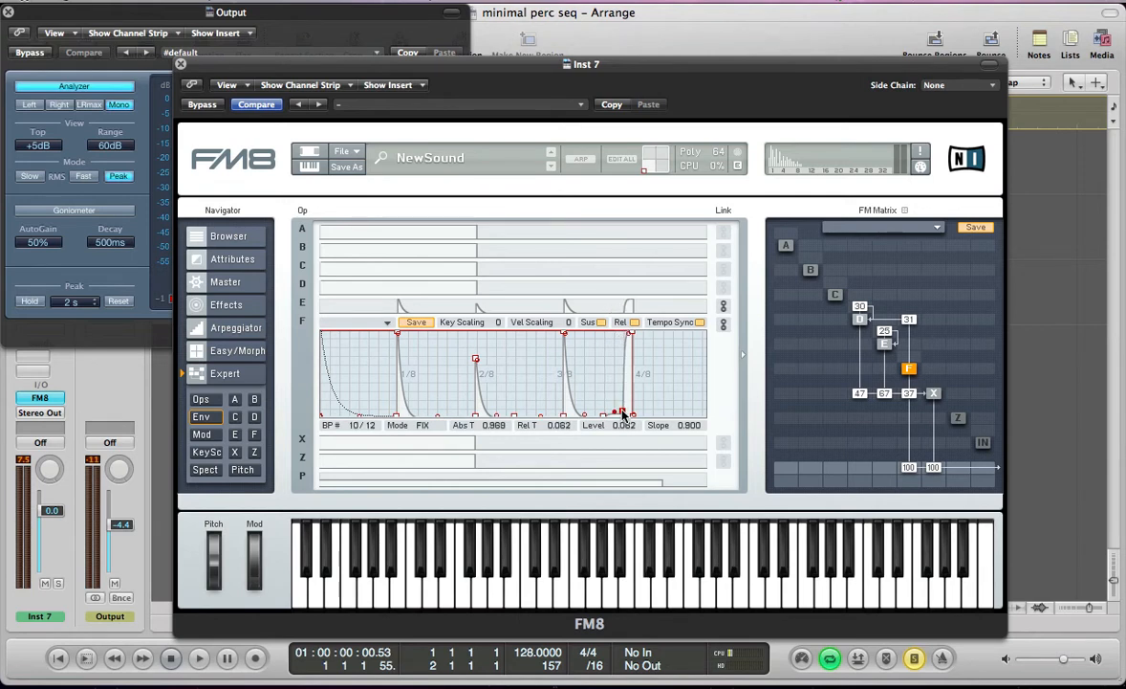
pyautogui.moveTo(621, 413); pyautogui.dragTo(612, 383)
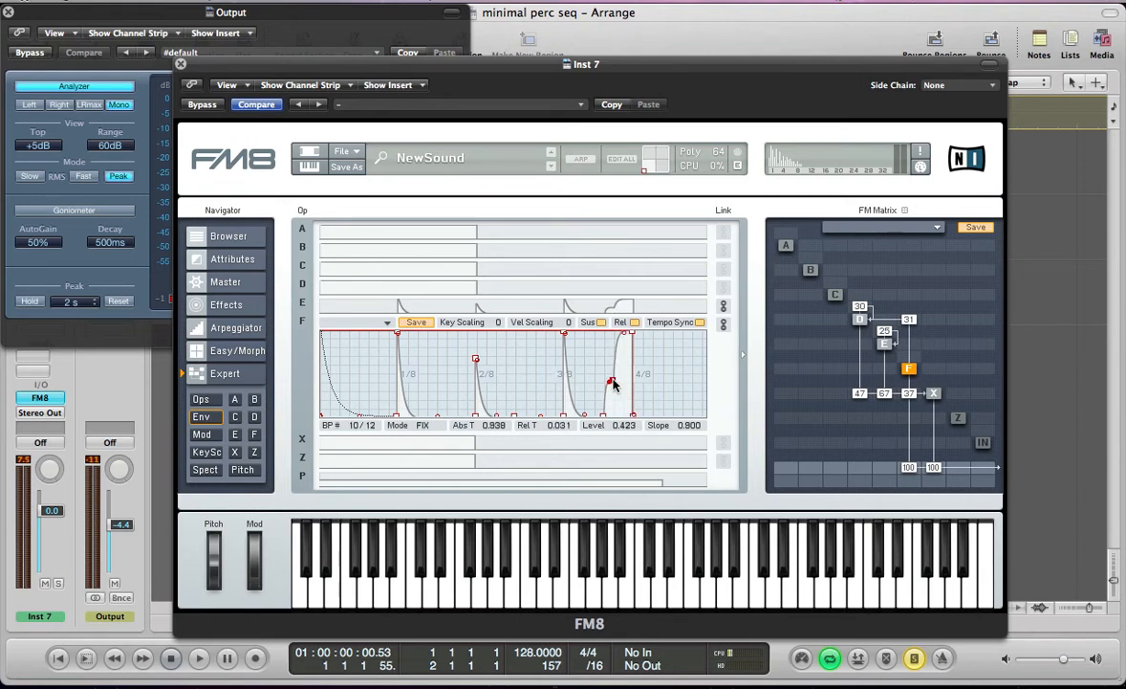
pyautogui.moveTo(612, 383); pyautogui.dragTo(629, 399)
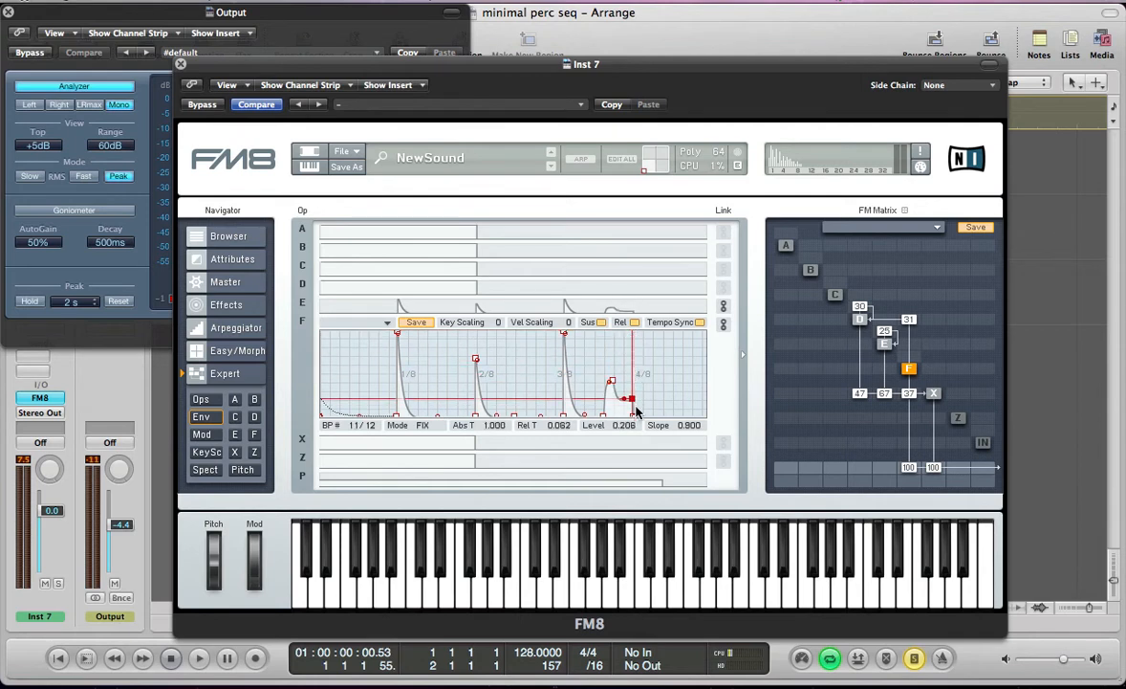
pyautogui.moveTo(631, 395); pyautogui.dragTo(631, 424)
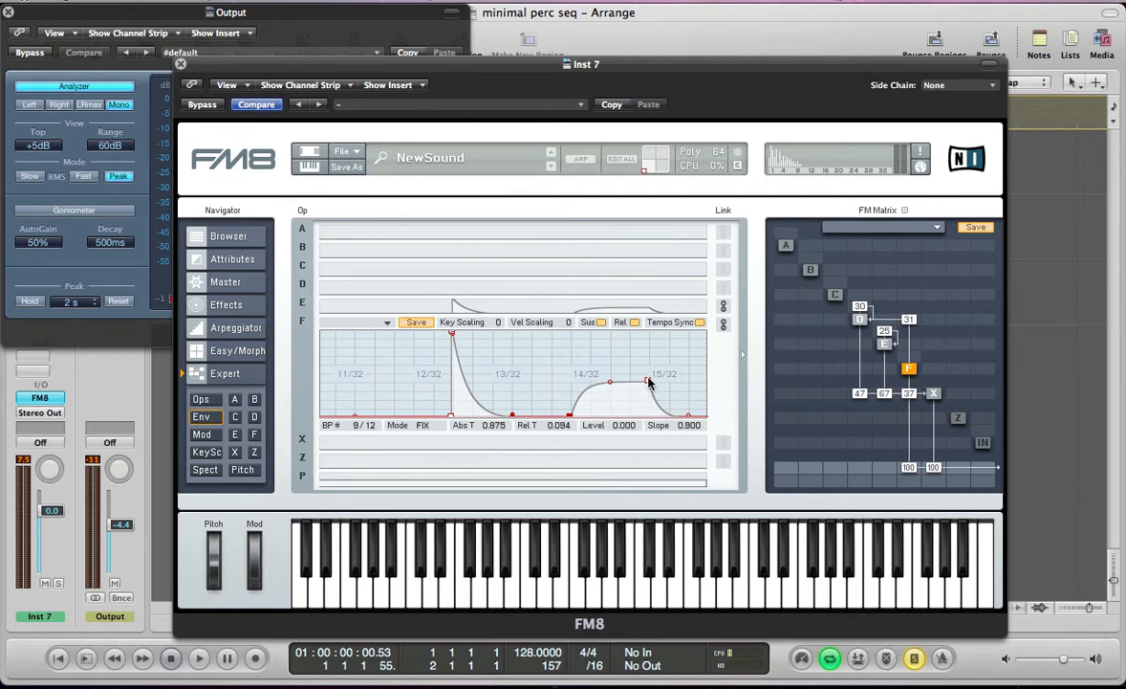
# Align operator F's spikes to the 32nd-note grid and switch to operator E's envelope
pyautogui.moveTo(610, 383); pyautogui.dragTo(583, 383)
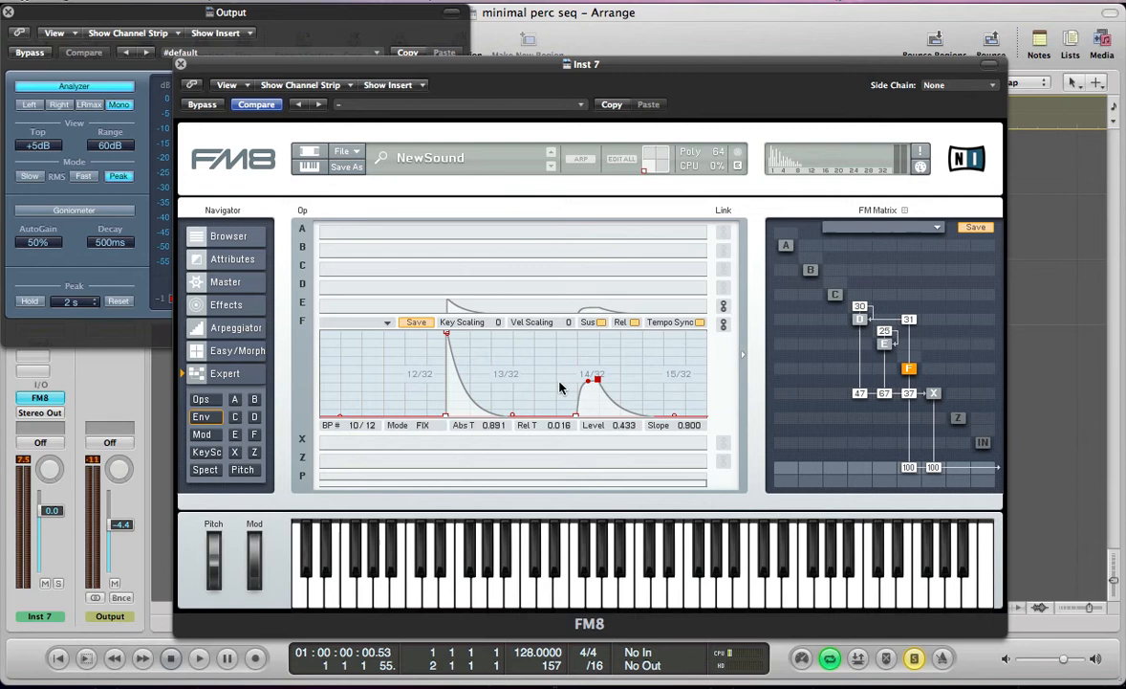
pyautogui.click(199, 658)
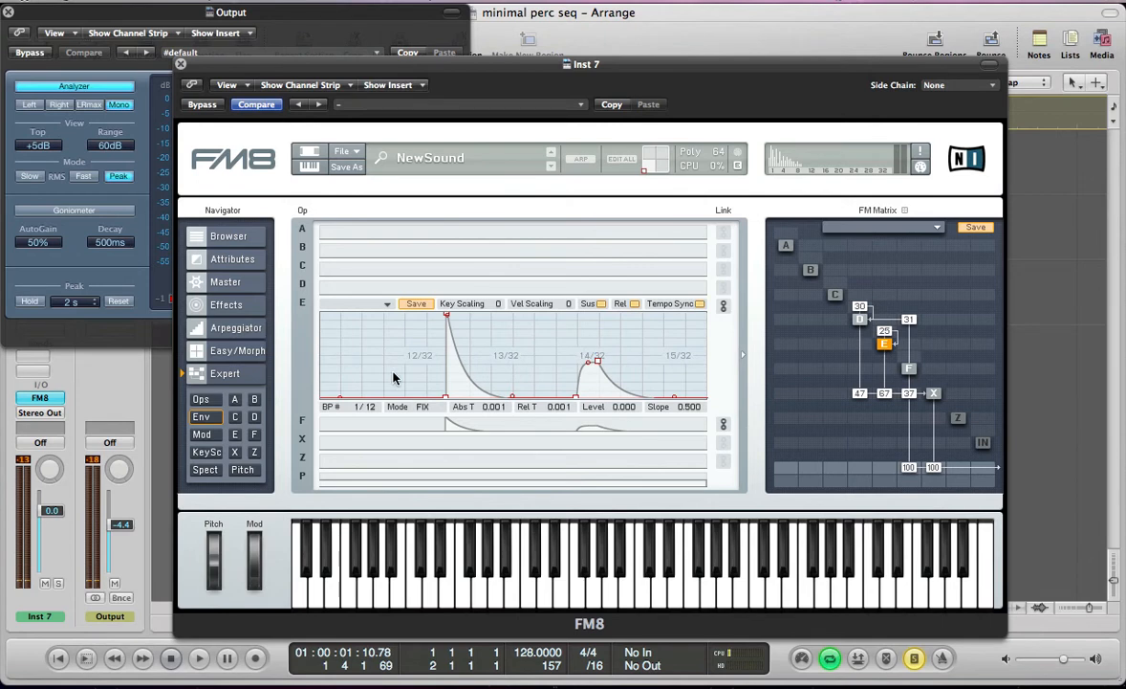
pyautogui.click(199, 658)
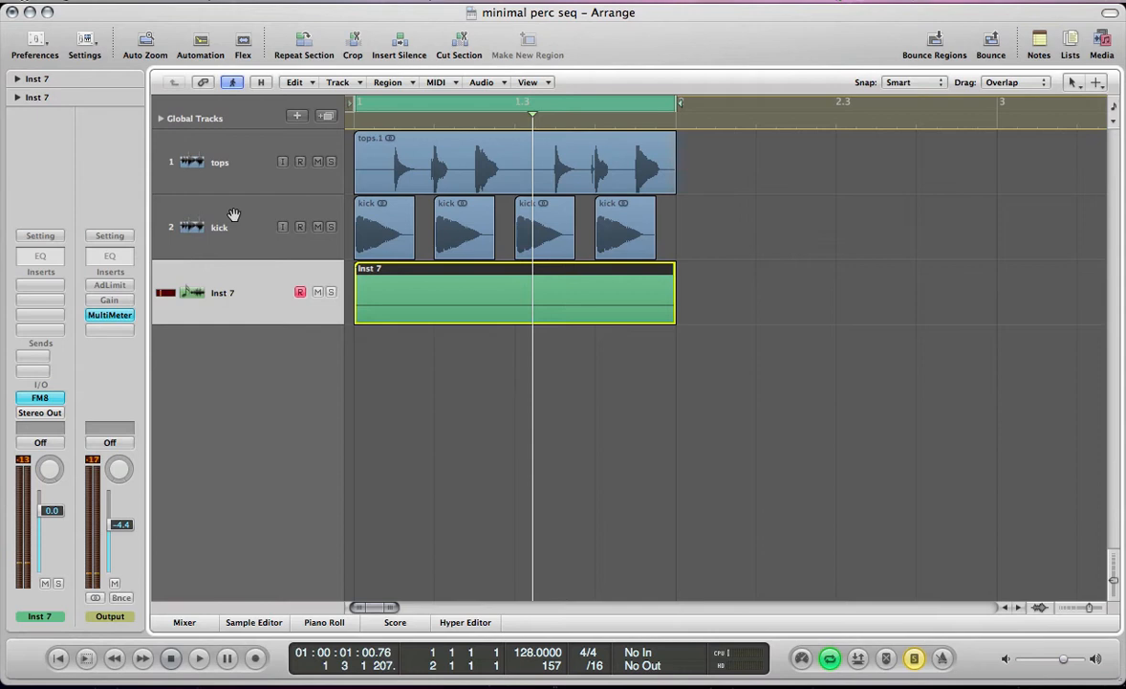
# Reopen the FM8 instrument window from the inst 7 channel strip
pyautogui.click(199, 658)
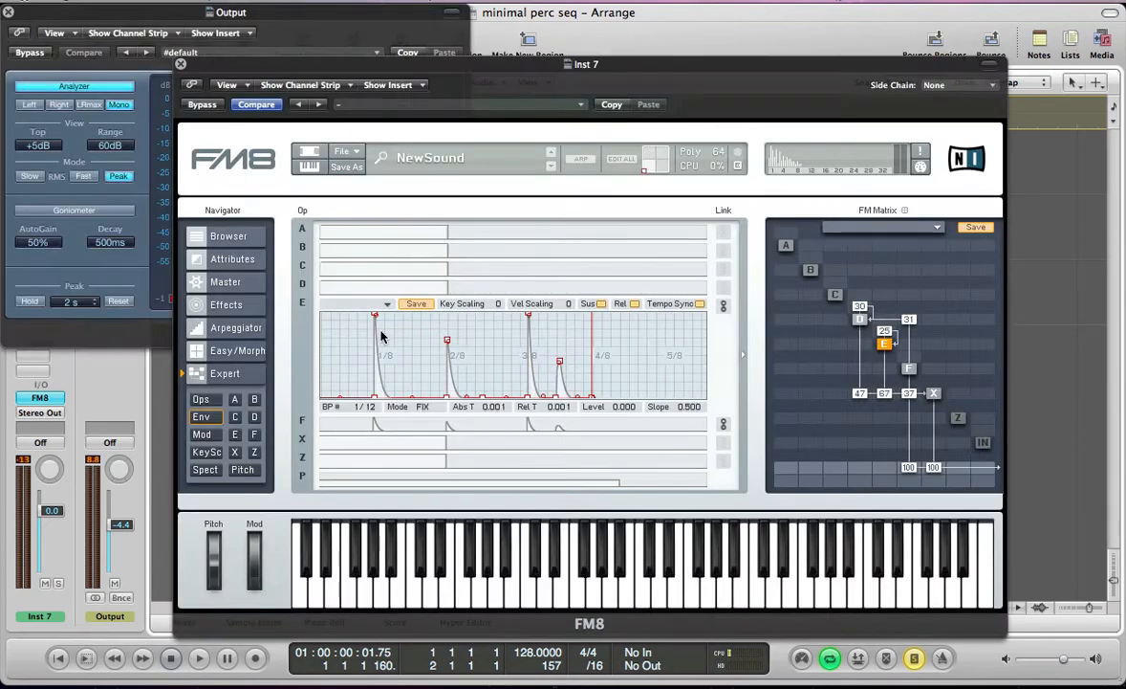
# Shape operator E's looped envelope into sharp repeated peaks, a later breakpoint at level 1.000, slope 0.900
pyautogui.click(199, 658)
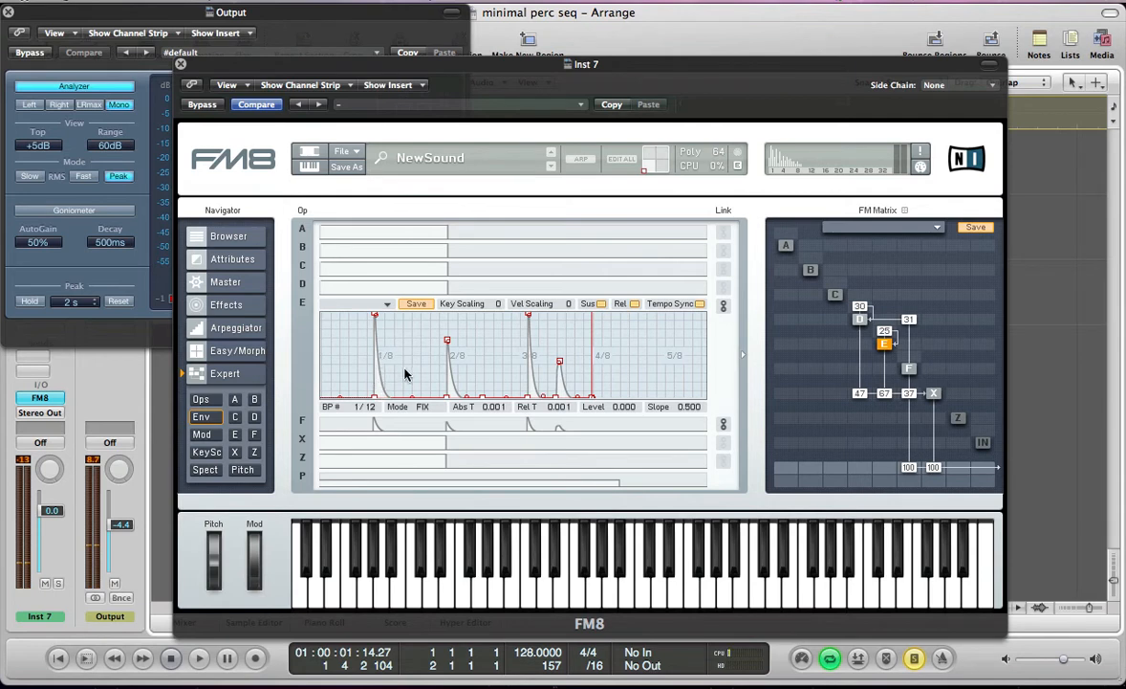
pyautogui.moveTo(532, 374)
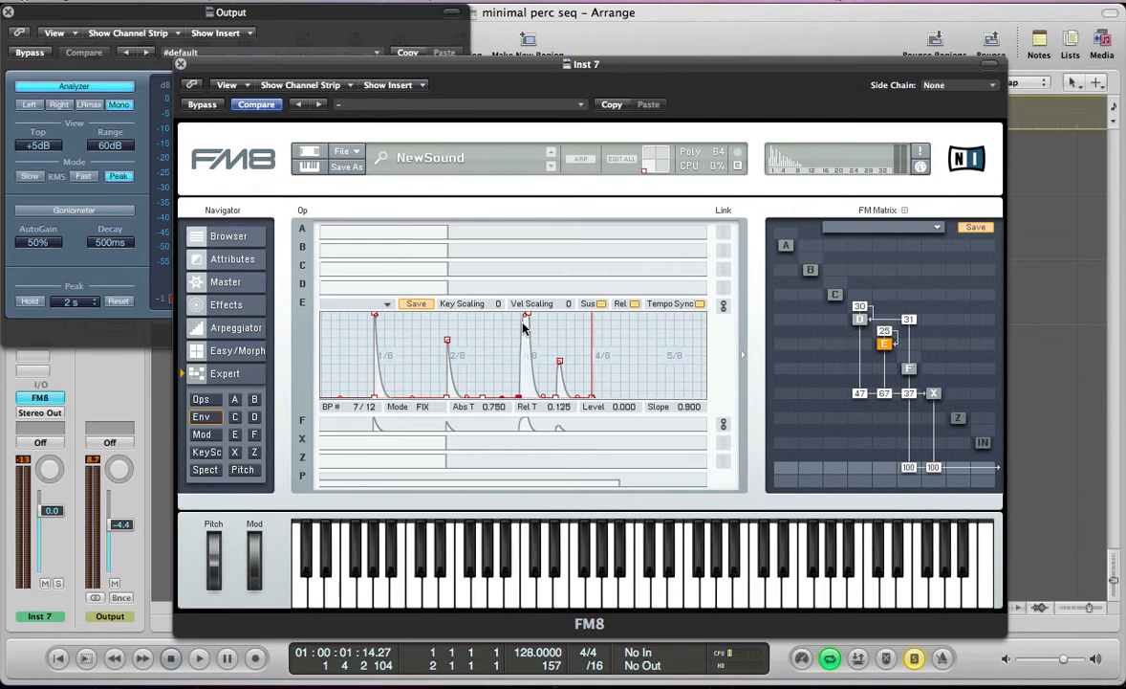
pyautogui.click(199, 658)
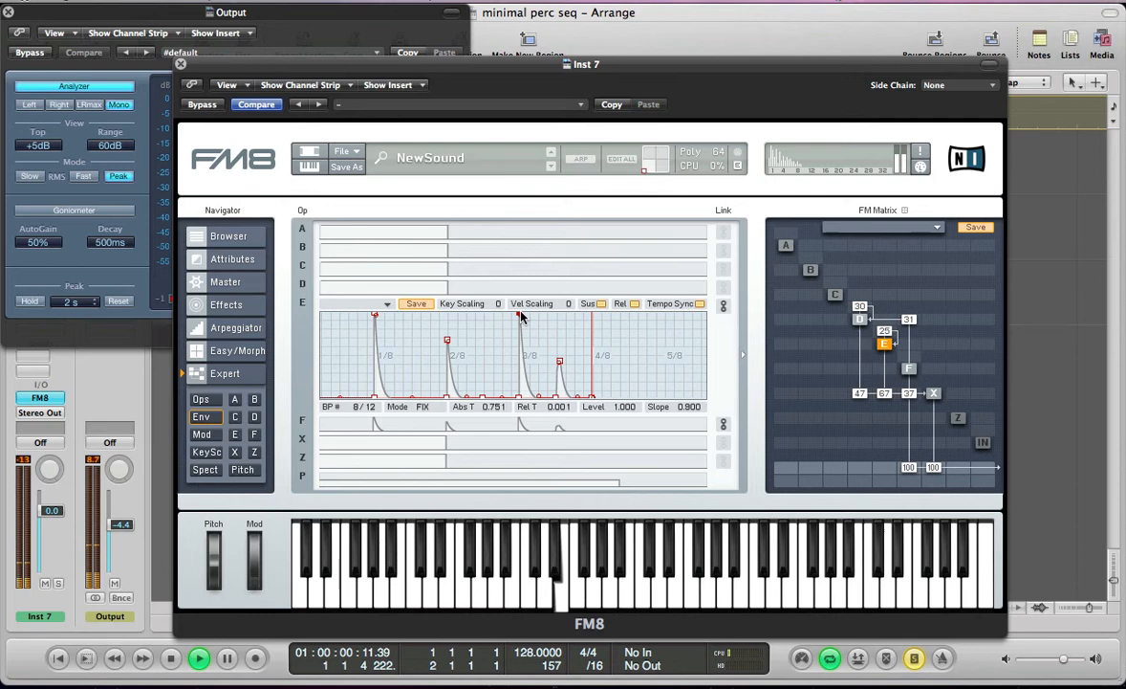
pyautogui.click(199, 658)
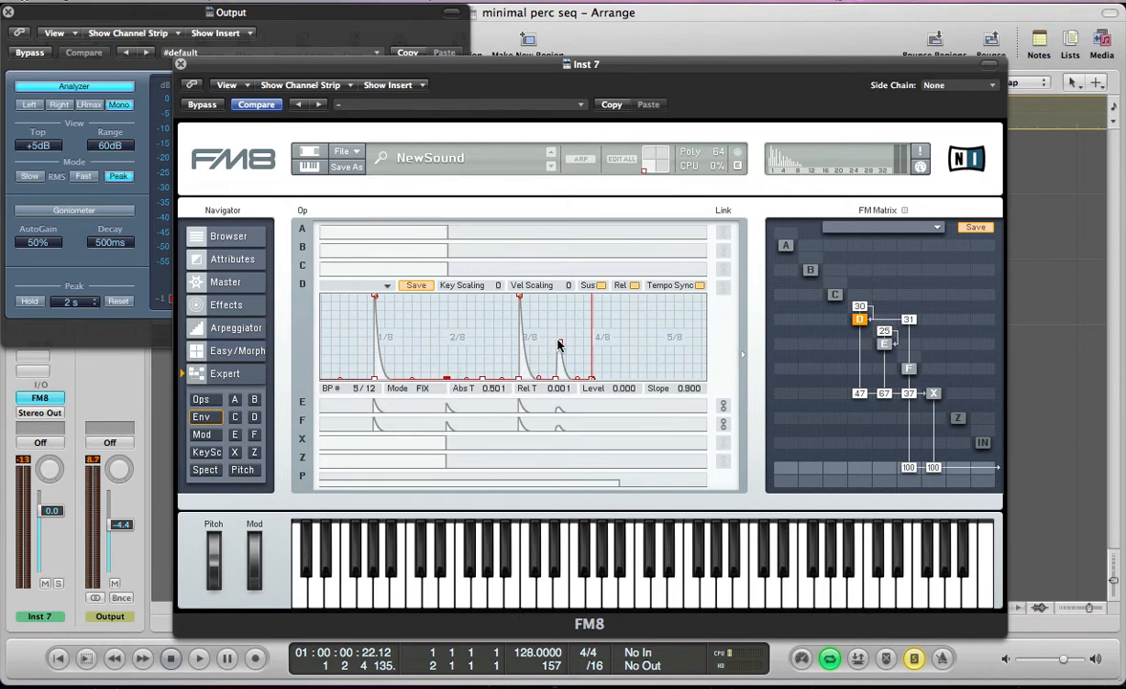
# Curve the decay slopes of operator D's repeated envelope peaks via its breakpoints
pyautogui.click(199, 657)
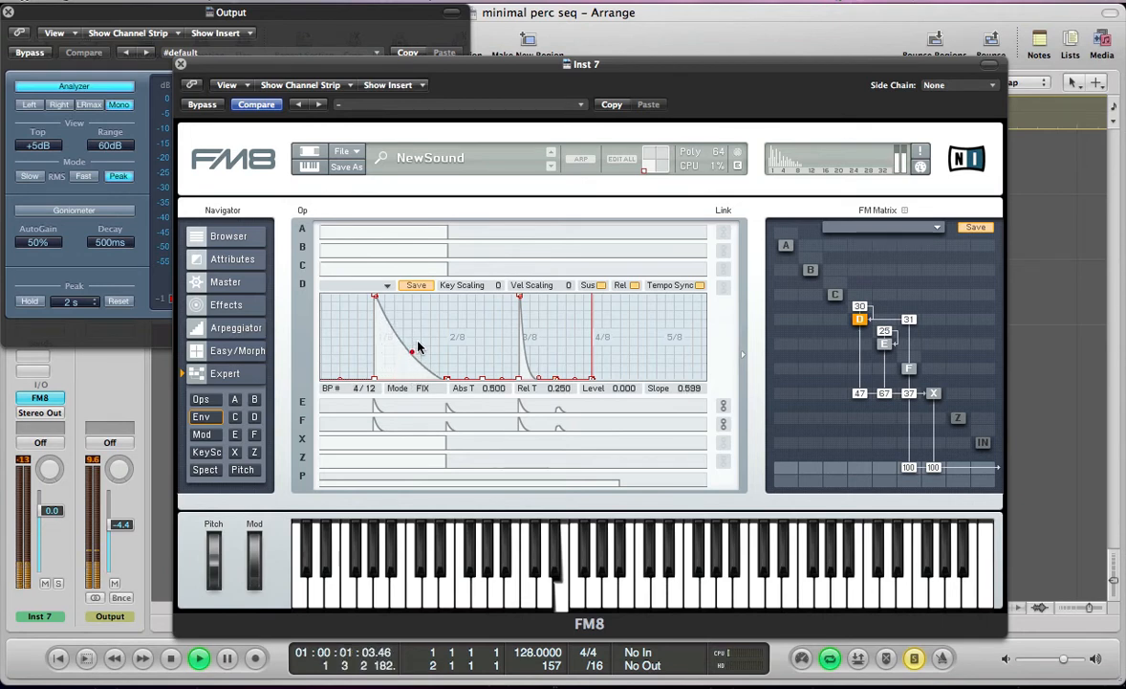
pyautogui.moveTo(411, 354); pyautogui.dragTo(414, 373)
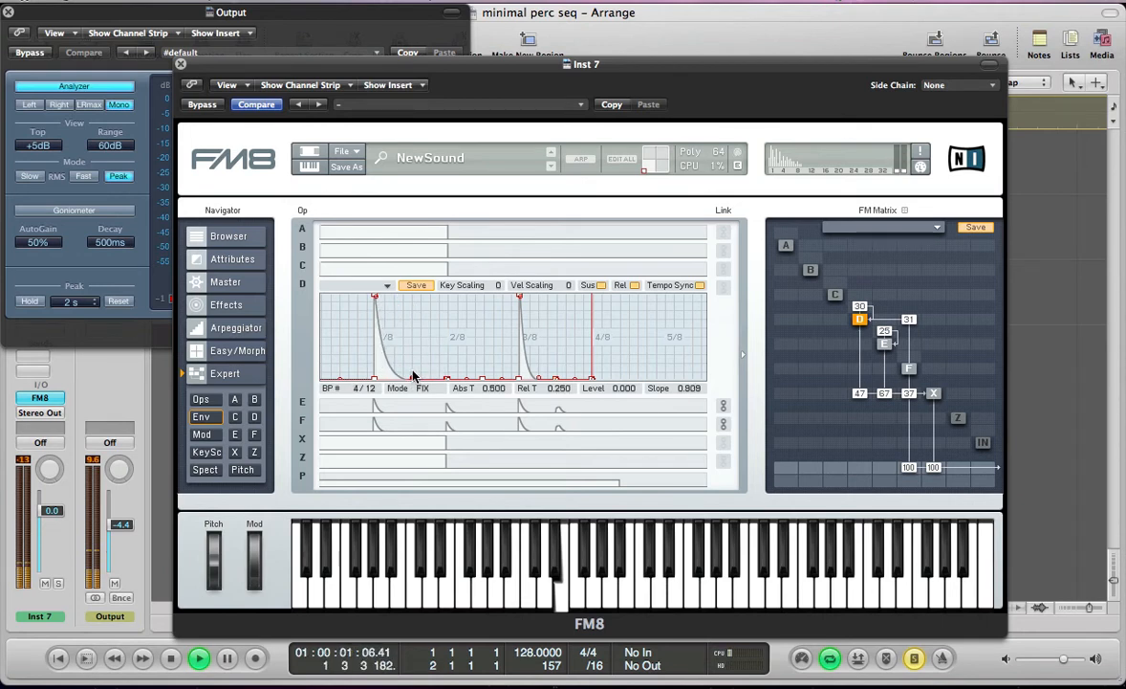
pyautogui.click(171, 658)
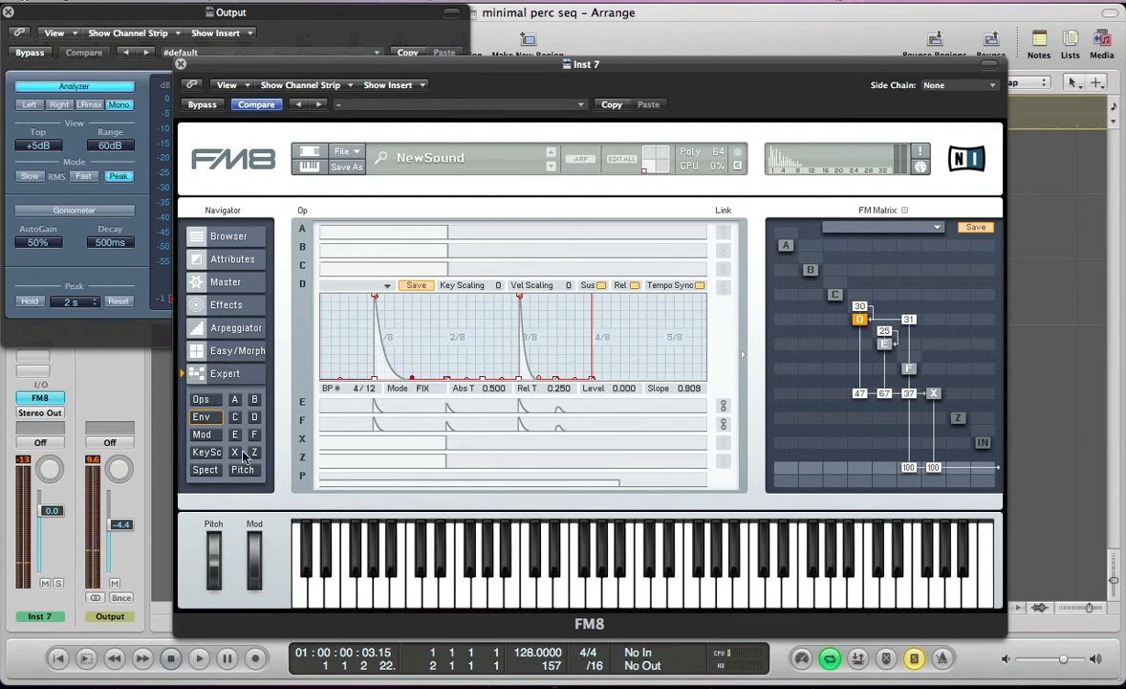
pyautogui.click(241, 469)
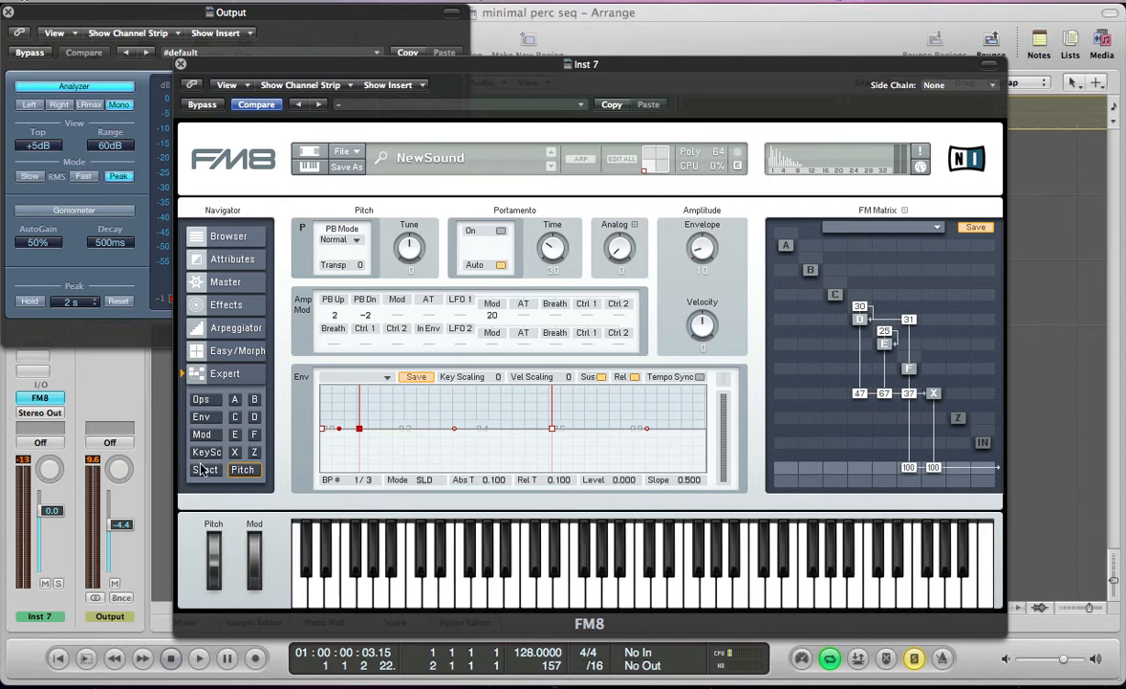
# Switch from the operator envelope overview to the pitch envelope for editing
pyautogui.click(203, 417)
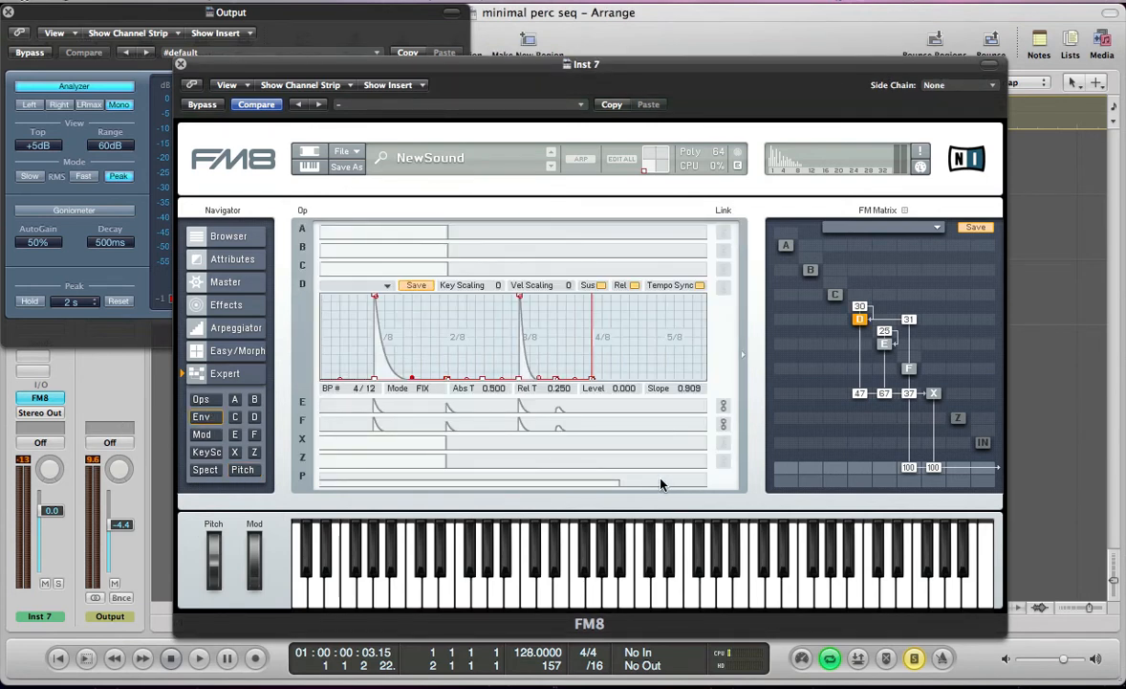
pyautogui.click(303, 474)
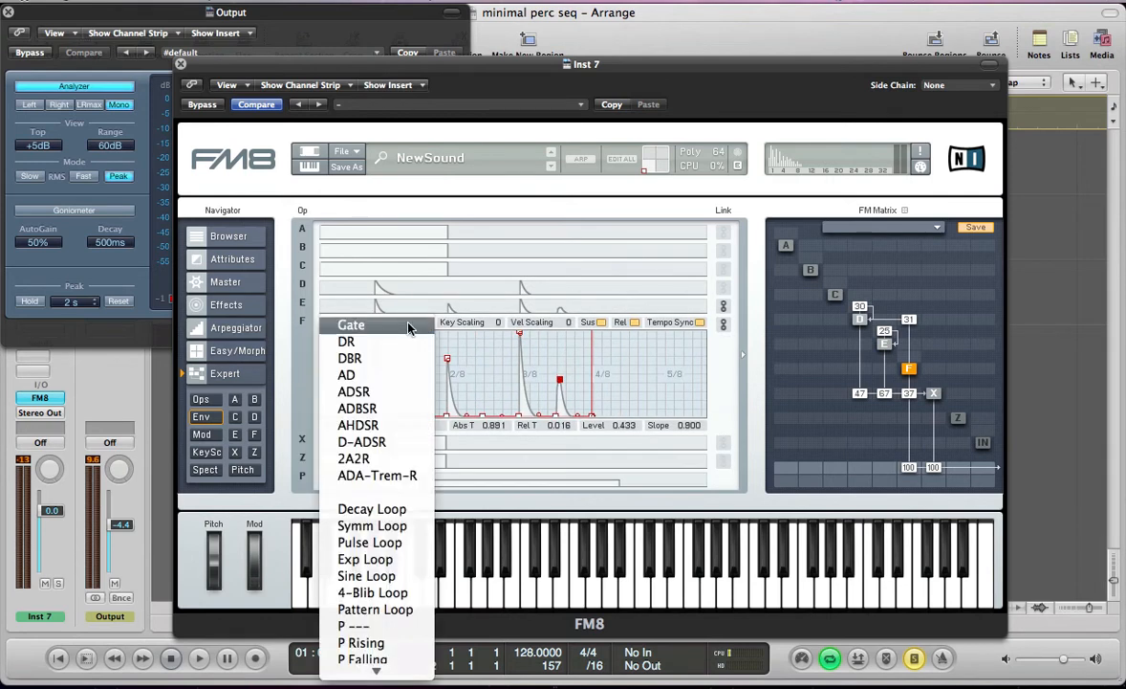
pyautogui.moveTo(345, 497)
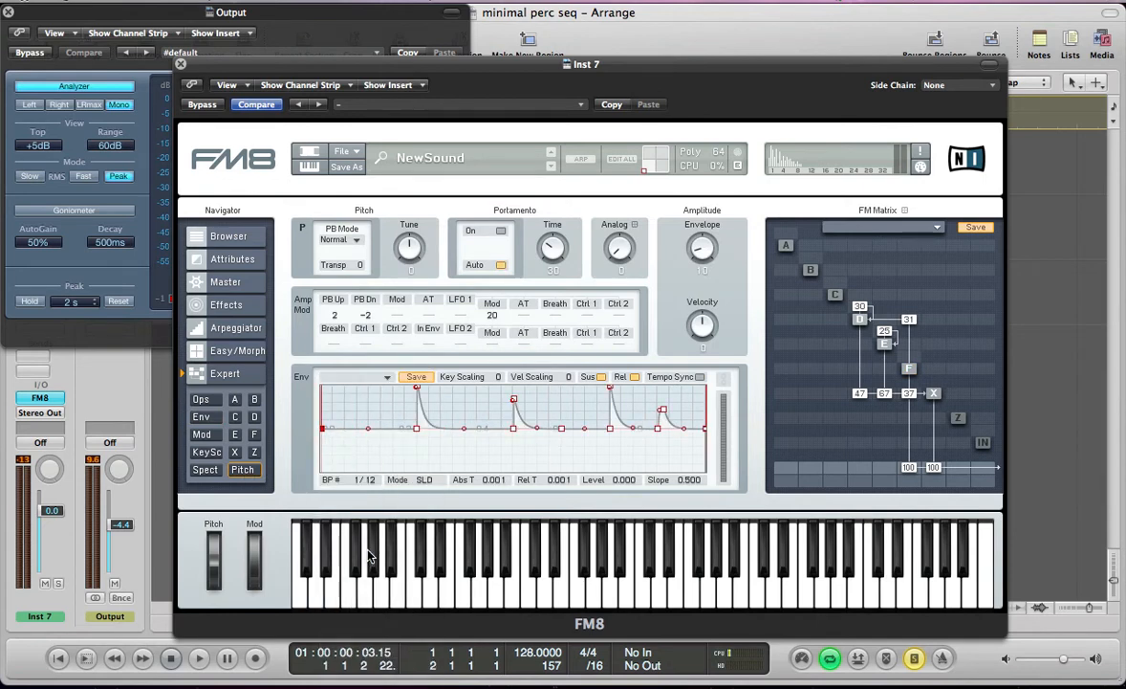
pyautogui.moveTo(379, 433)
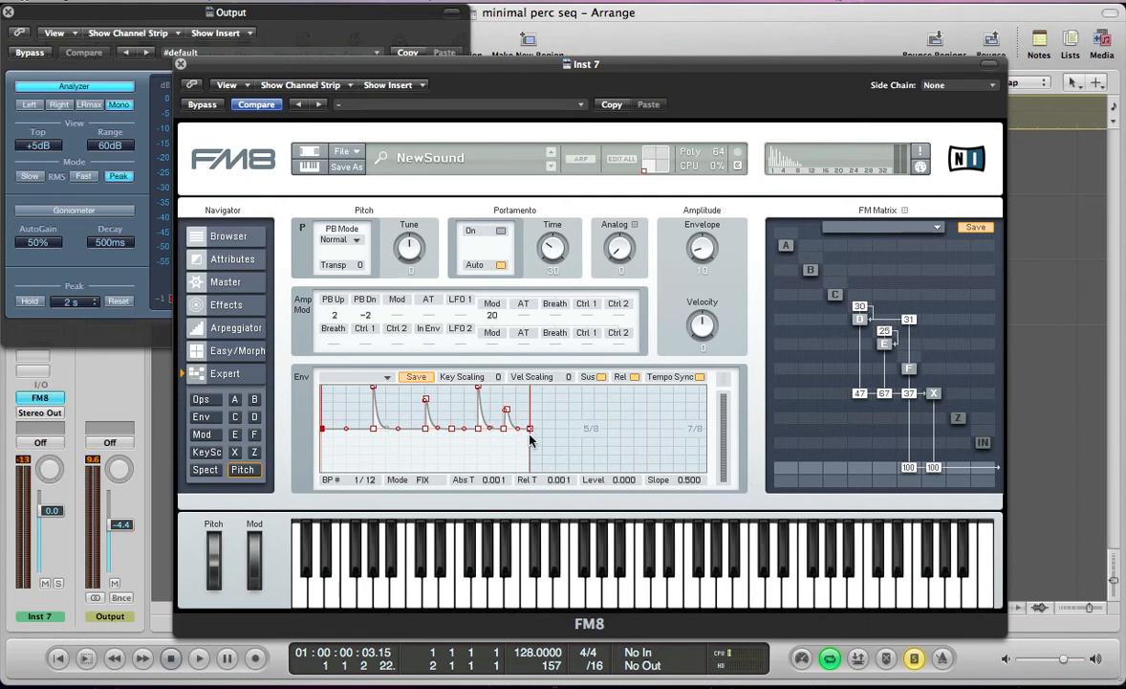
pyautogui.moveTo(525, 448)
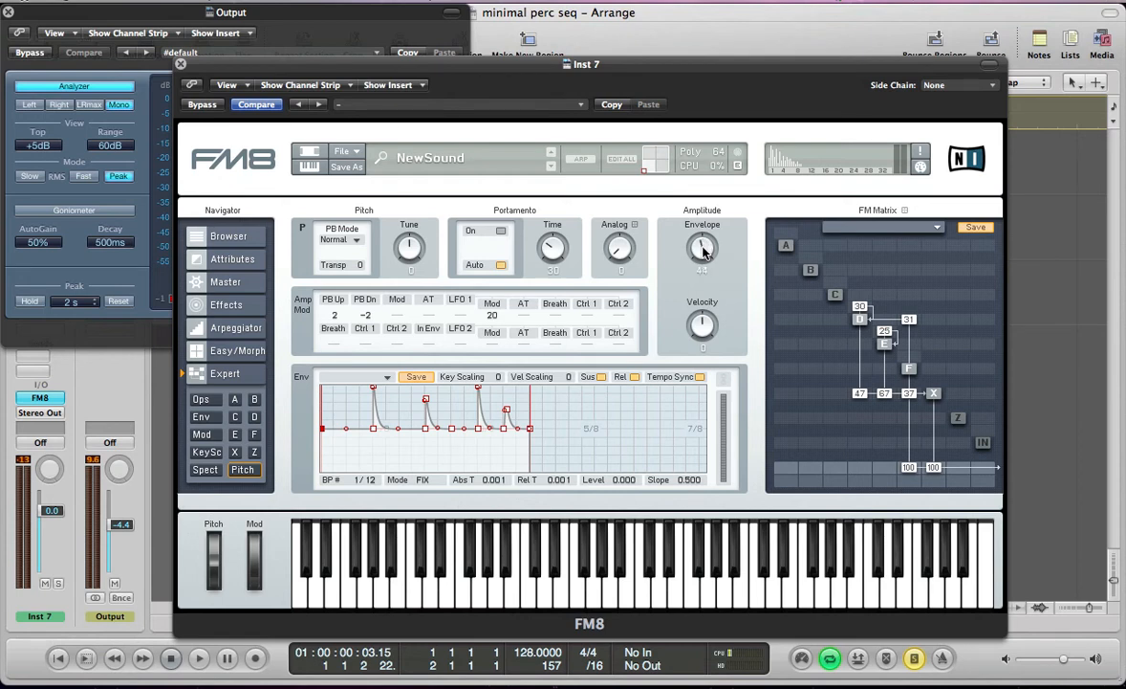
# Audition the sequence while turning the pitch envelope amount up in two stages
pyautogui.click(199, 658)
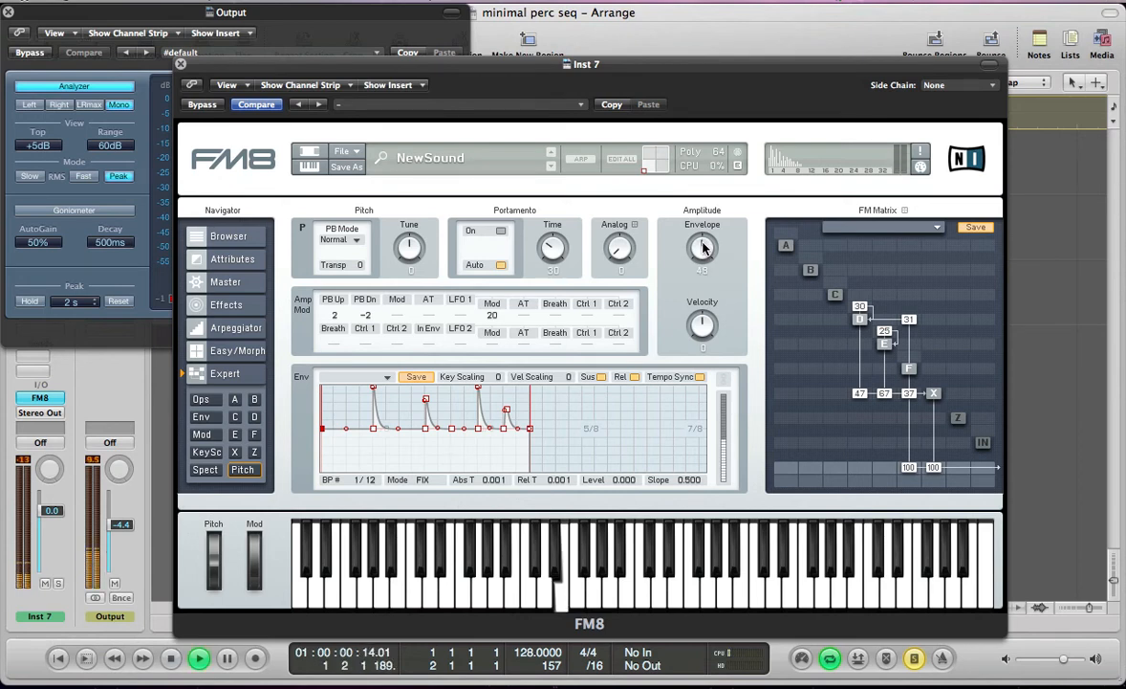
pyautogui.click(199, 658)
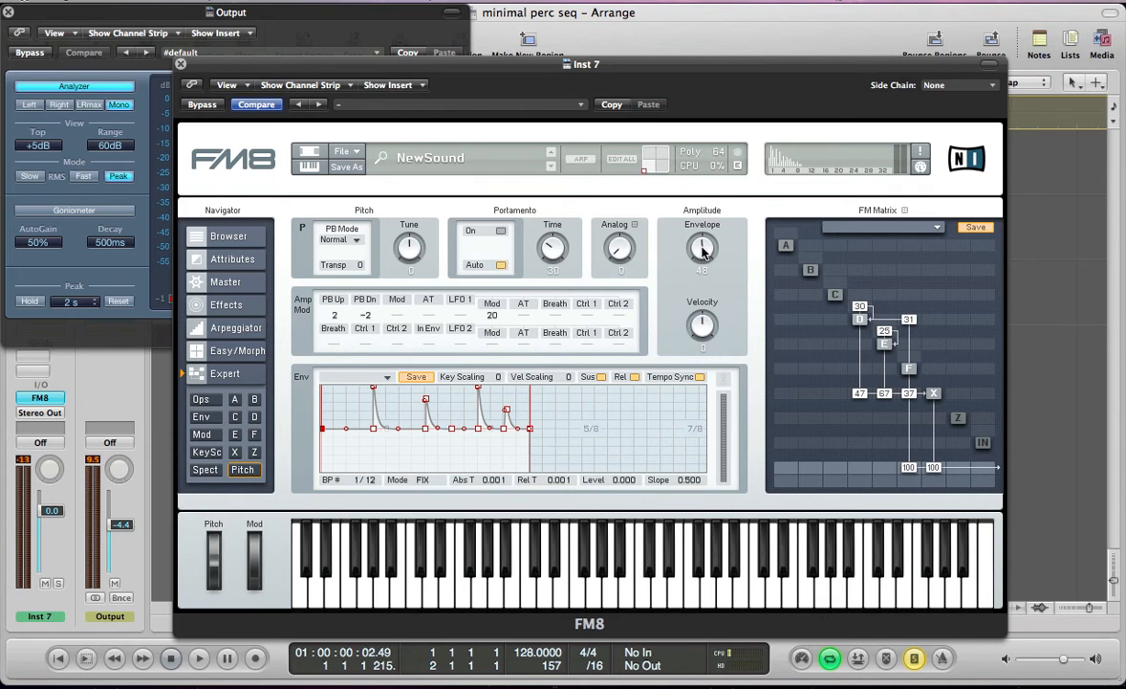
pyautogui.click(199, 658)
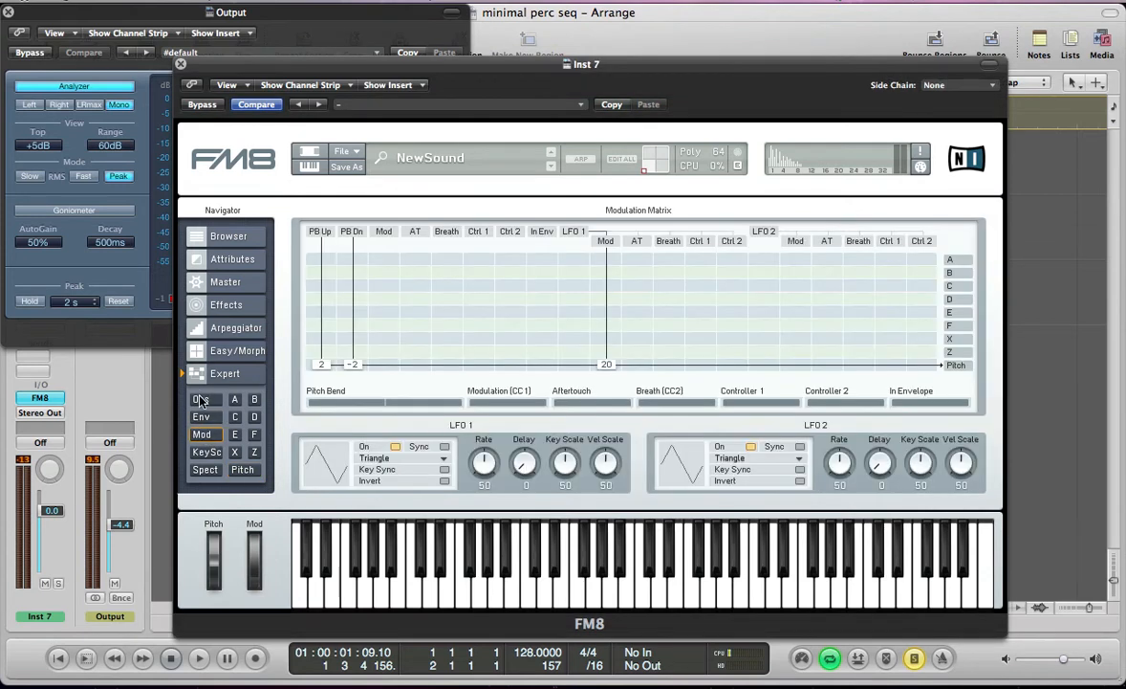
# Move from the operator ratio overview to FM8's Effects page showing the Overdrive
pyautogui.click(201, 399)
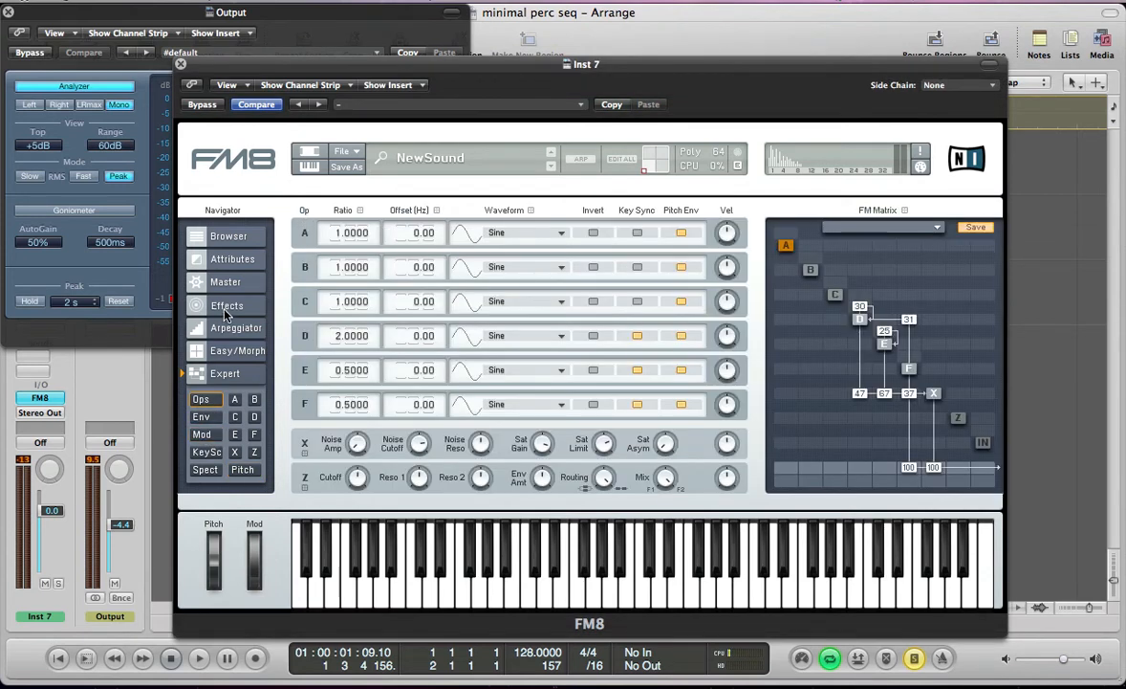
pyautogui.click(226, 304)
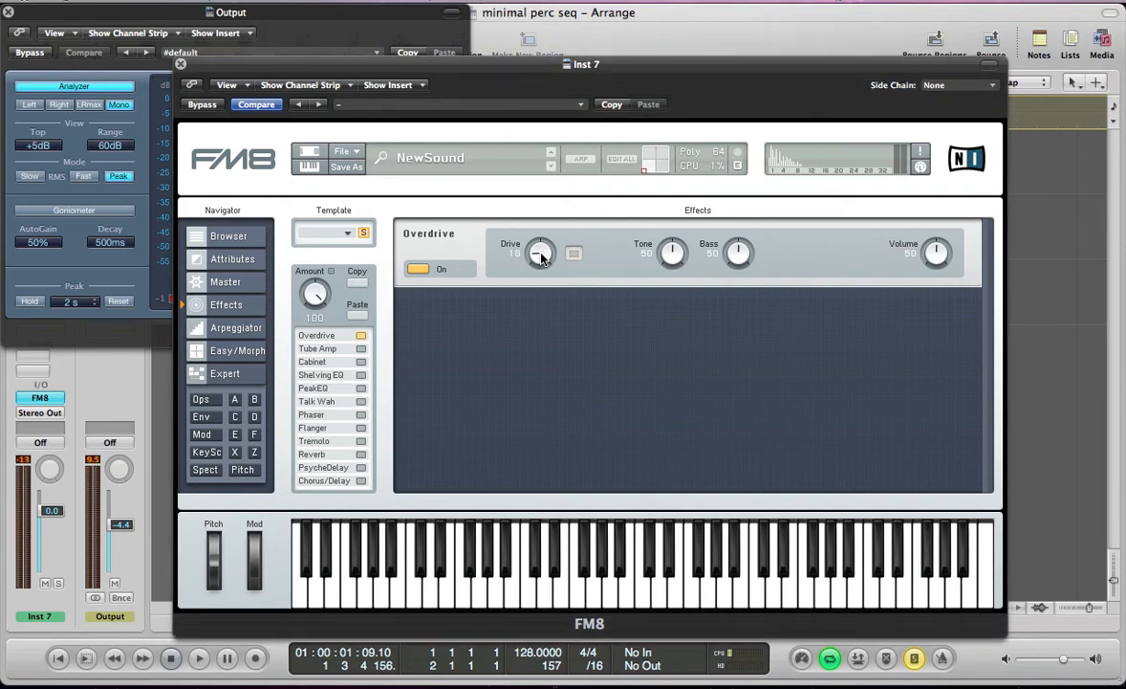
pyautogui.moveTo(612, 264)
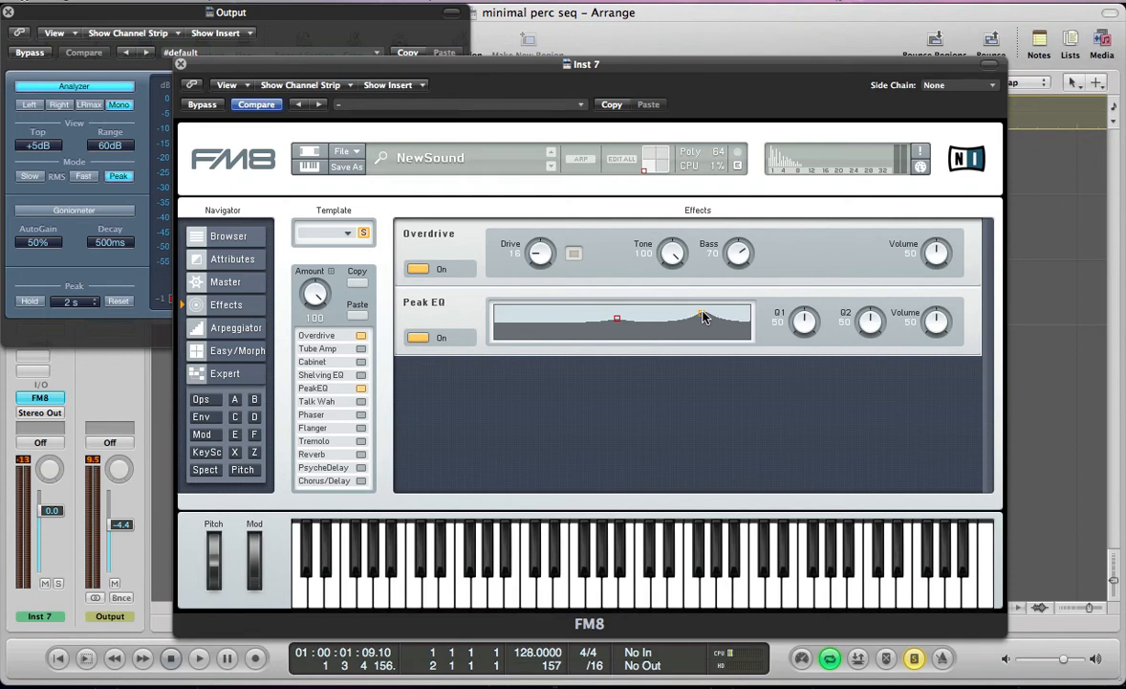
# Raise a band on the Peak EQ curve during playback and add a Reverb after it
pyautogui.click(198, 658)
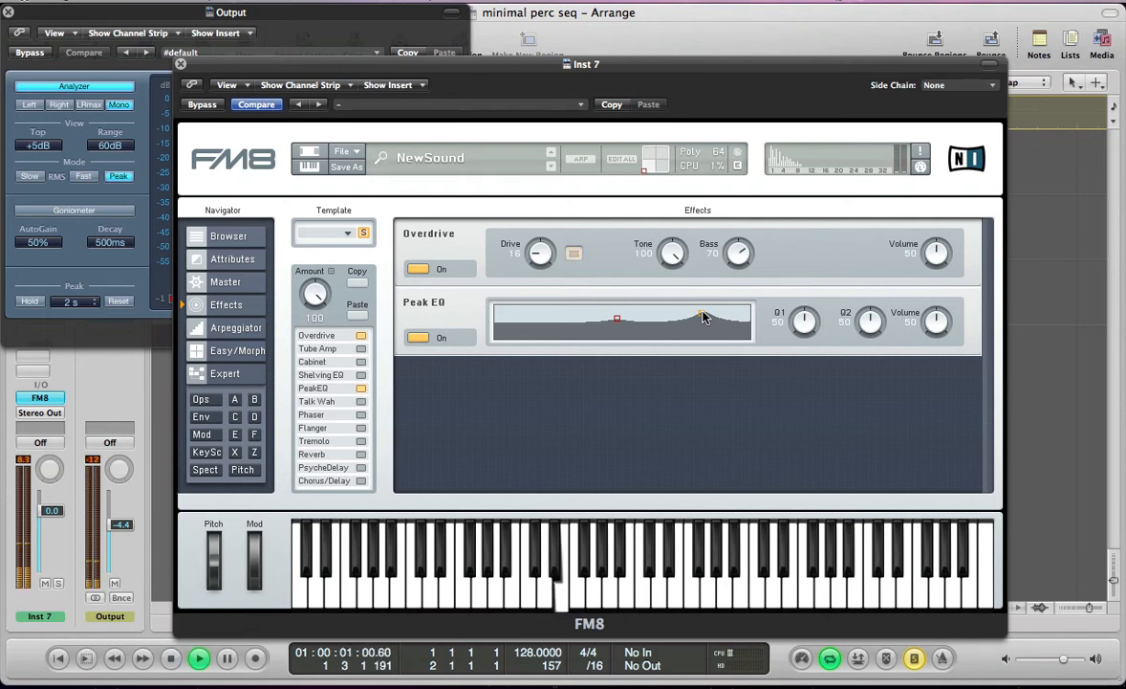
pyautogui.moveTo(935, 321); pyautogui.dragTo(928, 291)
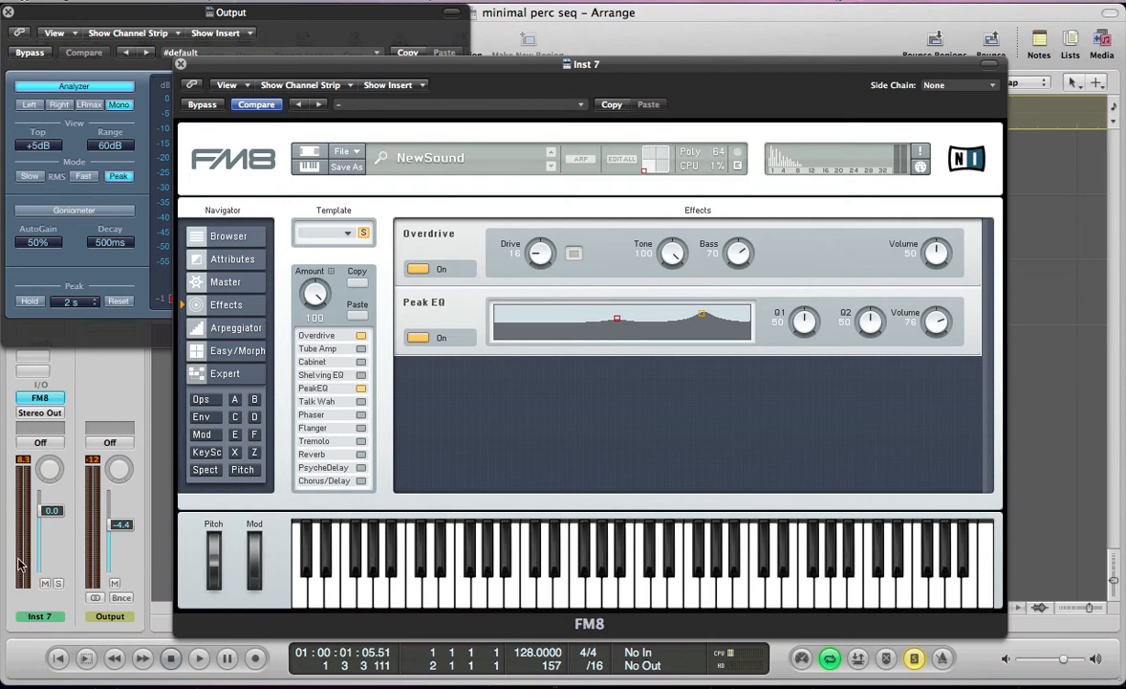
pyautogui.click(199, 658)
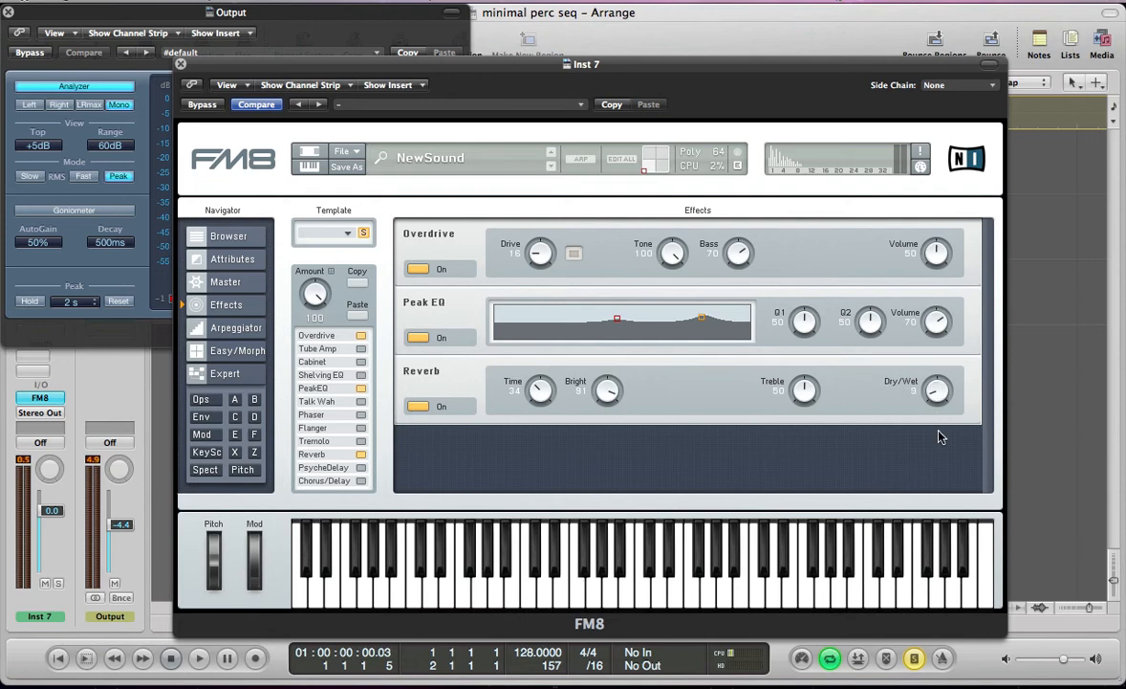
# Audition the reverb and enable the PsycheDelay module below it in the chain
pyautogui.click(199, 658)
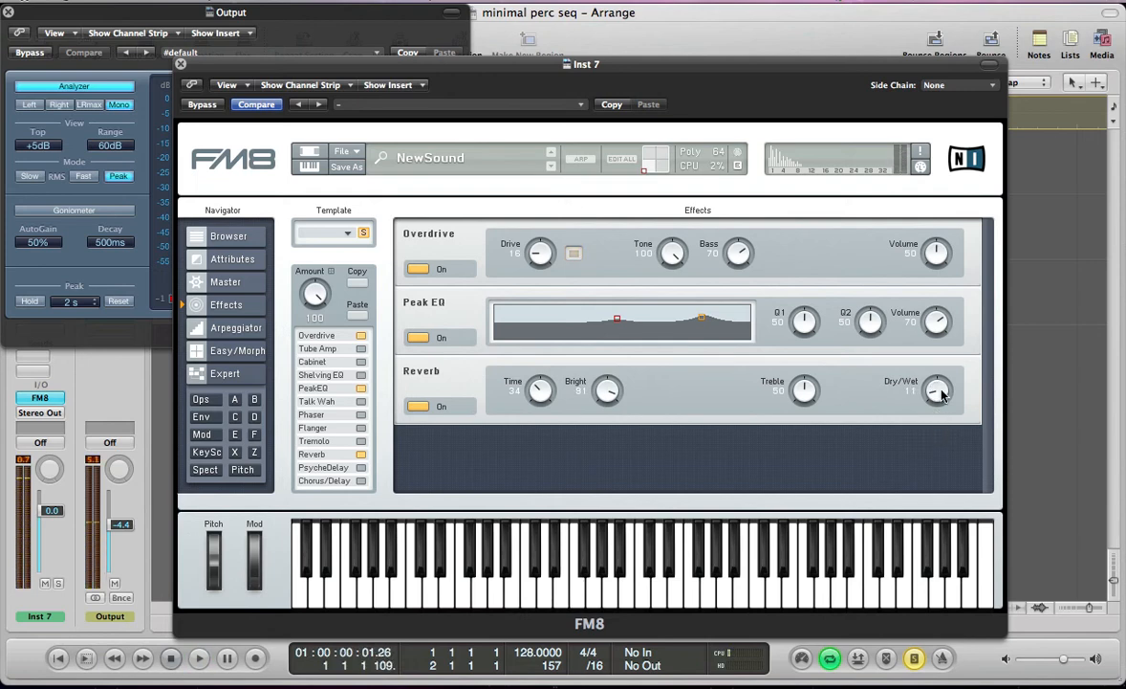
pyautogui.click(199, 658)
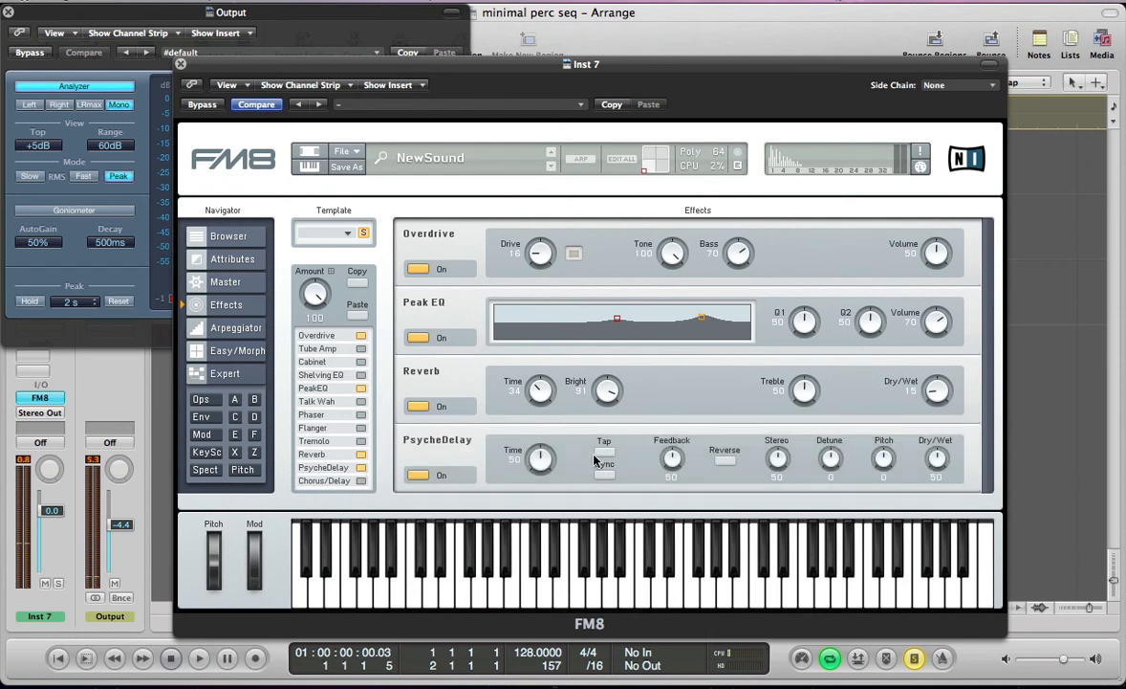
# Tempo-sync the PsycheDelay and adjust its feedback and dry/wet mix
pyautogui.click(605, 469)
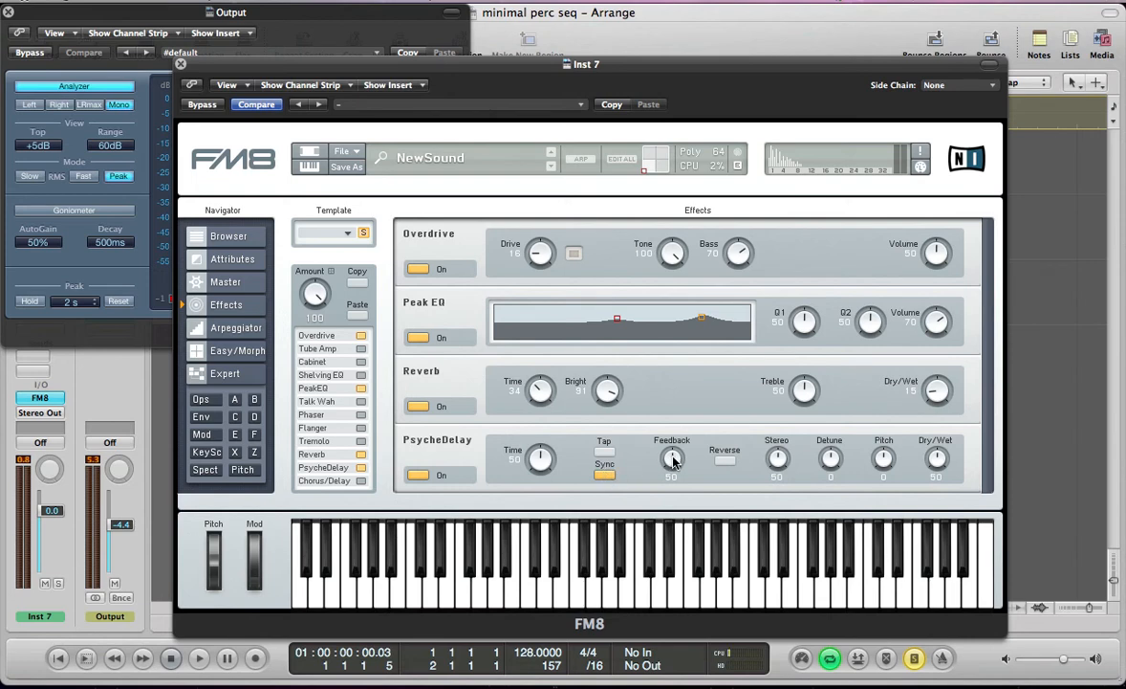
pyautogui.moveTo(673, 457); pyautogui.dragTo(669, 493)
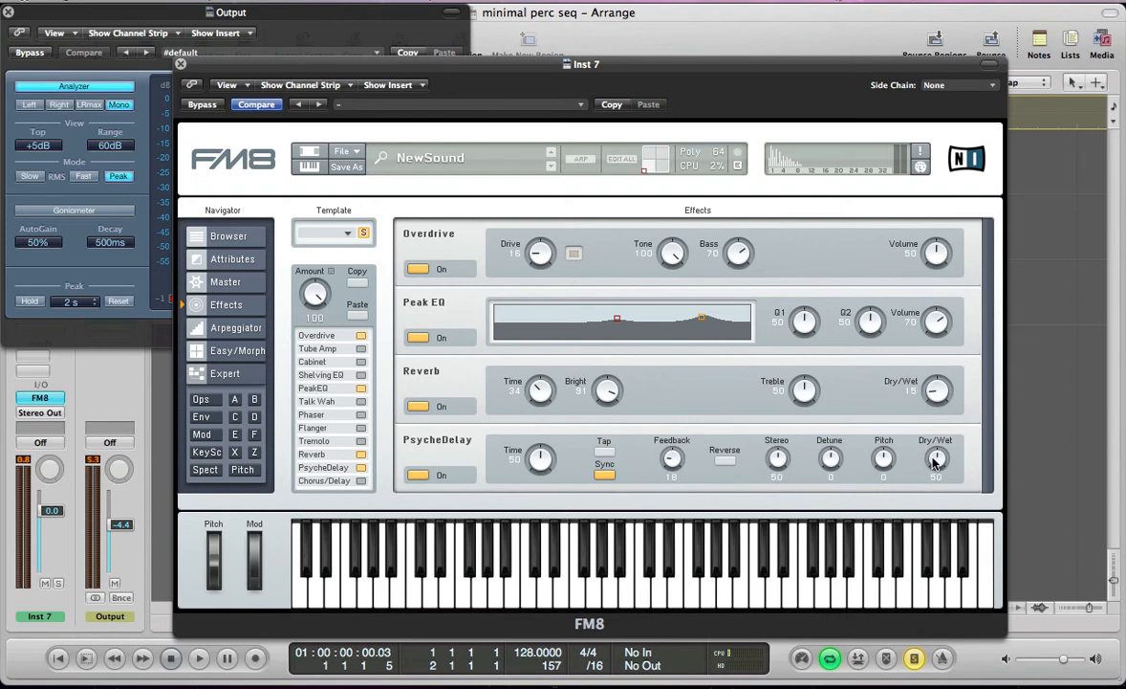
pyautogui.click(199, 658)
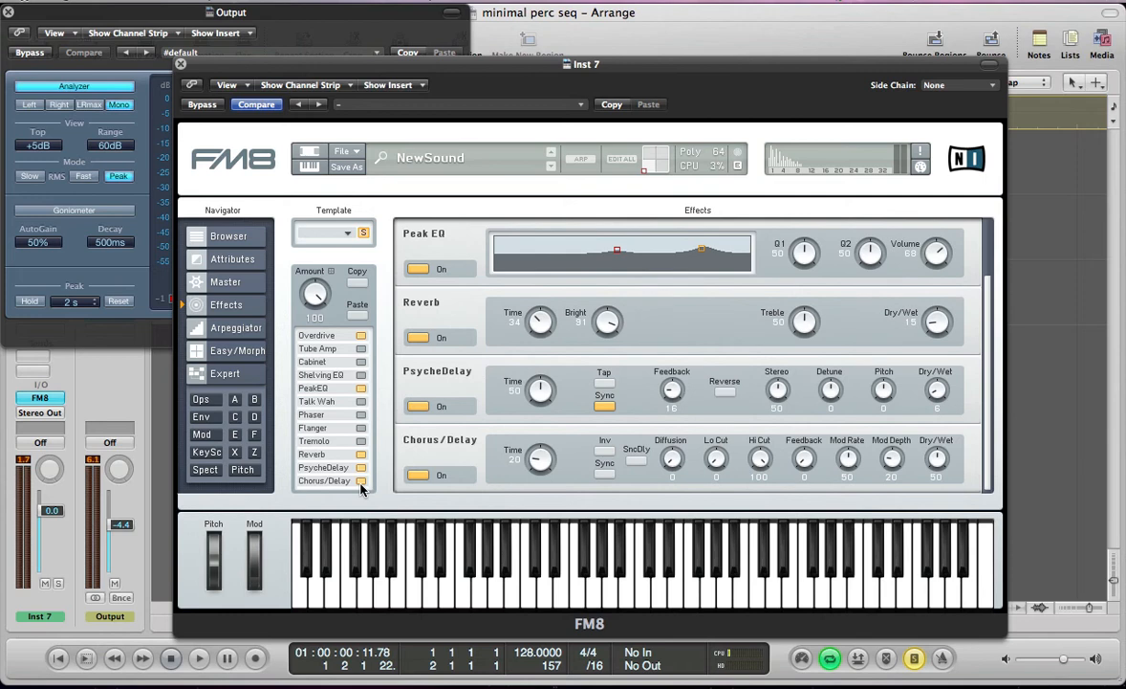
# Tune the Chorus/Delay time, low cut and dry/wet mix while auditioning the sequence, then stop
pyautogui.moveTo(540, 459); pyautogui.dragTo(539, 478)
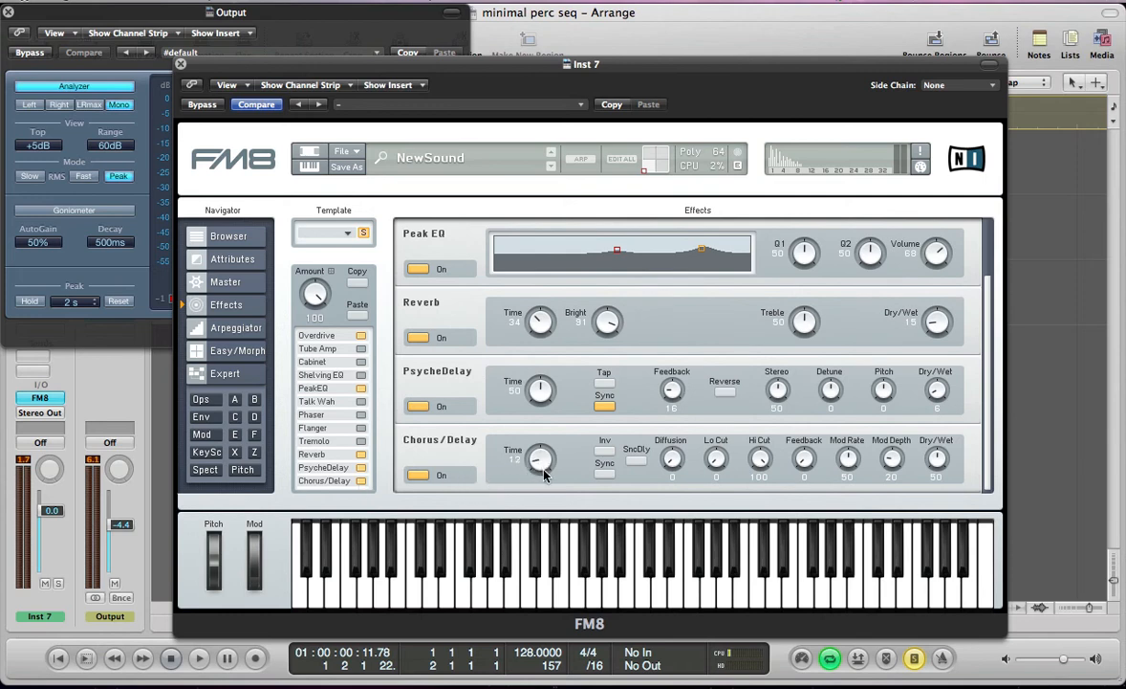
pyautogui.moveTo(539, 459); pyautogui.dragTo(539, 450)
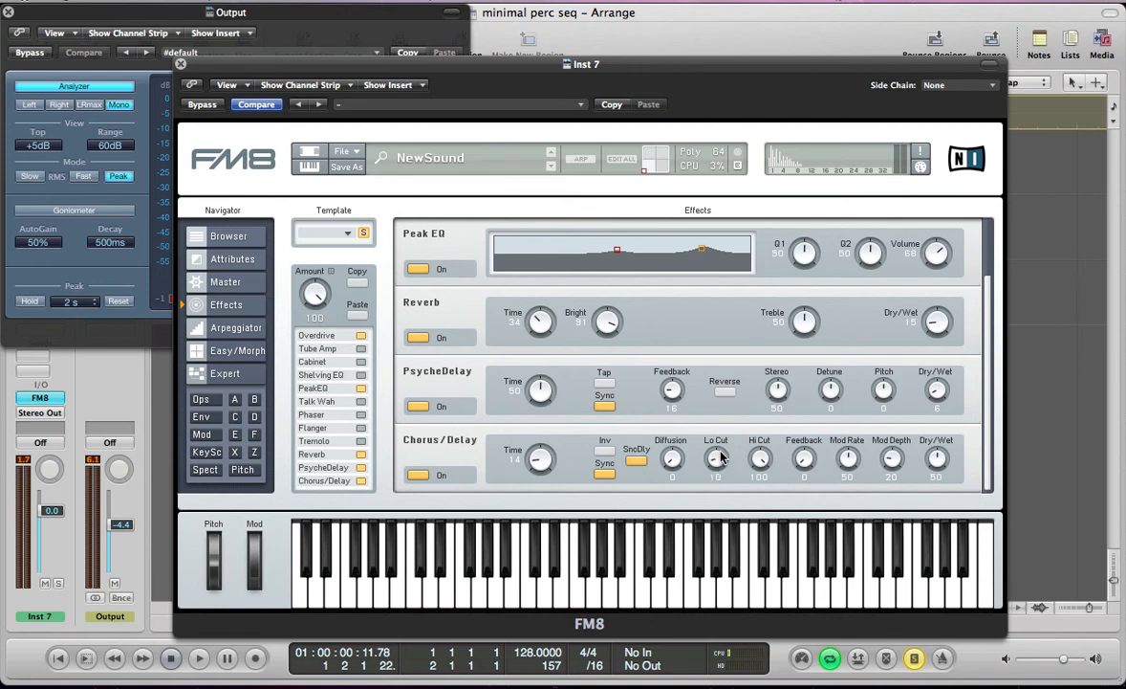
pyautogui.moveTo(804, 459); pyautogui.dragTo(819, 400)
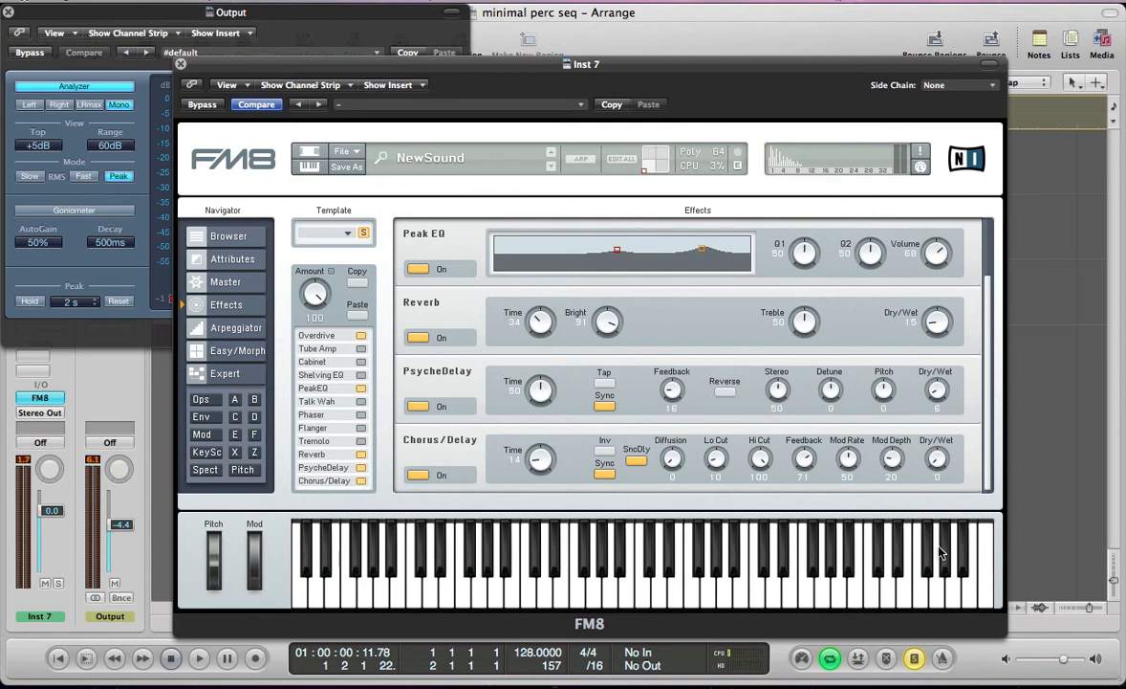
pyautogui.click(199, 658)
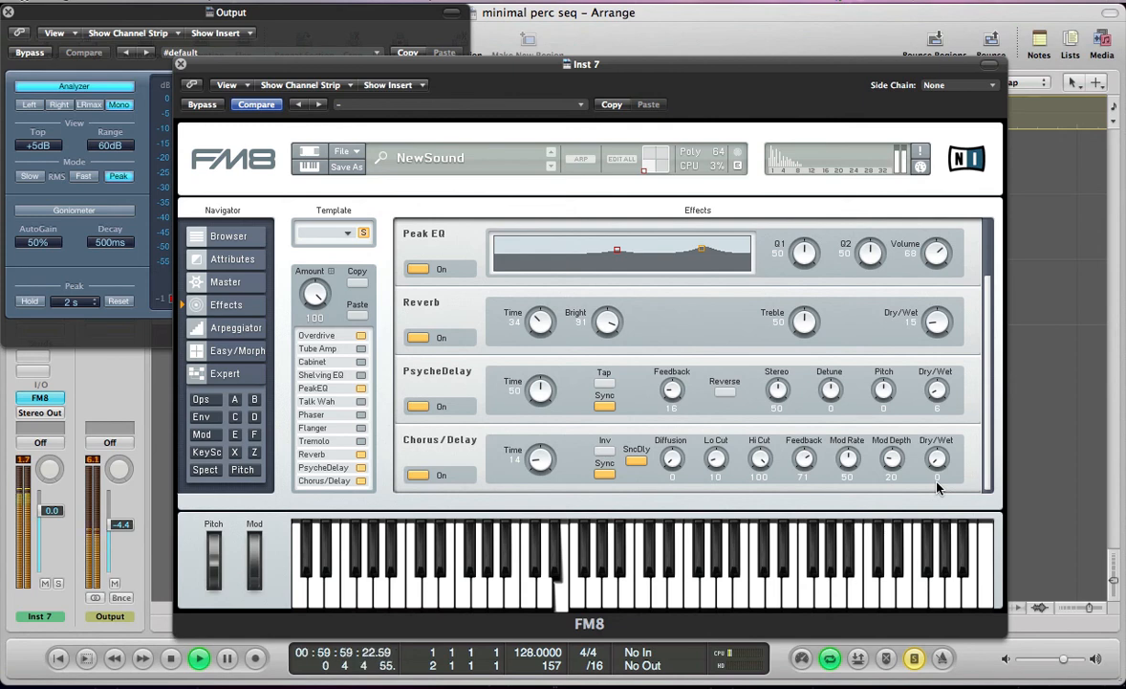
pyautogui.moveTo(937, 459); pyautogui.dragTo(937, 425)
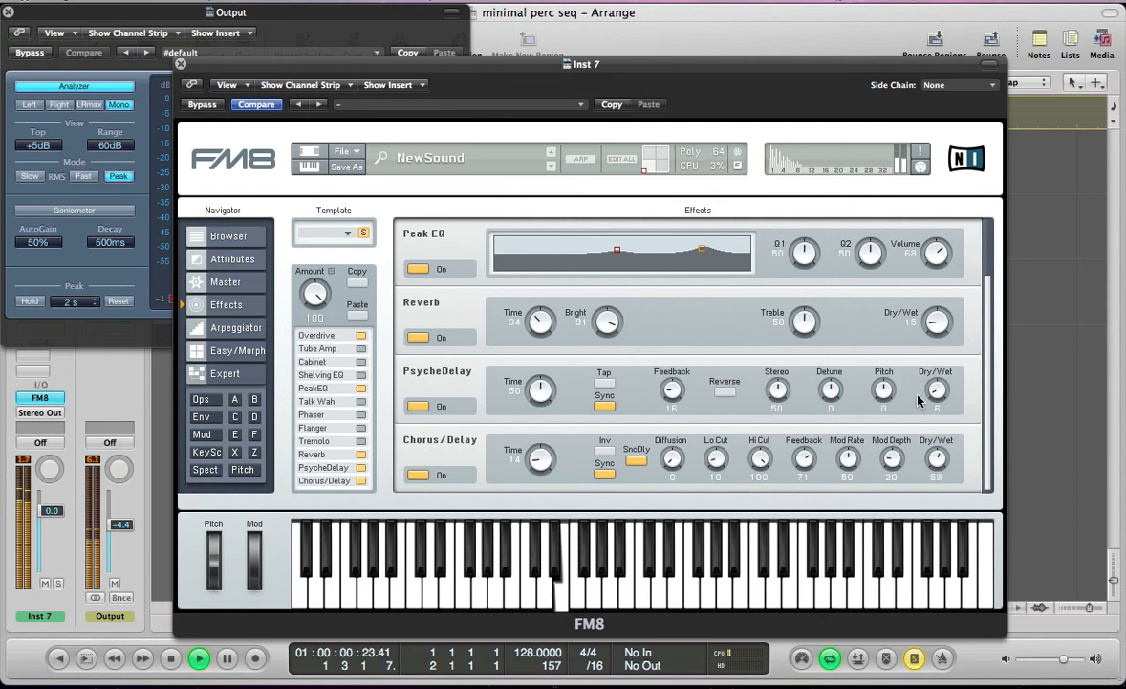
pyautogui.click(199, 658)
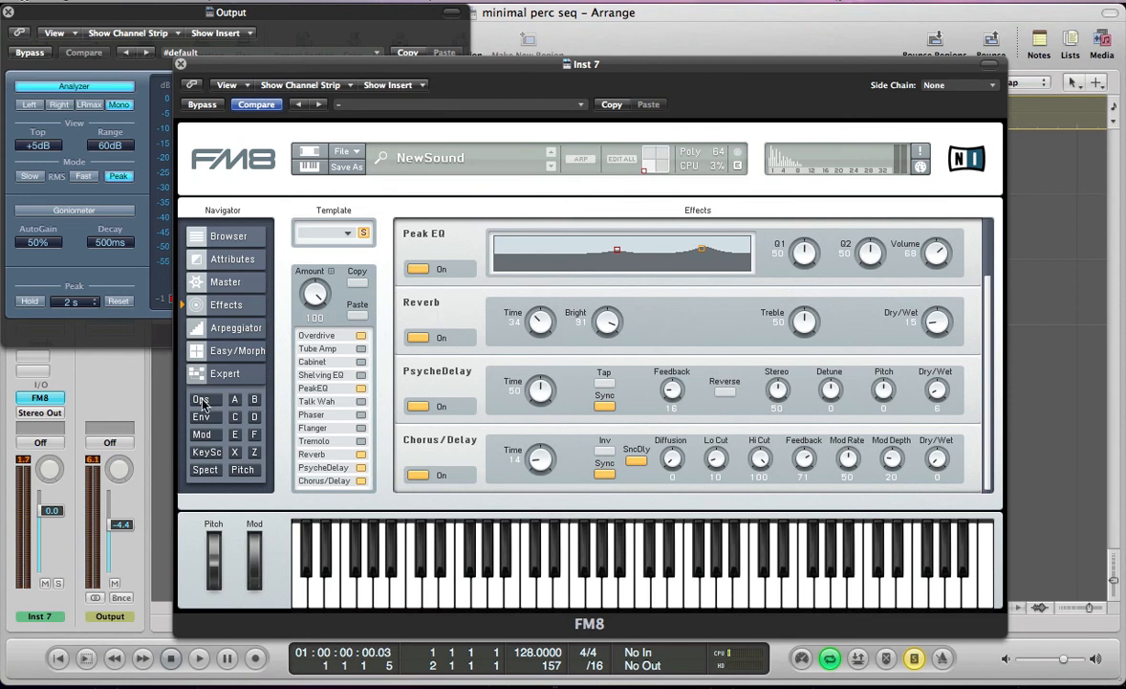
# Review the modulation matrix and the operator envelopes and FM routing pages
pyautogui.click(203, 434)
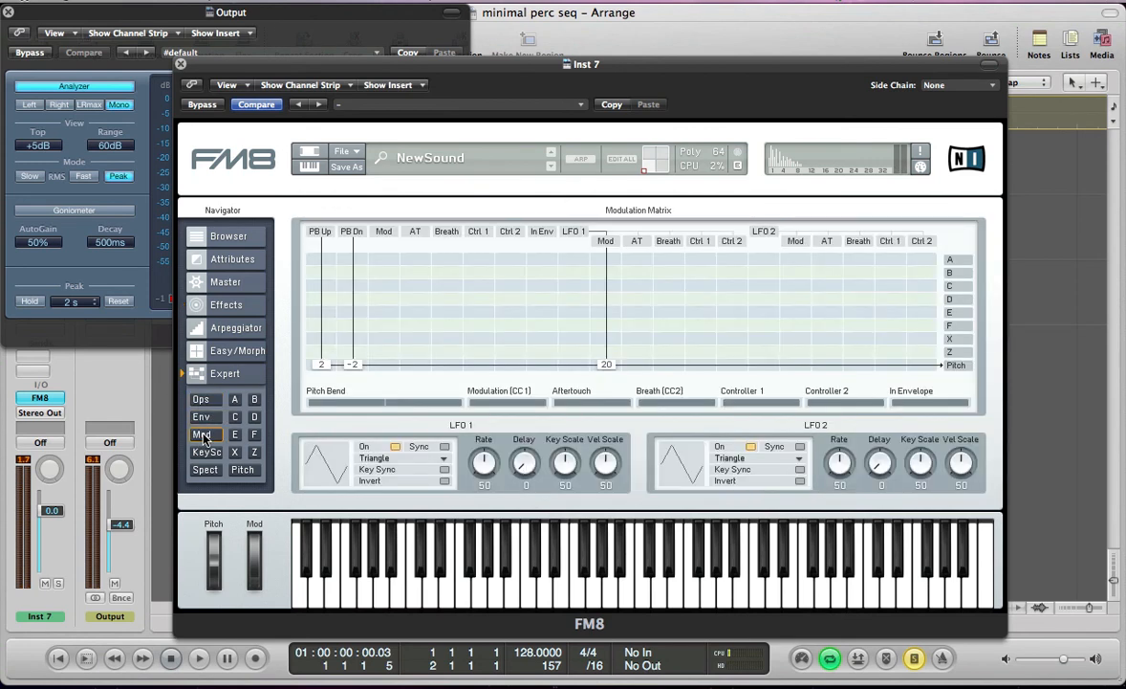
pyautogui.click(201, 399)
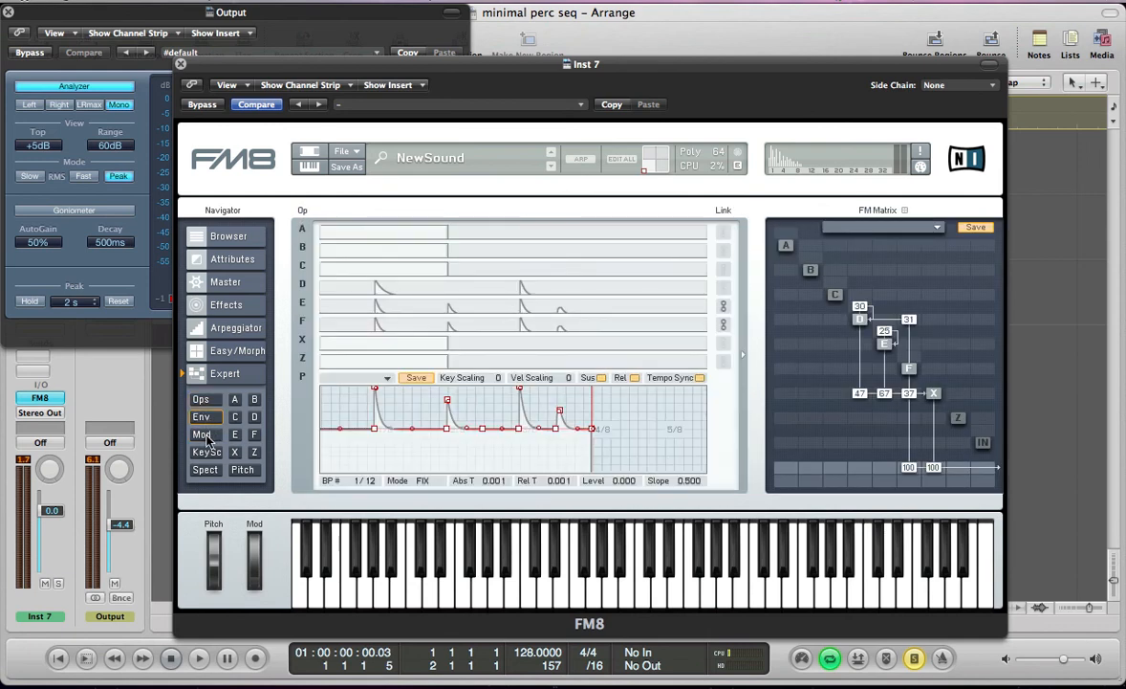
pyautogui.click(203, 434)
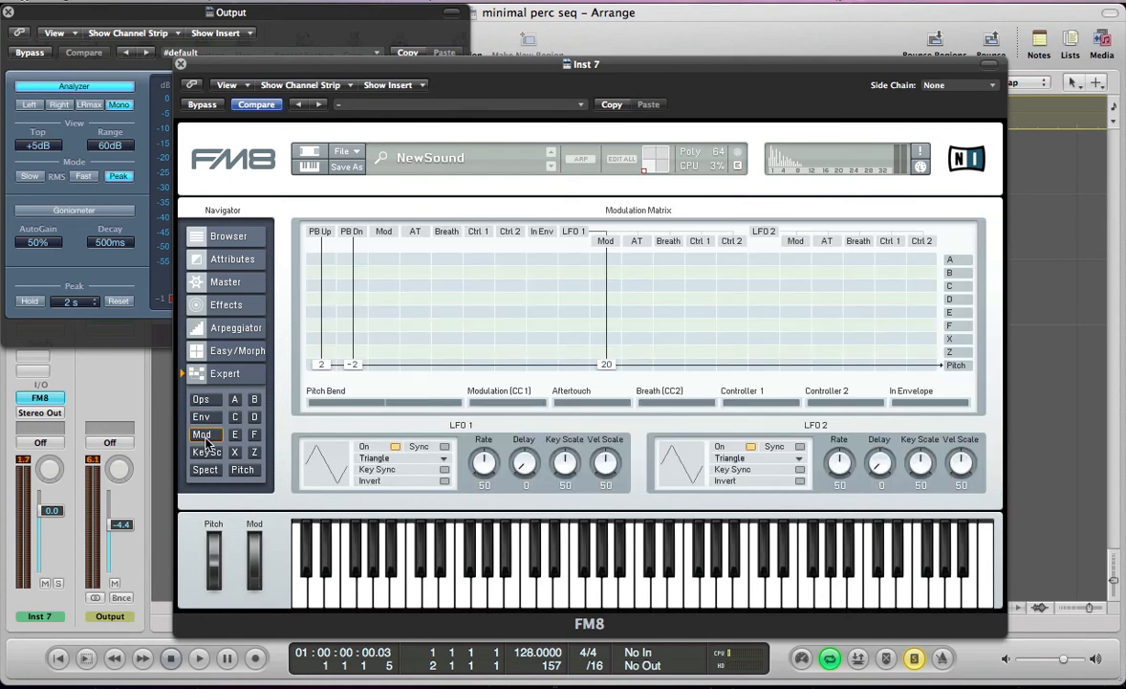
pyautogui.click(201, 417)
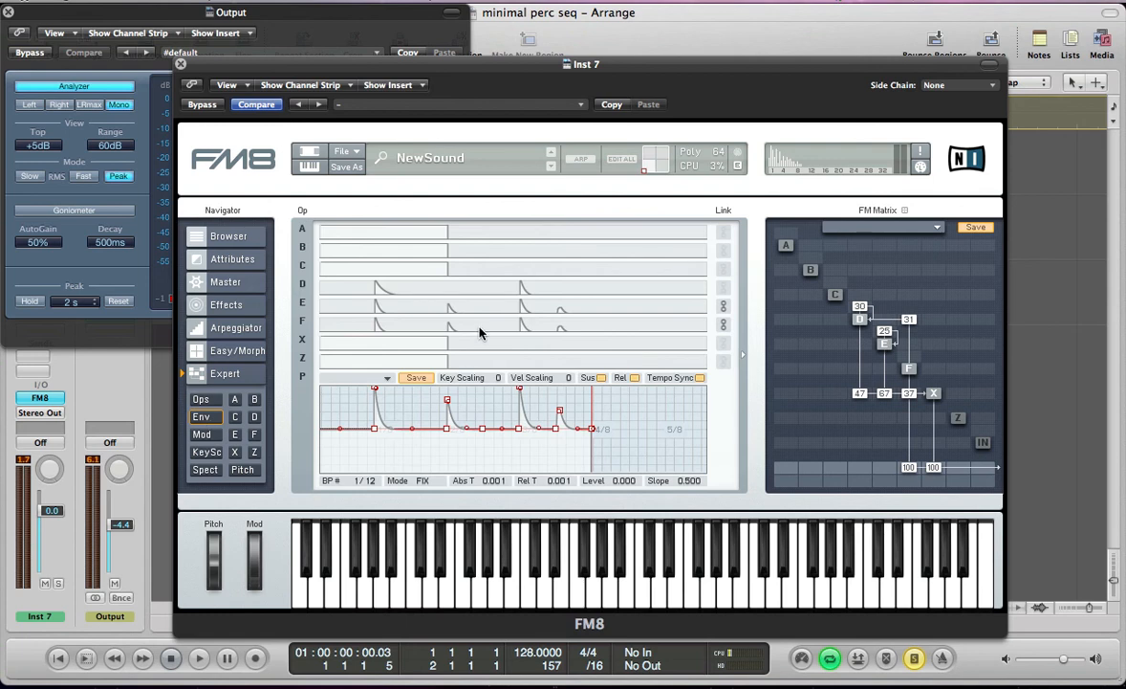
pyautogui.moveTo(375, 222)
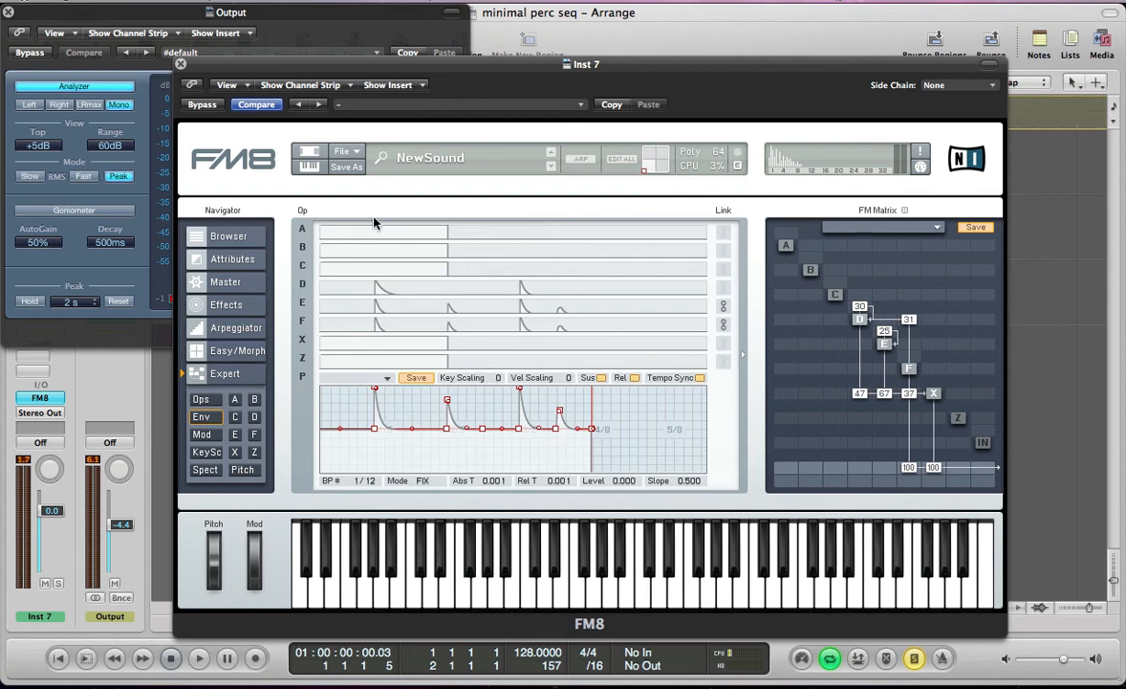
pyautogui.moveTo(403, 547)
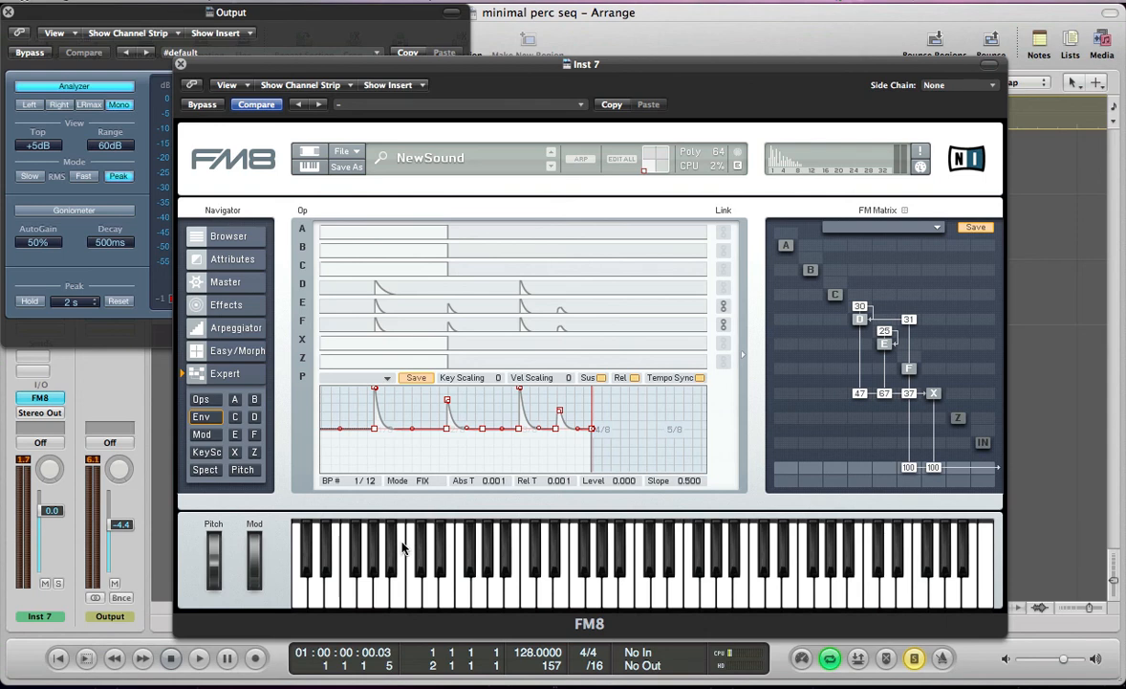
pyautogui.moveTo(451, 293)
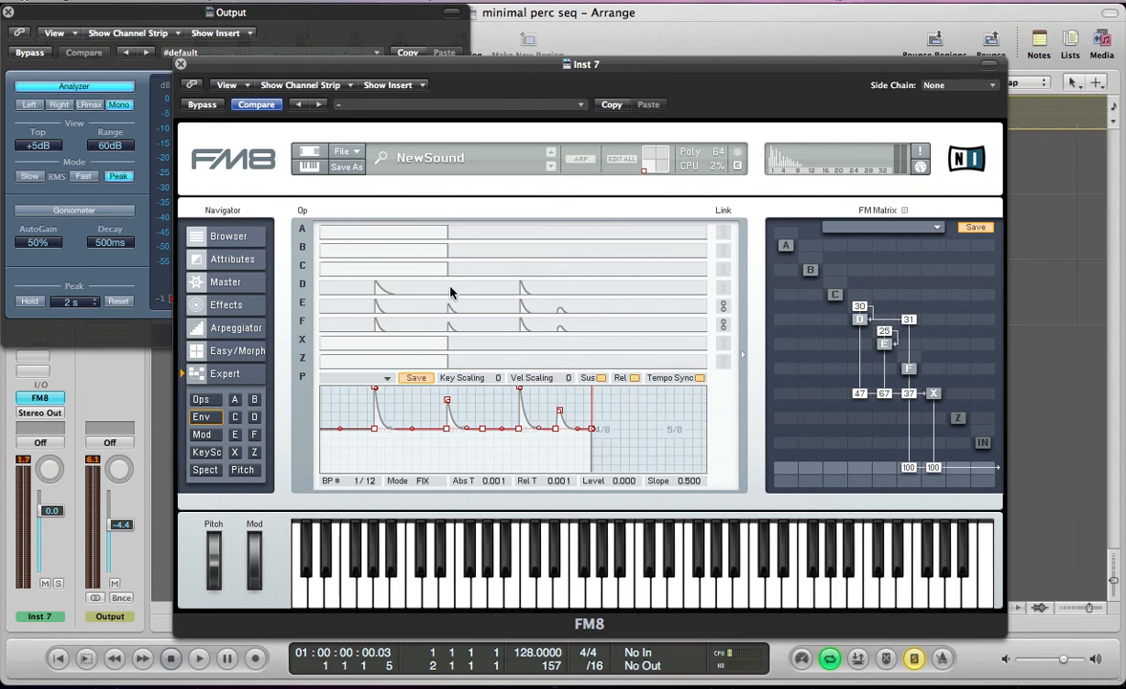
pyautogui.moveTo(438, 318)
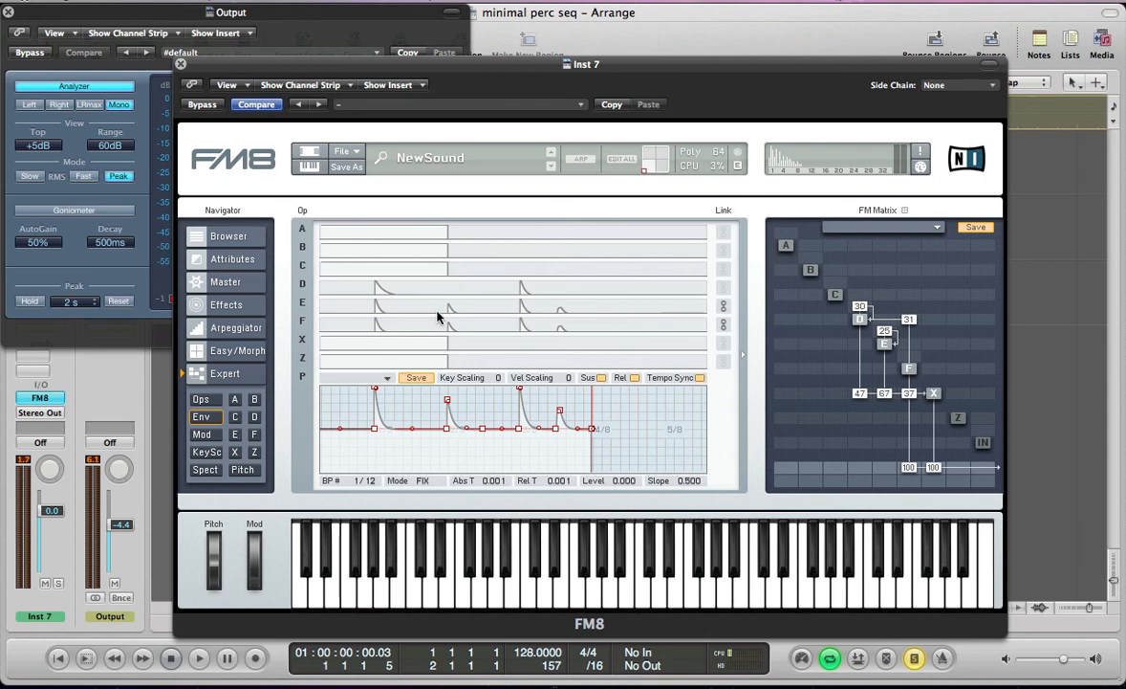
# Inspect operator E's expanded looped envelope, then bring up the Master settings page
pyautogui.click(884, 345)
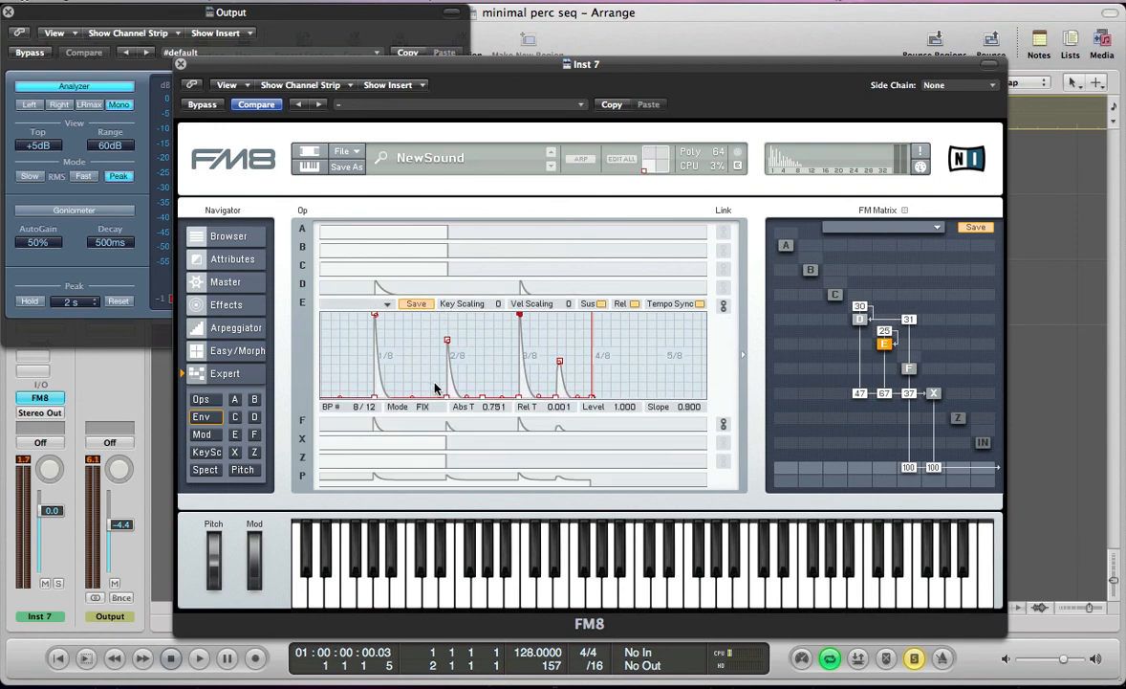
pyautogui.moveTo(520, 392)
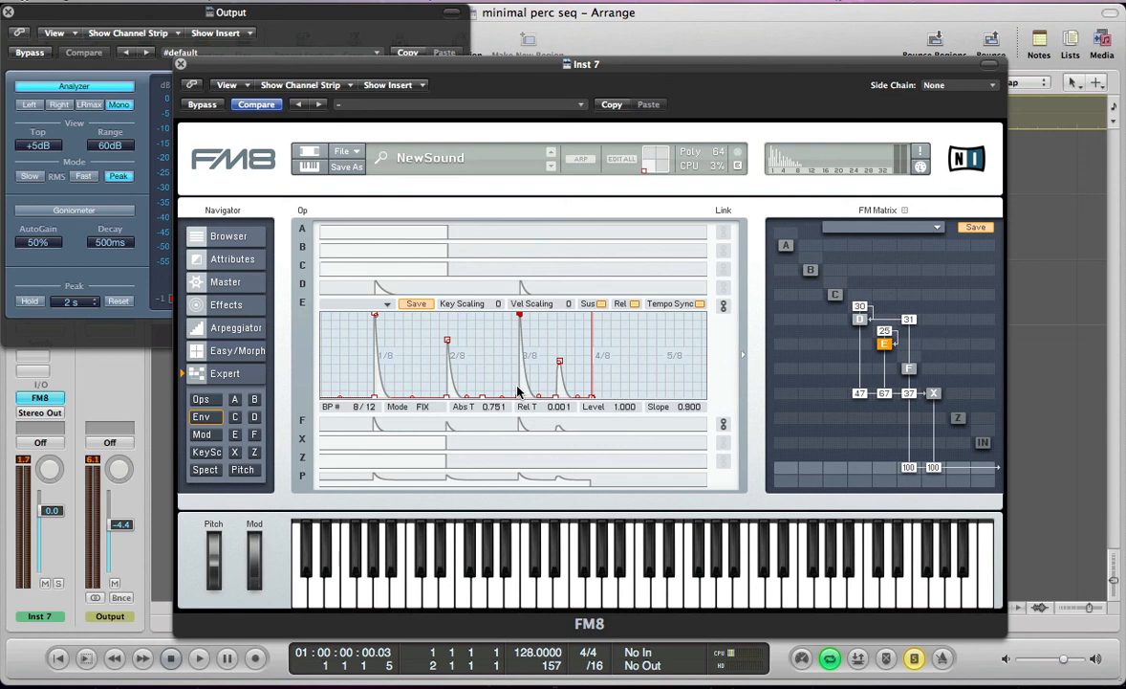
pyautogui.click(493, 597)
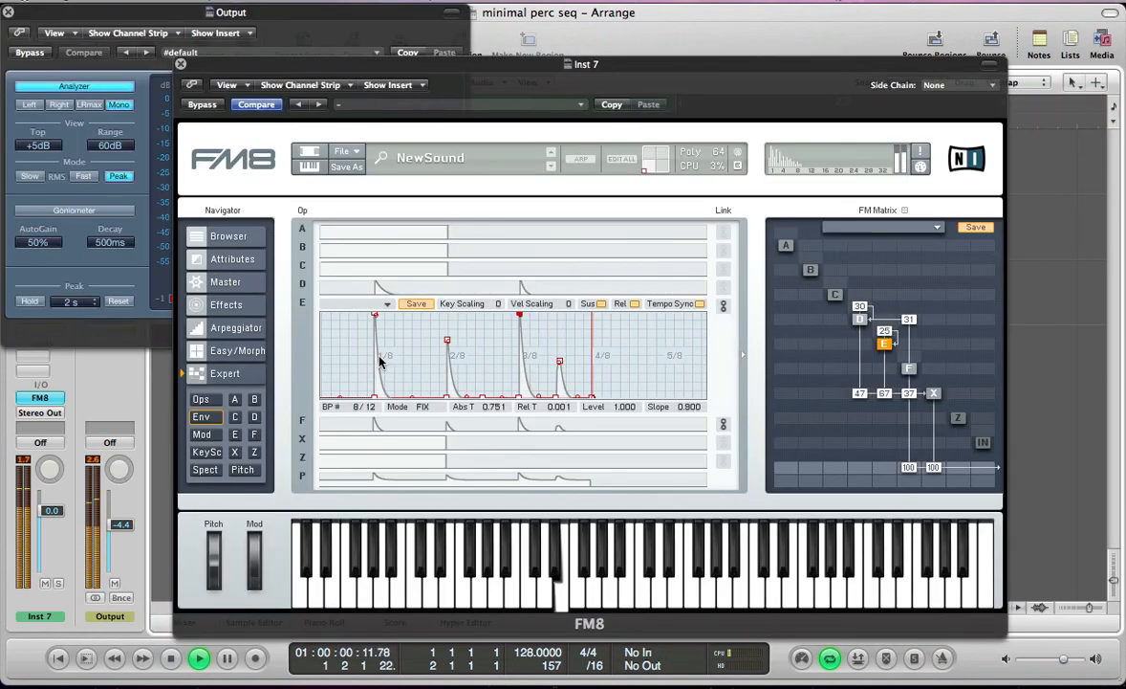
pyautogui.click(225, 281)
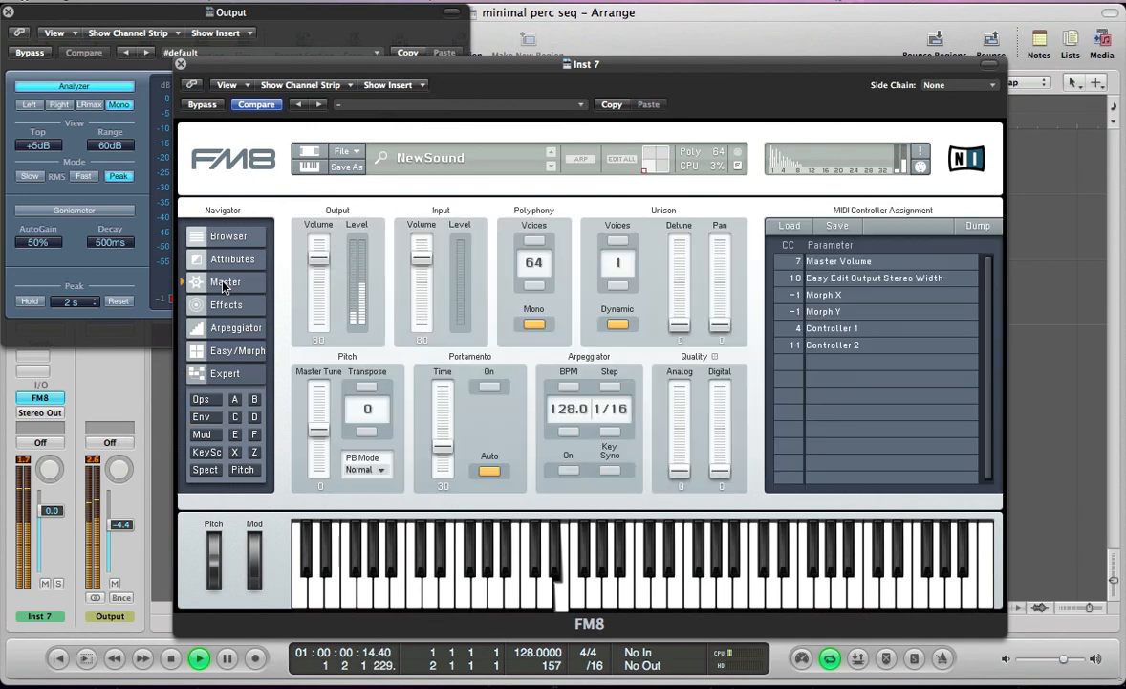
# Return to the effects chain and readjust the PsycheDelay Dry/Wet mix while the sequence plays
pyautogui.click(226, 304)
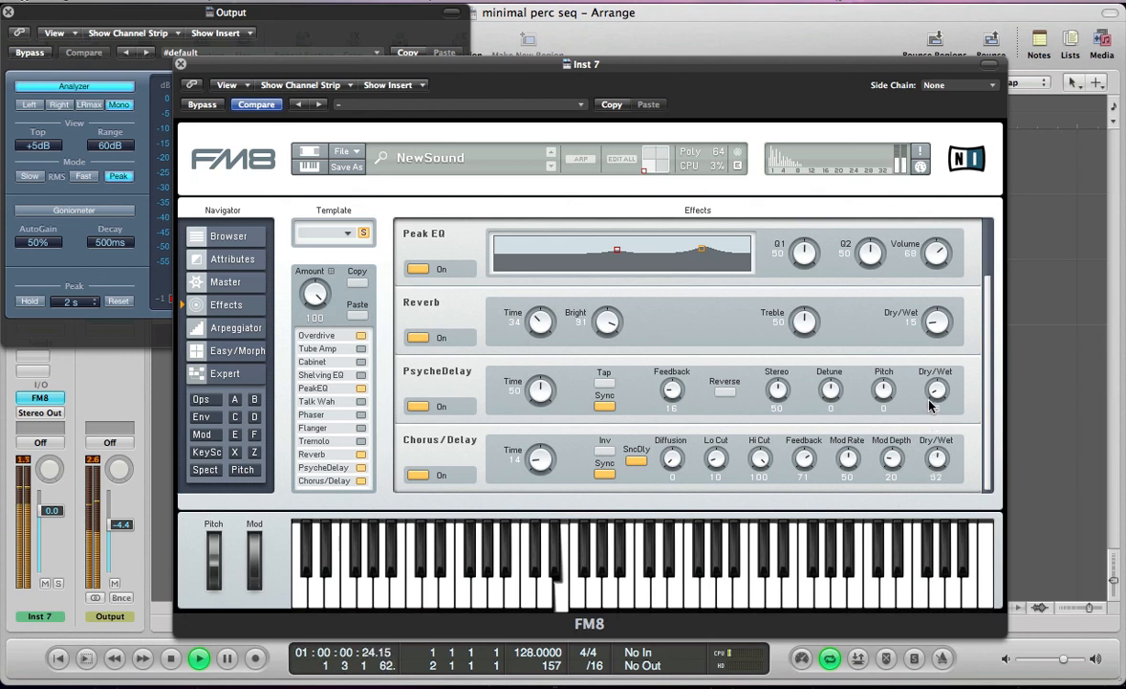
pyautogui.moveTo(937, 390); pyautogui.dragTo(937, 382)
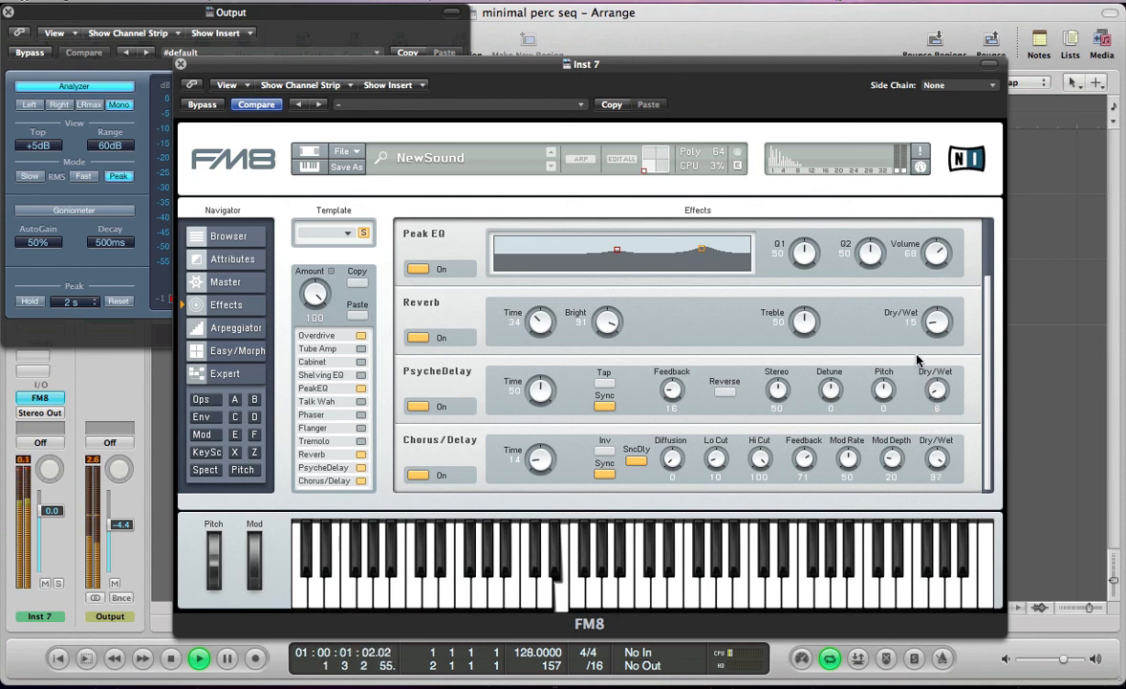
pyautogui.click(199, 658)
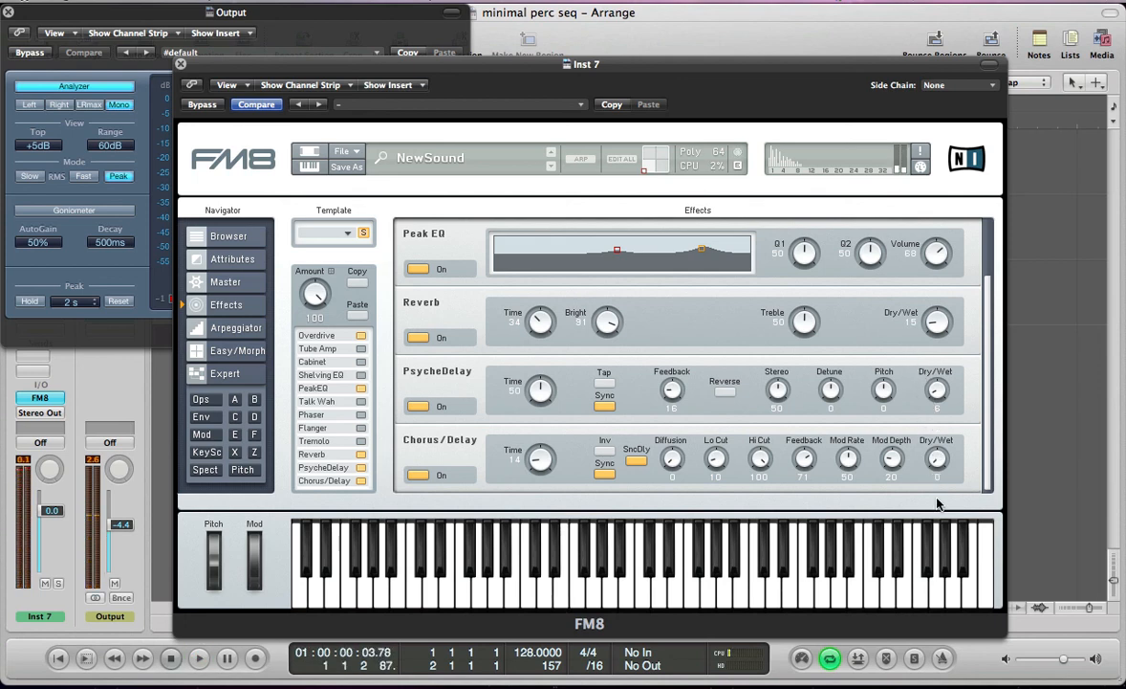